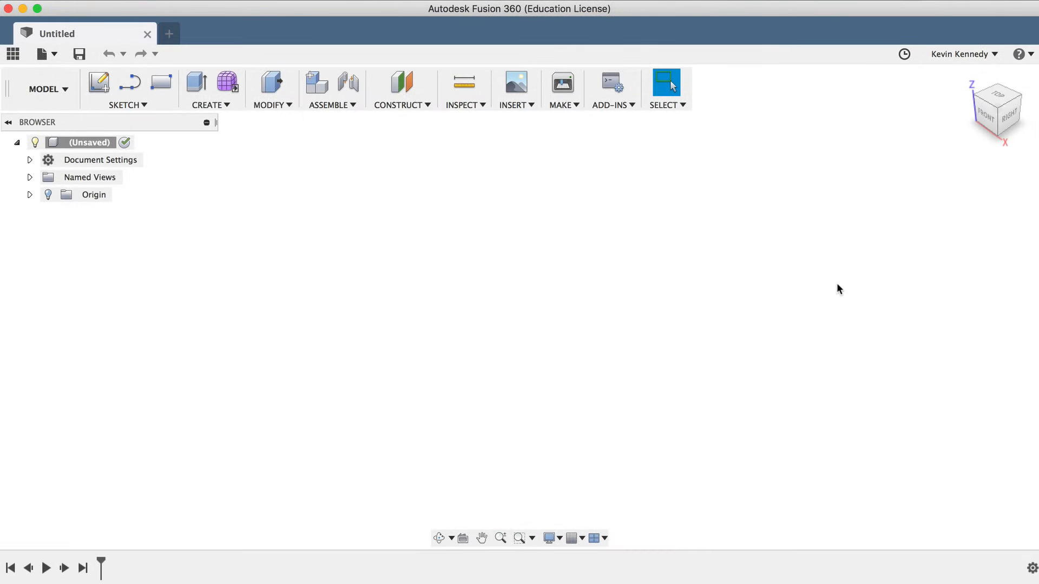
mouse_move(464, 229)
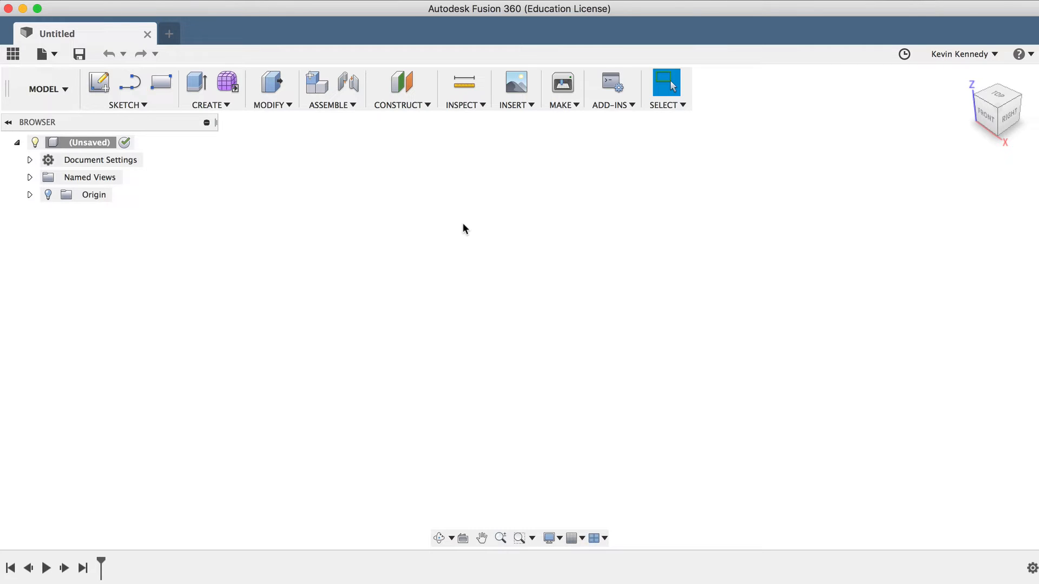
Browse the Data Panel samples to 06 - Assemblies and choose the 06_tripod design
left_click(13, 54)
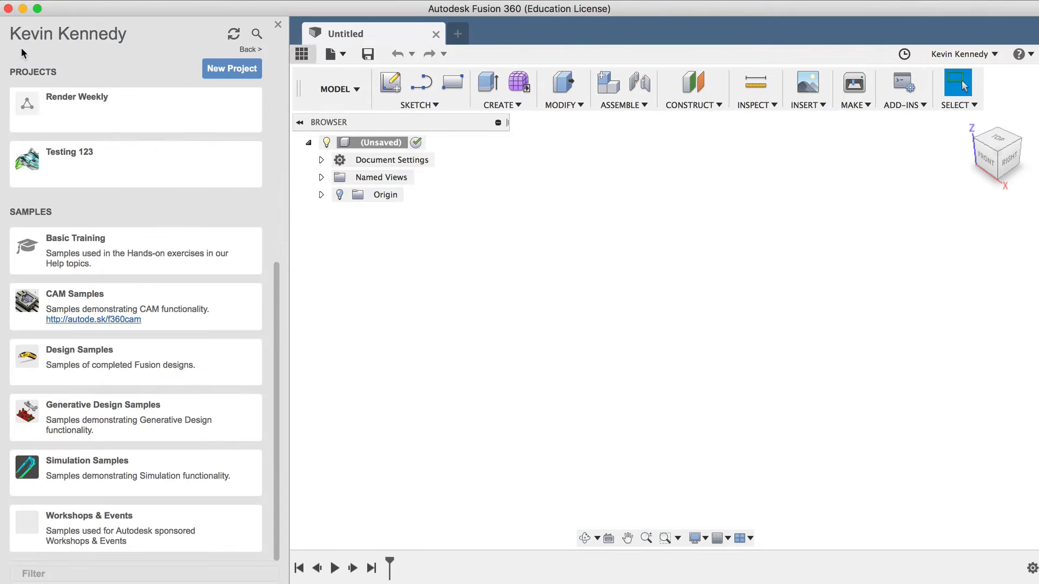
mouse_move(76, 110)
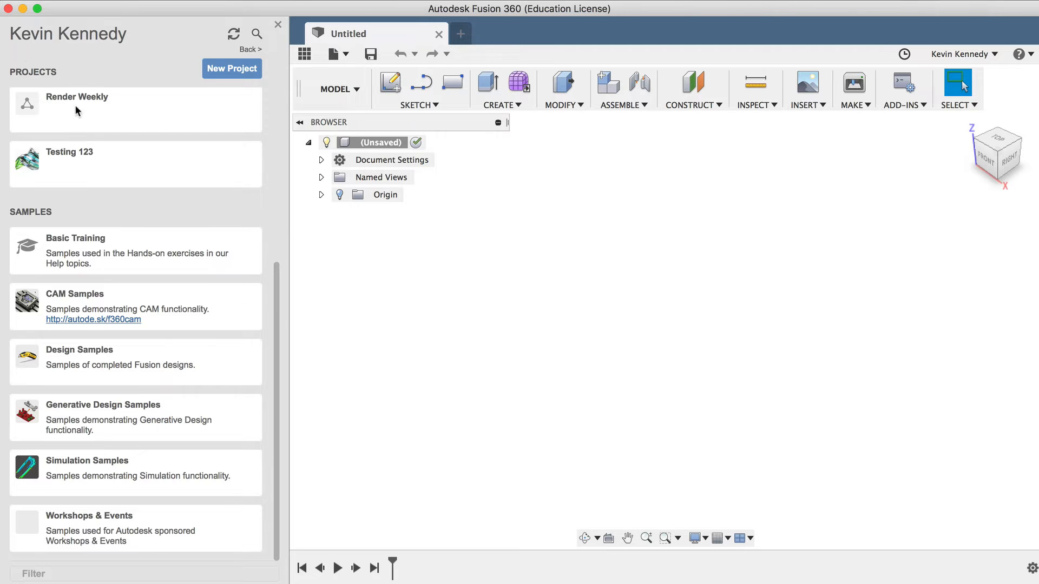
mouse_move(4, 225)
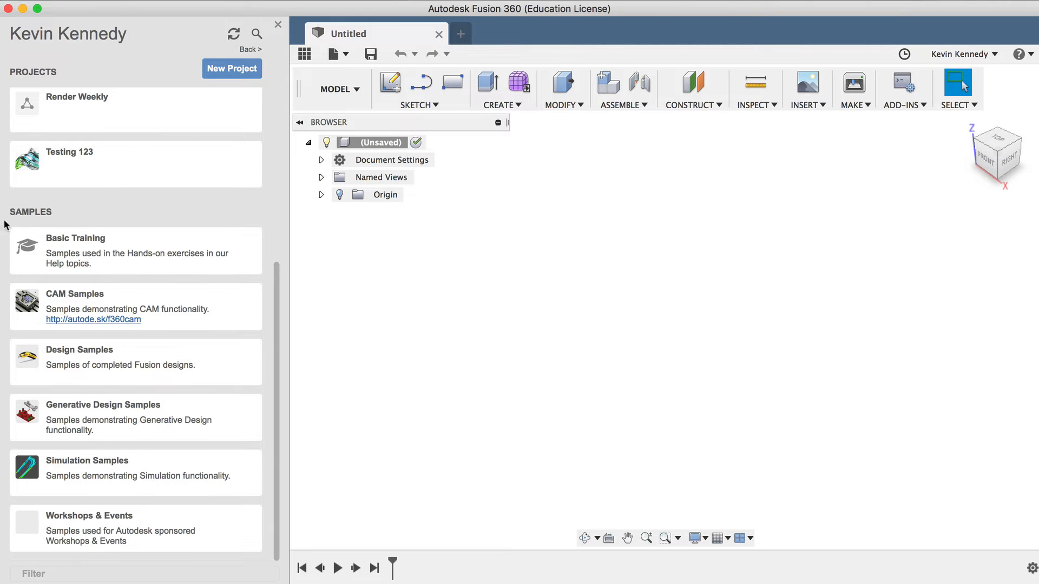
mouse_move(32, 224)
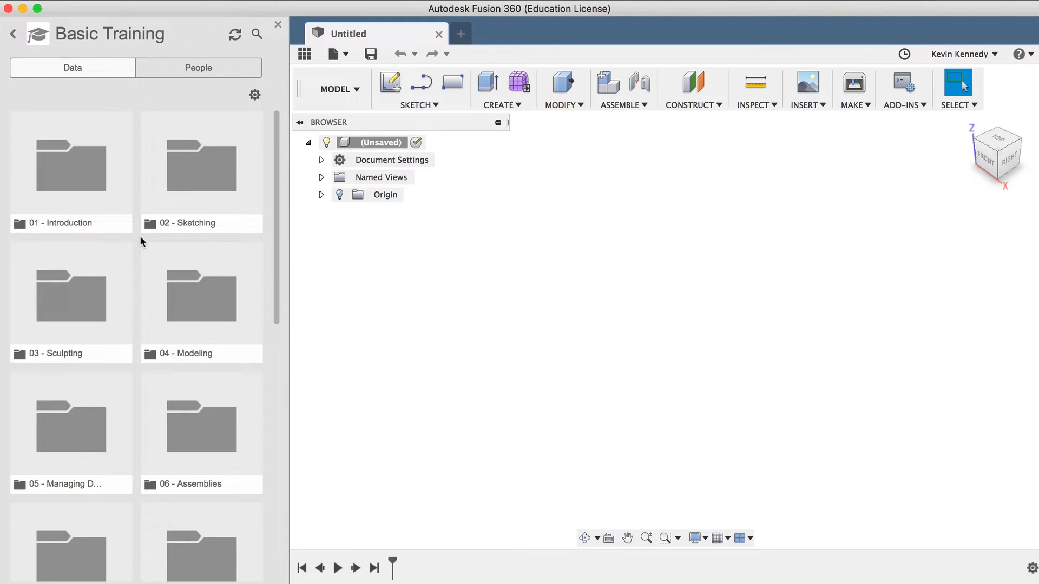
mouse_move(196, 439)
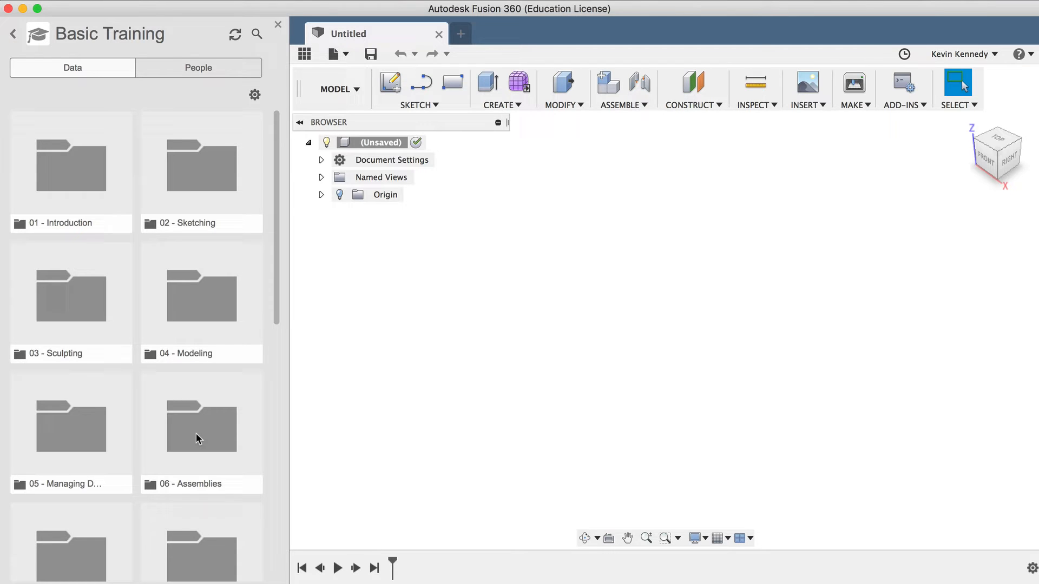
double_click(202, 426)
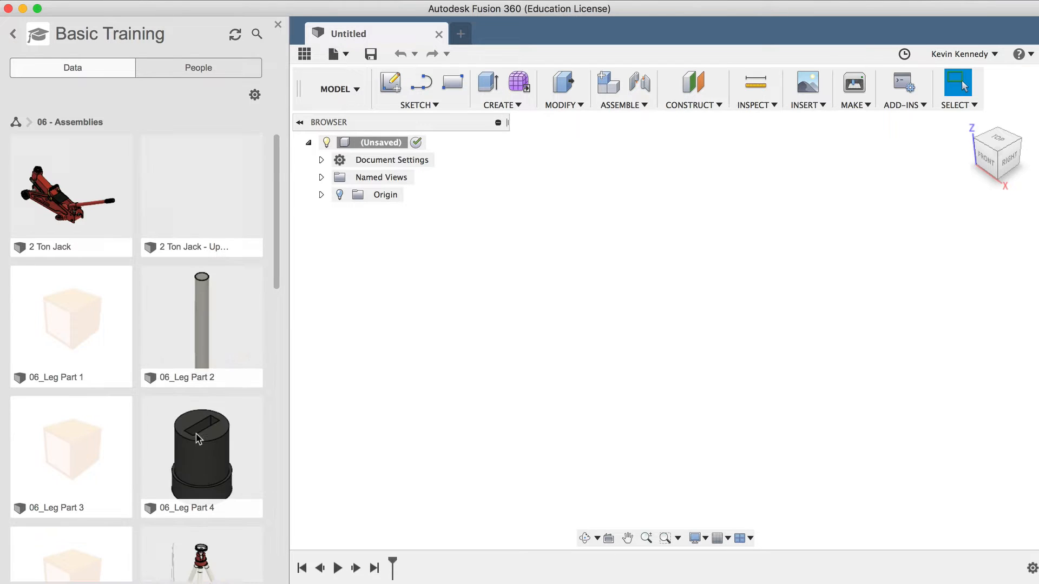
scroll("down", 3)
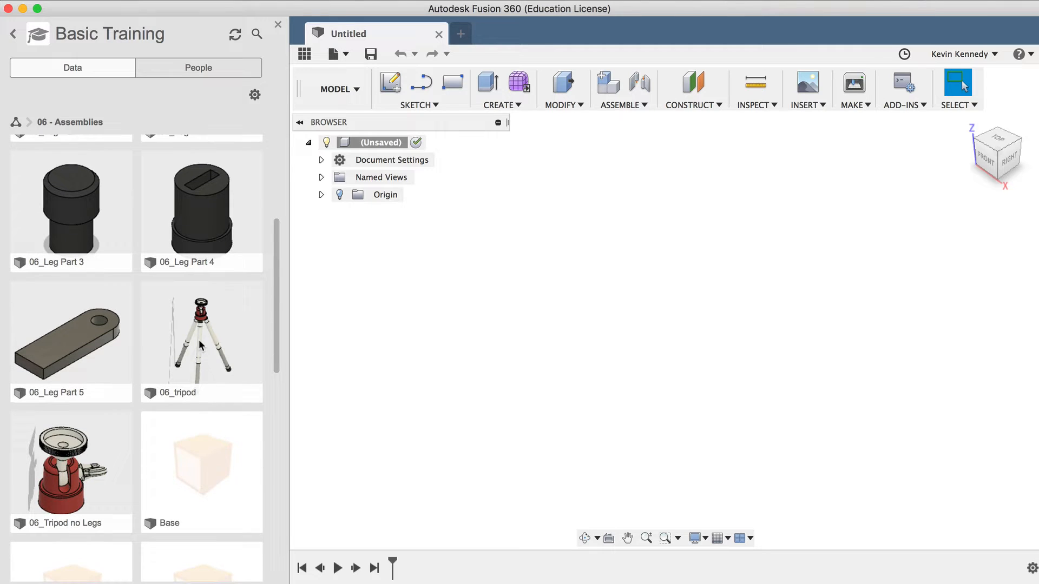
left_click(201, 335)
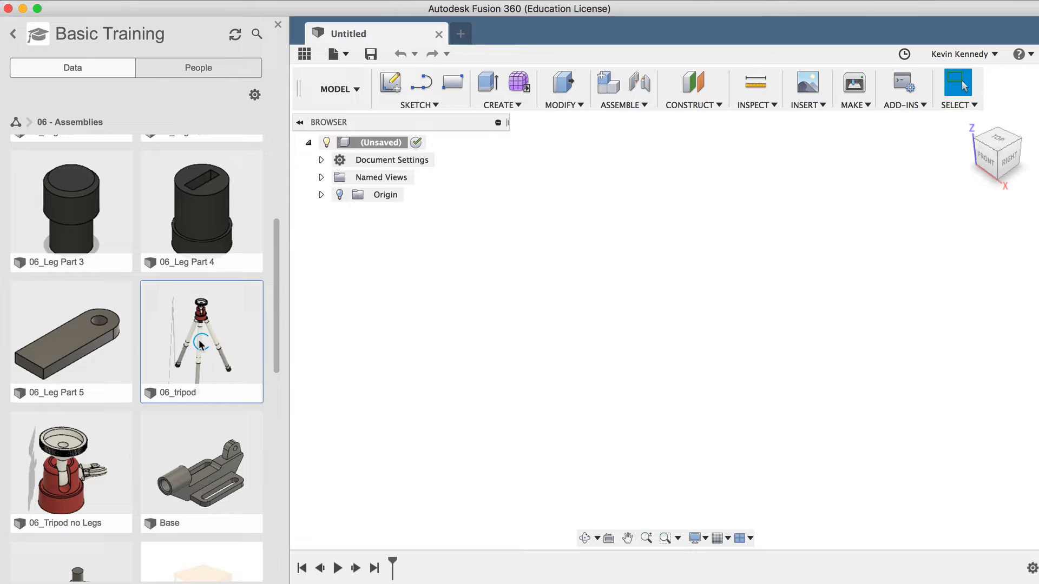
Open 06_tripod and save an editable copy named Tripod Assembly
double_click(201, 340)
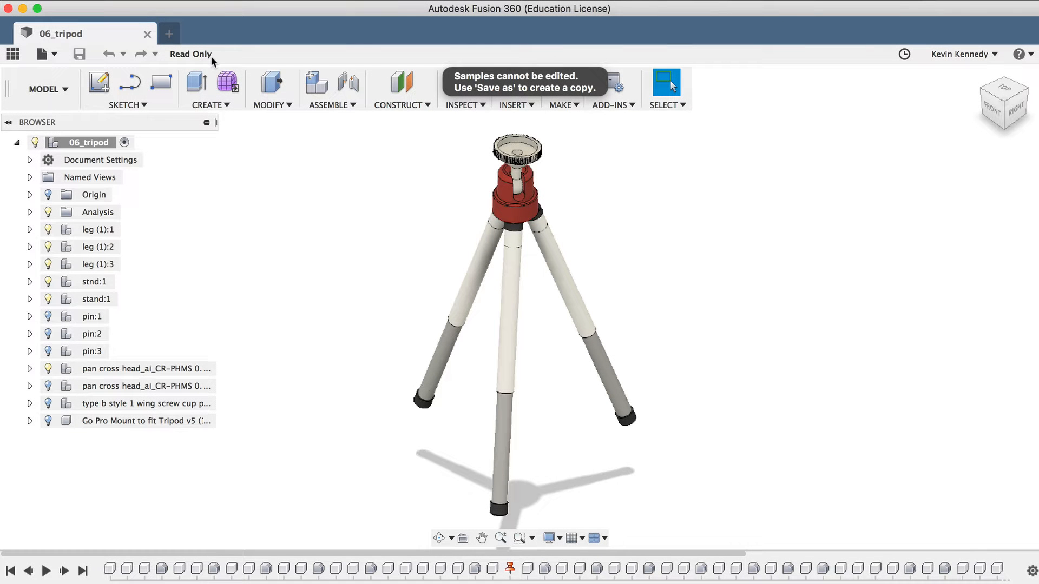
left_click(40, 54)
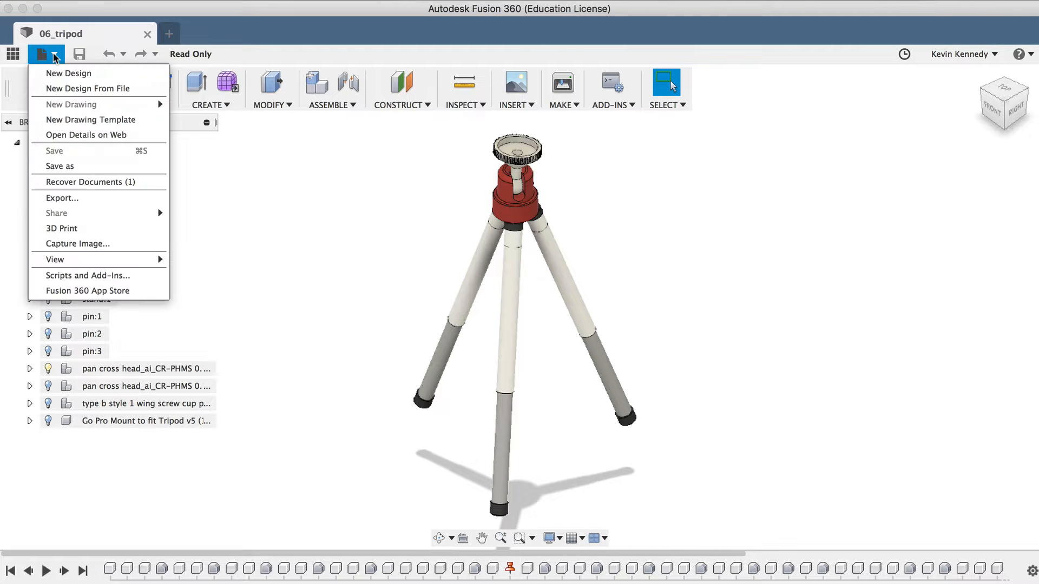
left_click(59, 166)
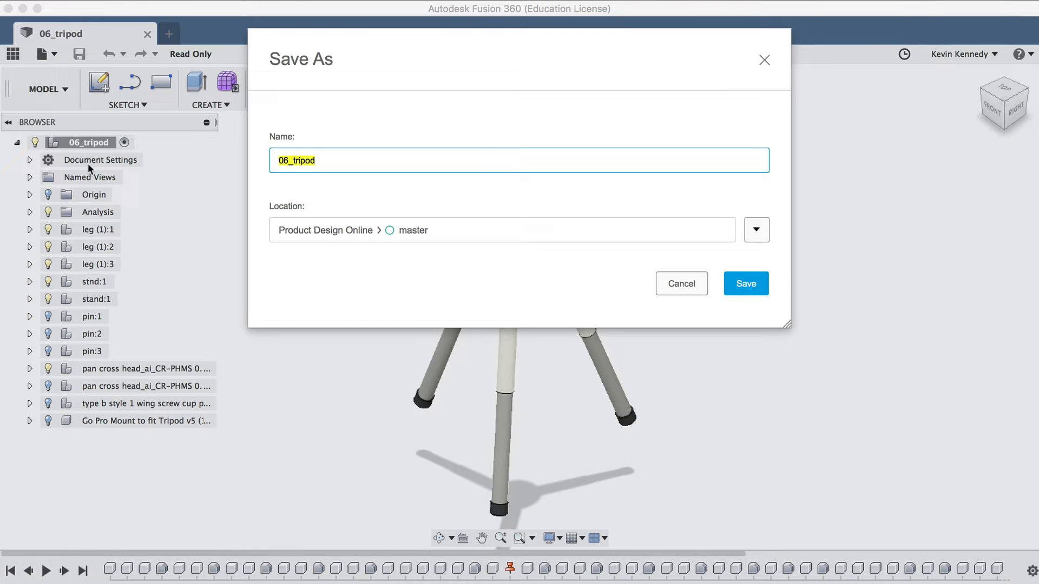
type("Tri")
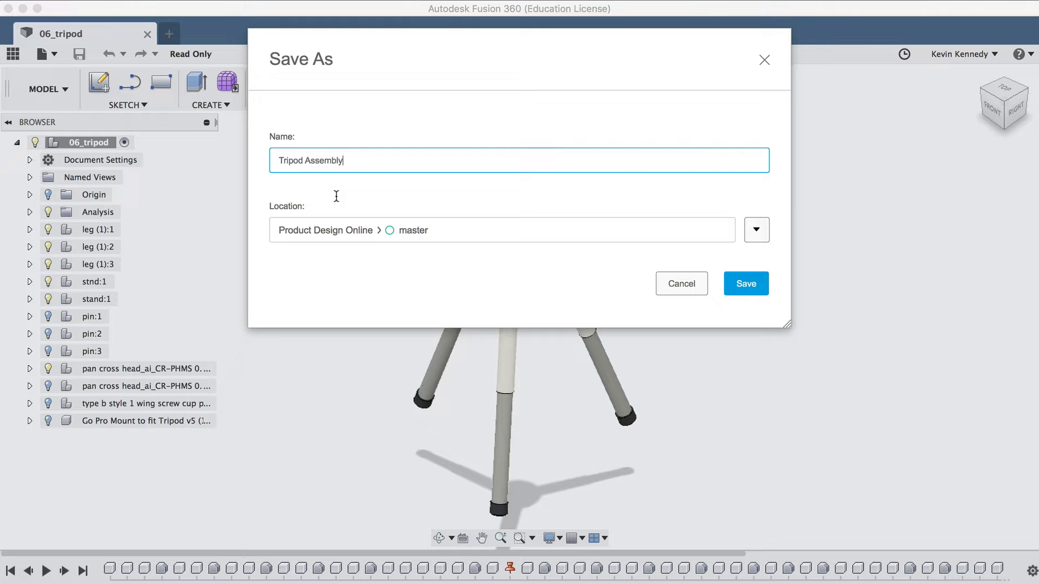
left_click(746, 284)
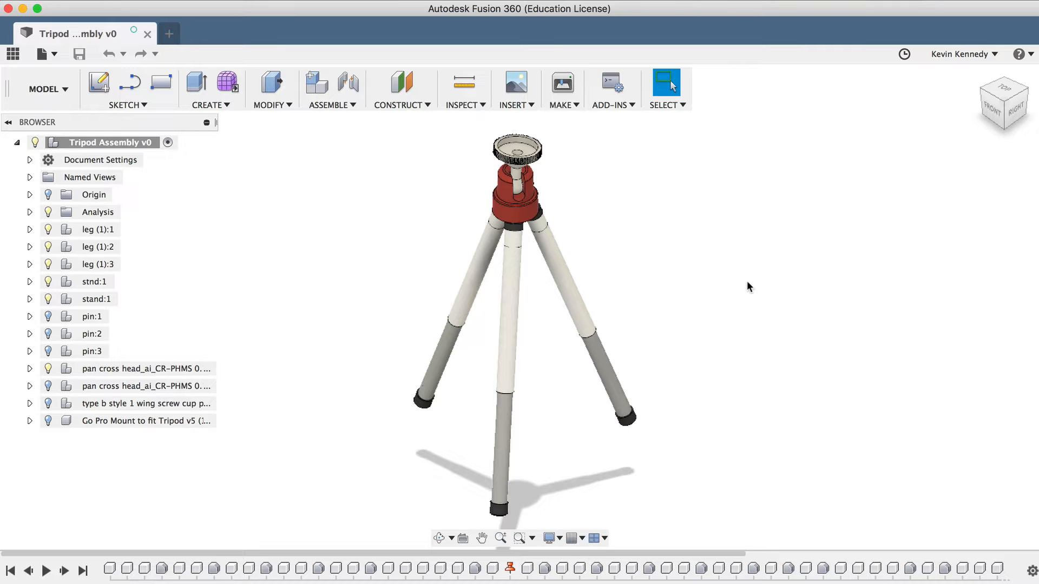
left_click(78, 54)
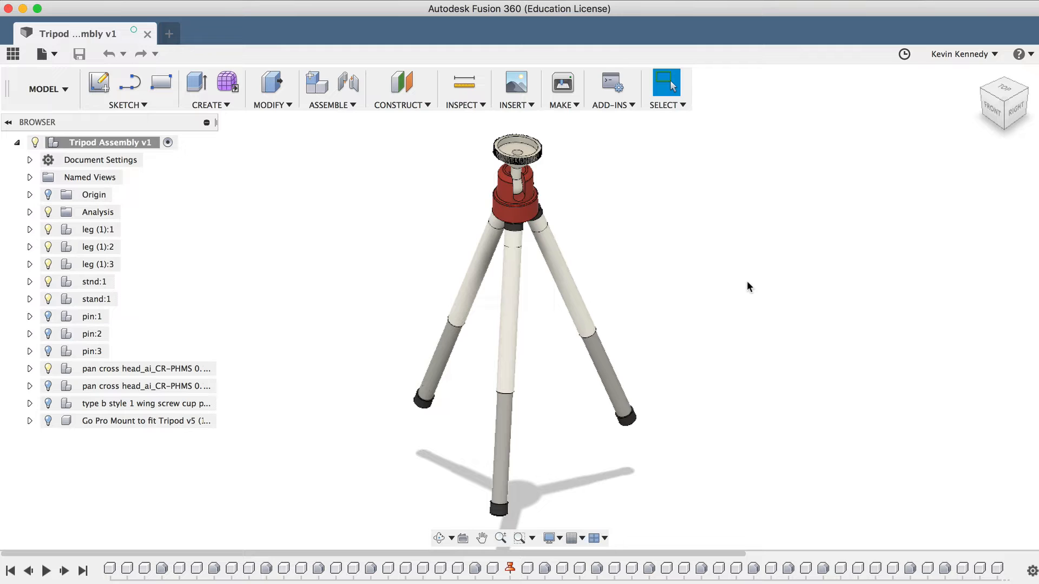
mouse_move(295, 243)
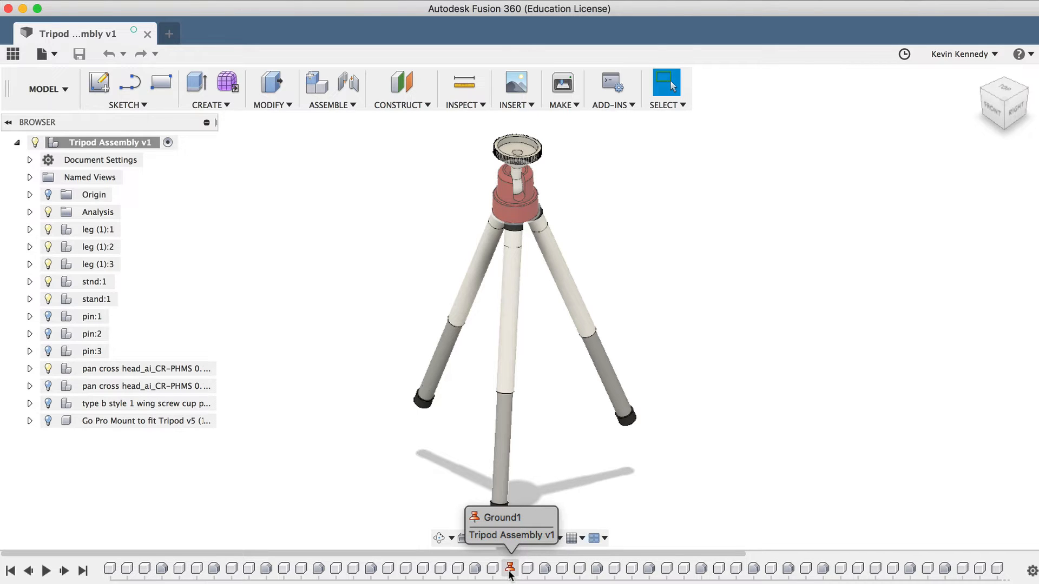
Delete the Ground1 feature from the timeline so the pan head is free
left_click(510, 568)
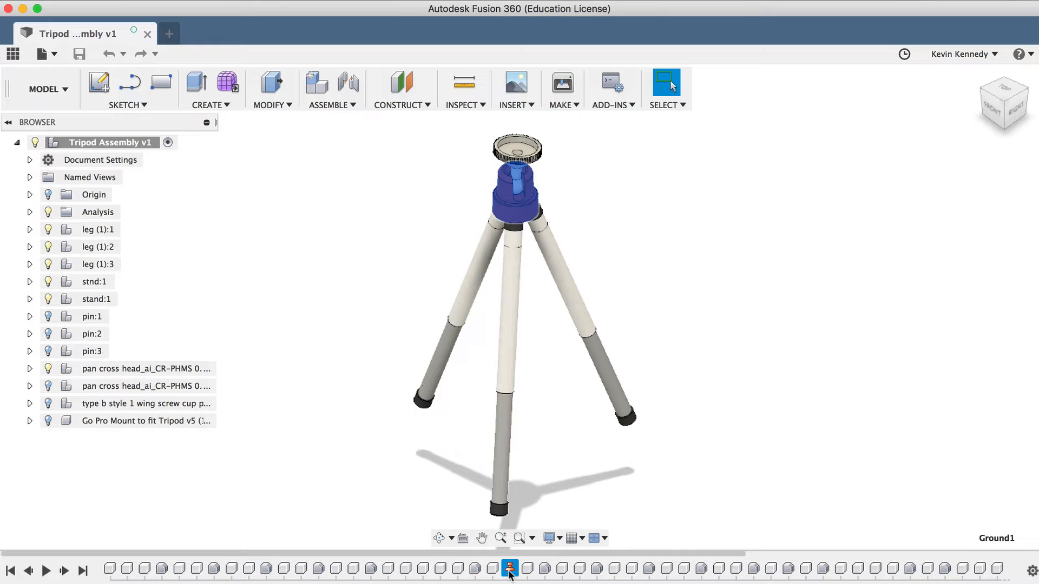
left_click(528, 569)
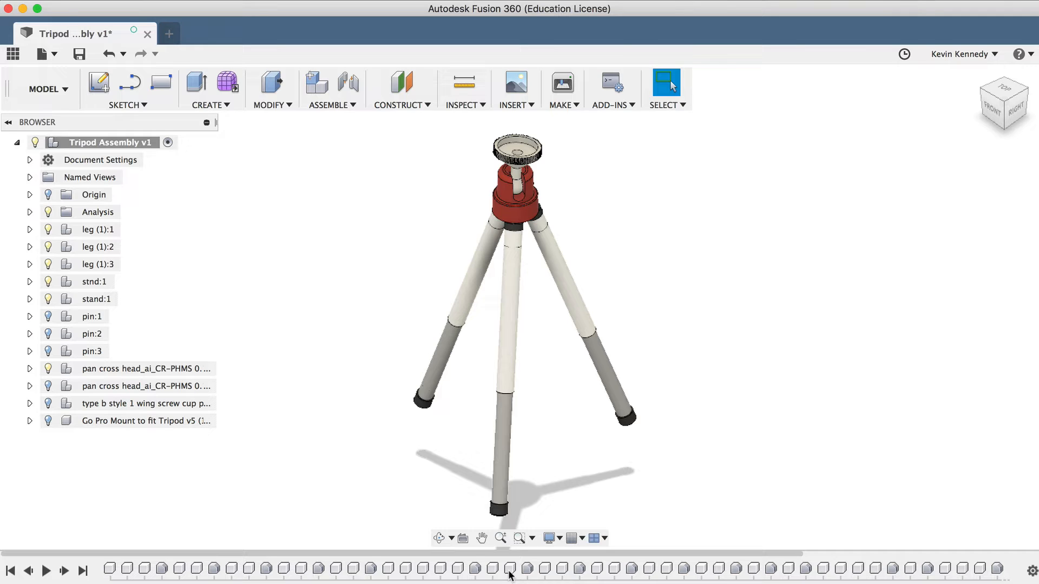
mouse_move(577, 509)
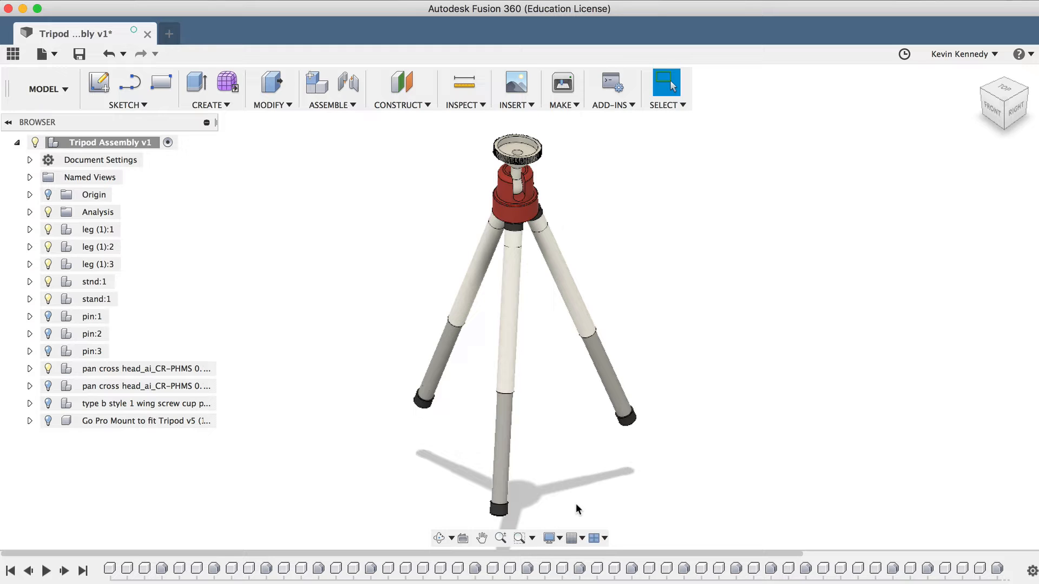
mouse_move(474, 322)
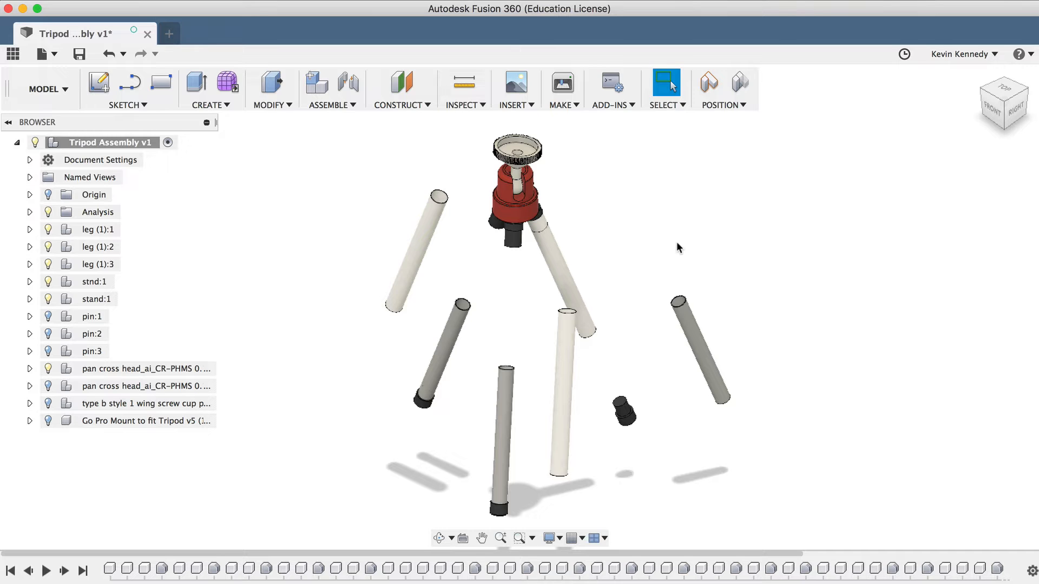
mouse_move(741, 84)
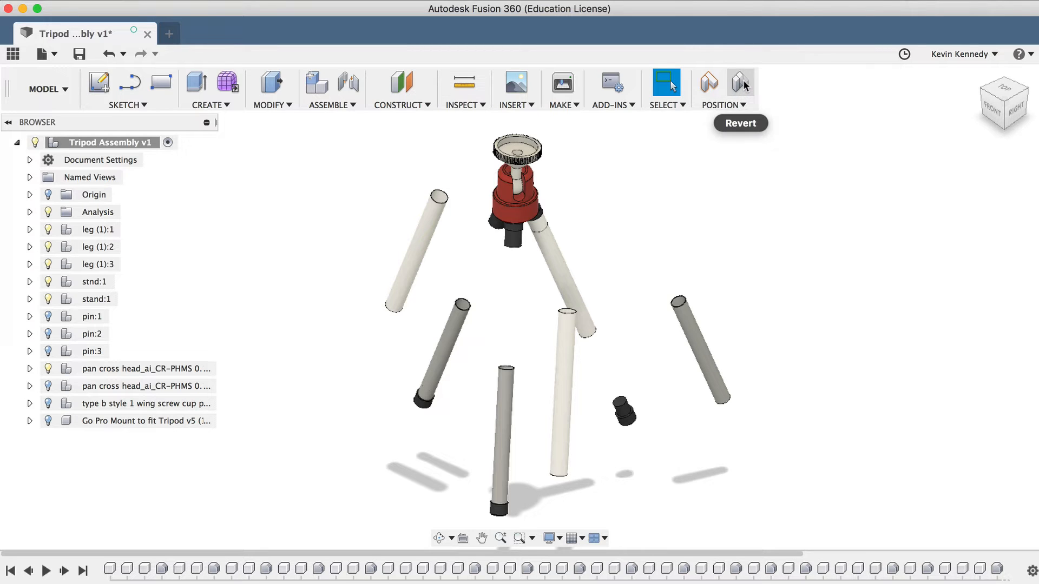
left_click(723, 105)
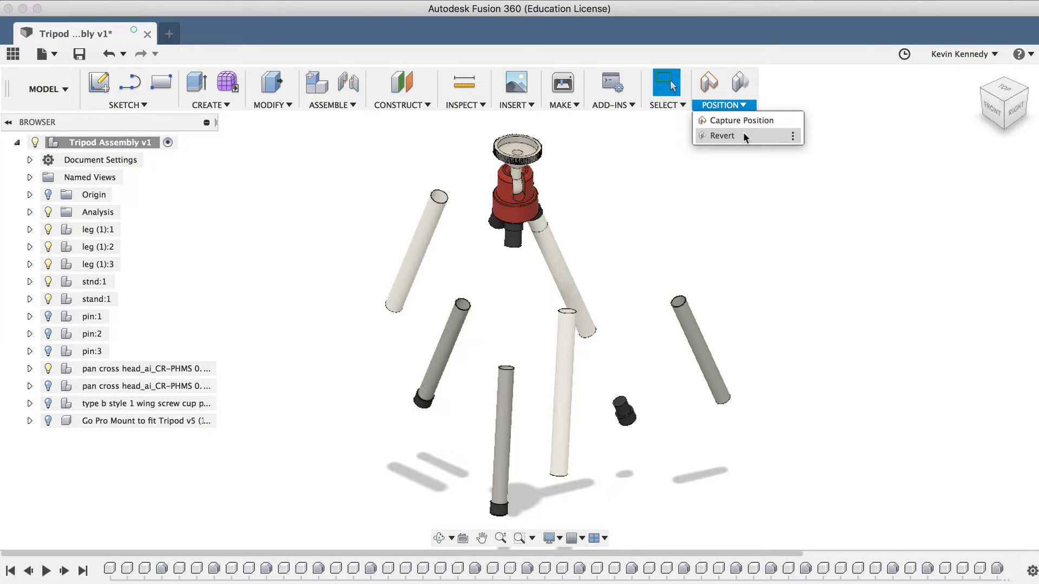
left_click(722, 135)
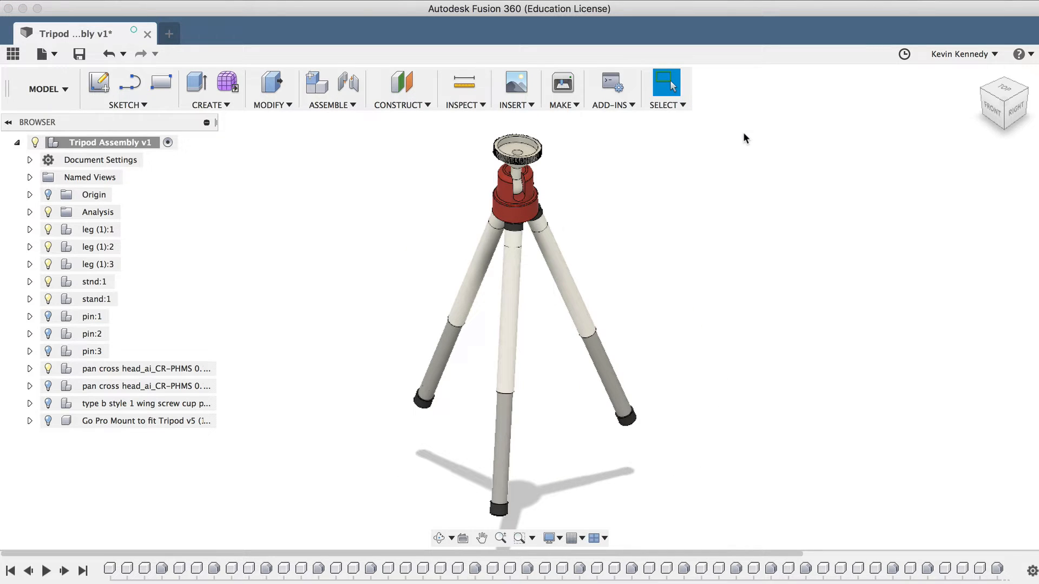
mouse_move(724, 266)
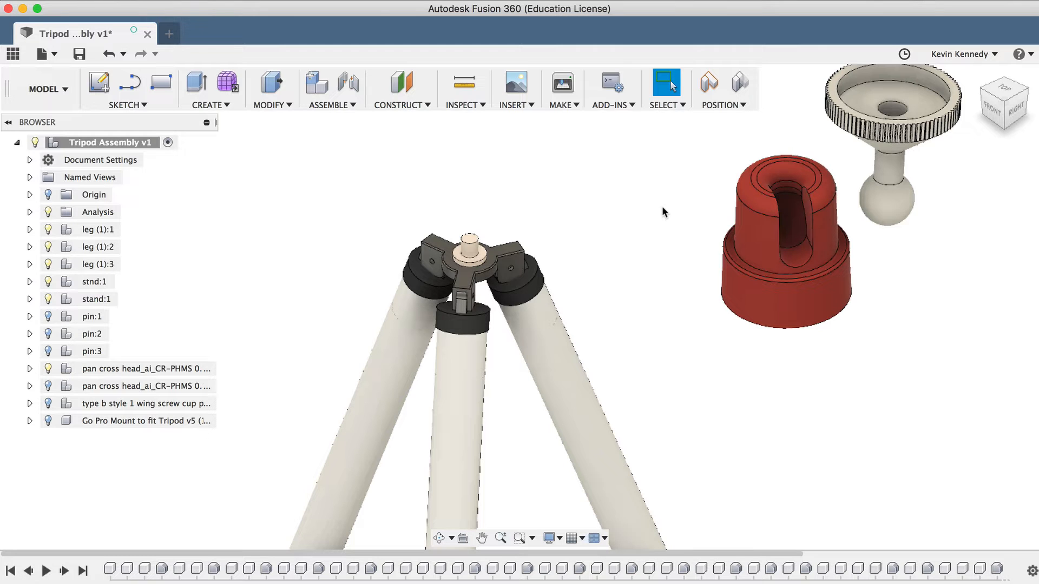
mouse_move(600, 168)
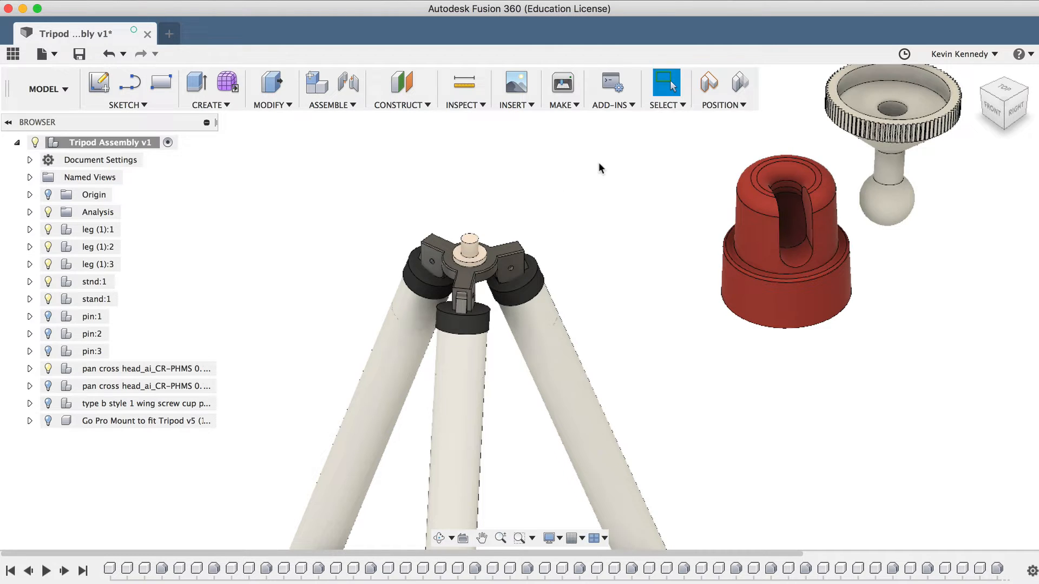
mouse_move(851, 158)
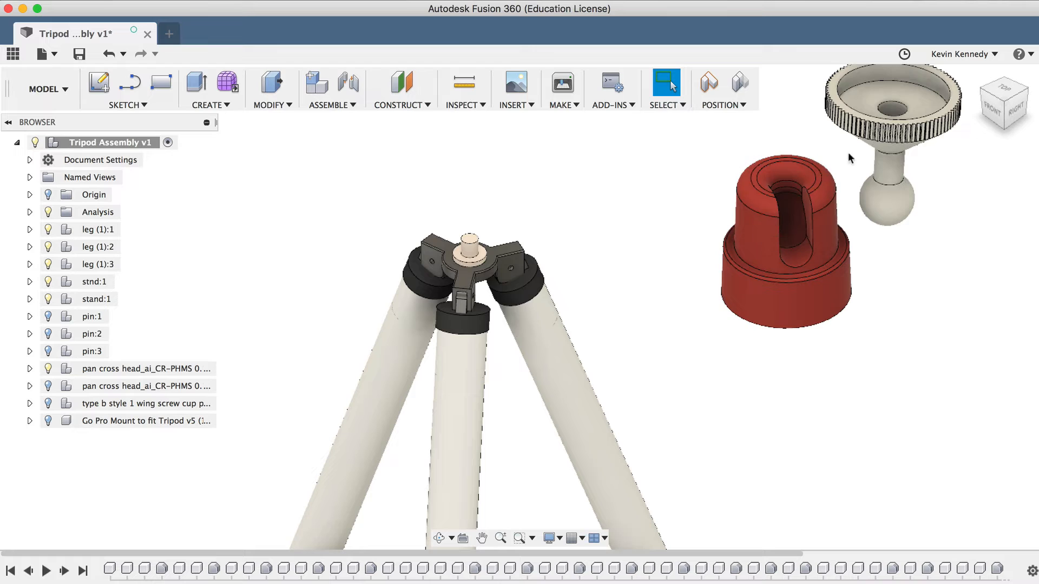
mouse_move(653, 247)
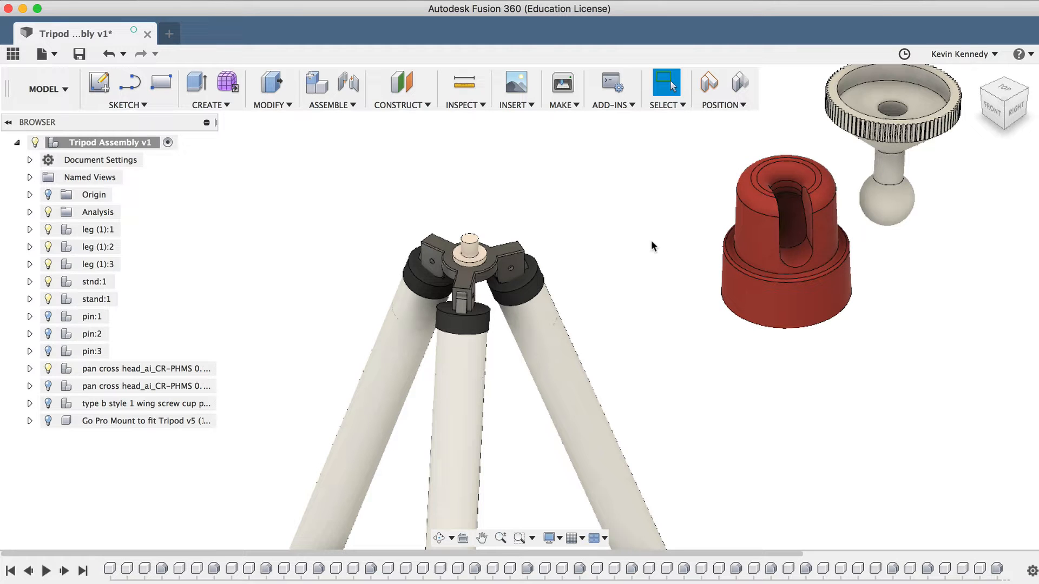
mouse_move(708, 87)
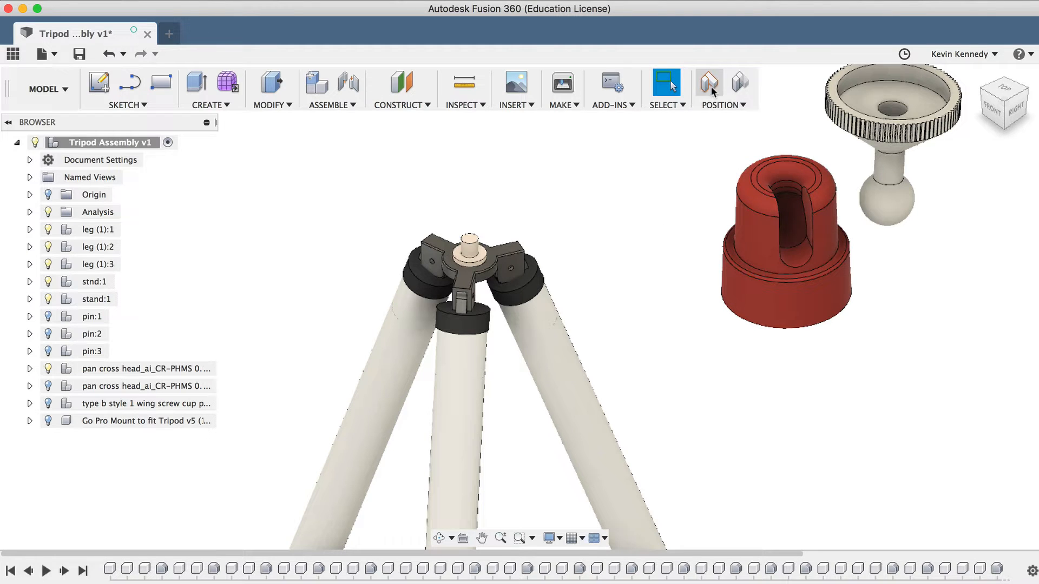
mouse_move(708, 84)
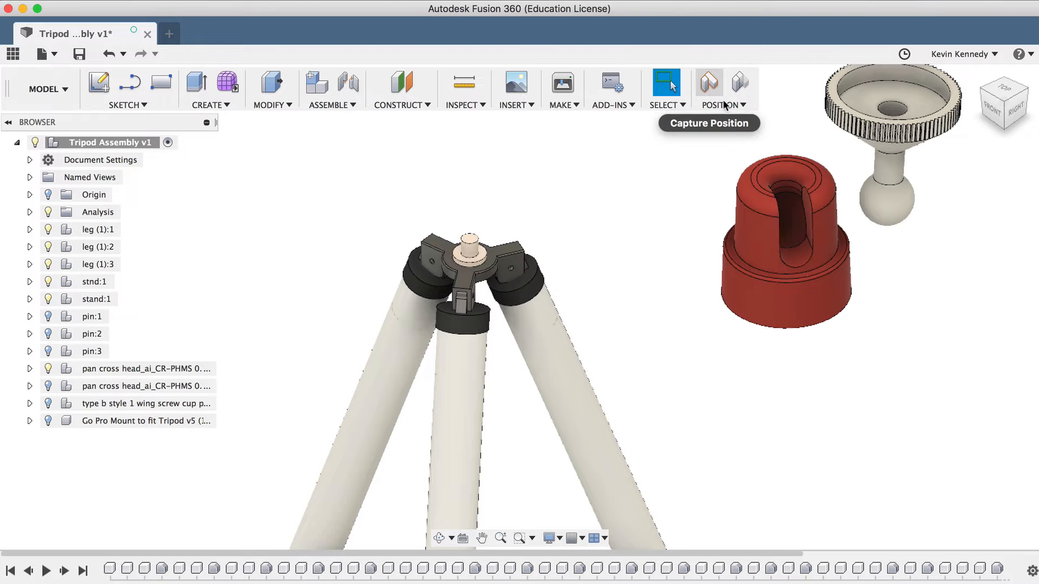
Capture the current positions of the lifted pan head and ball knob
left_click(722, 105)
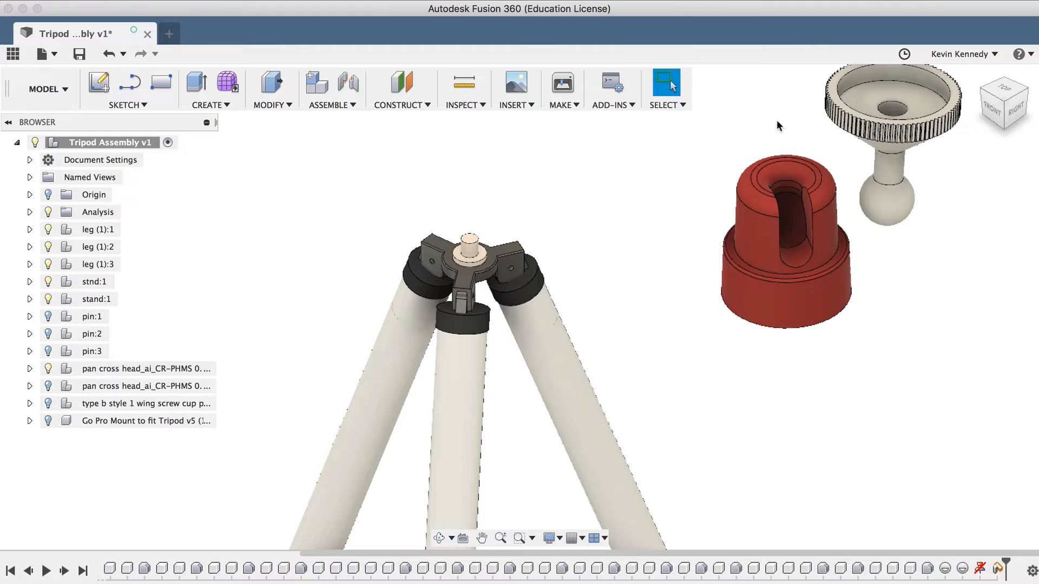
mouse_move(688, 309)
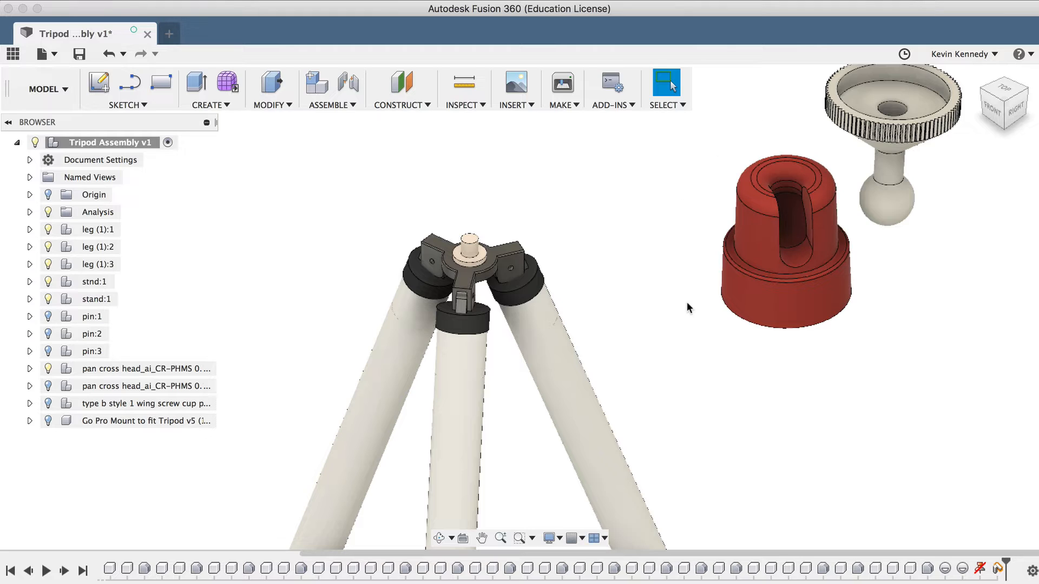
mouse_move(793, 400)
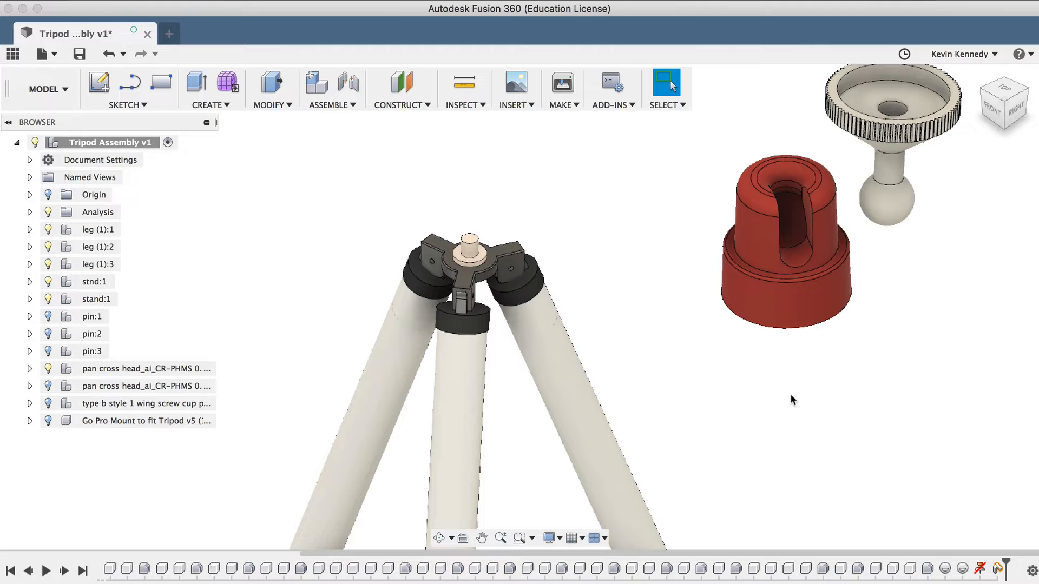
mouse_move(938, 500)
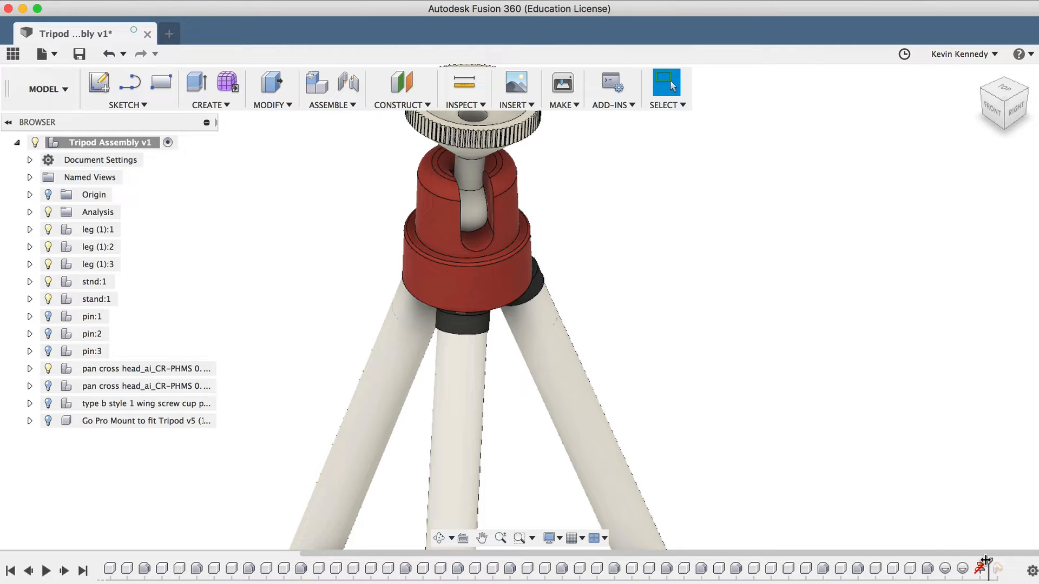
mouse_move(1005, 568)
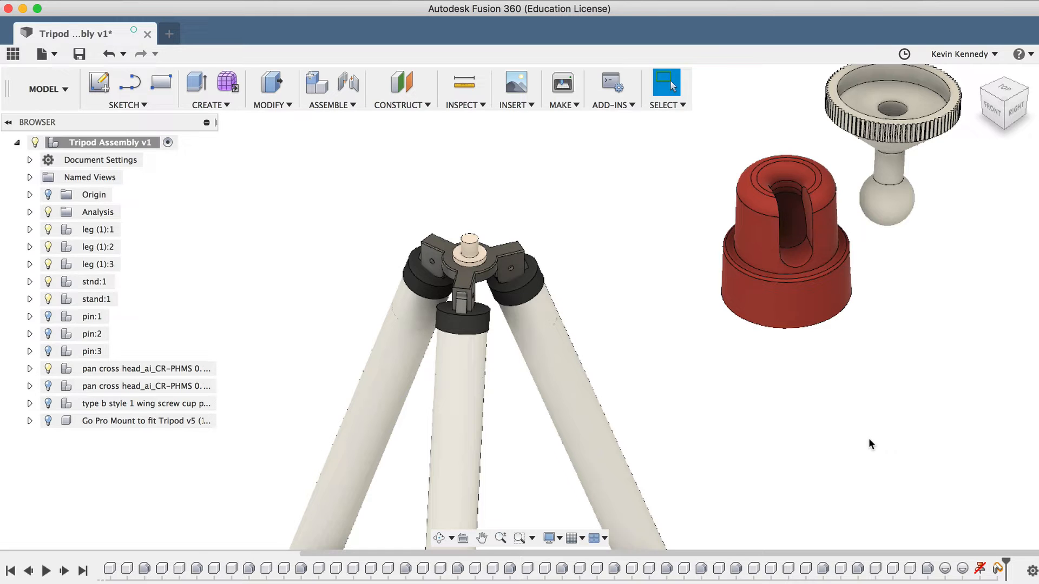
mouse_move(777, 422)
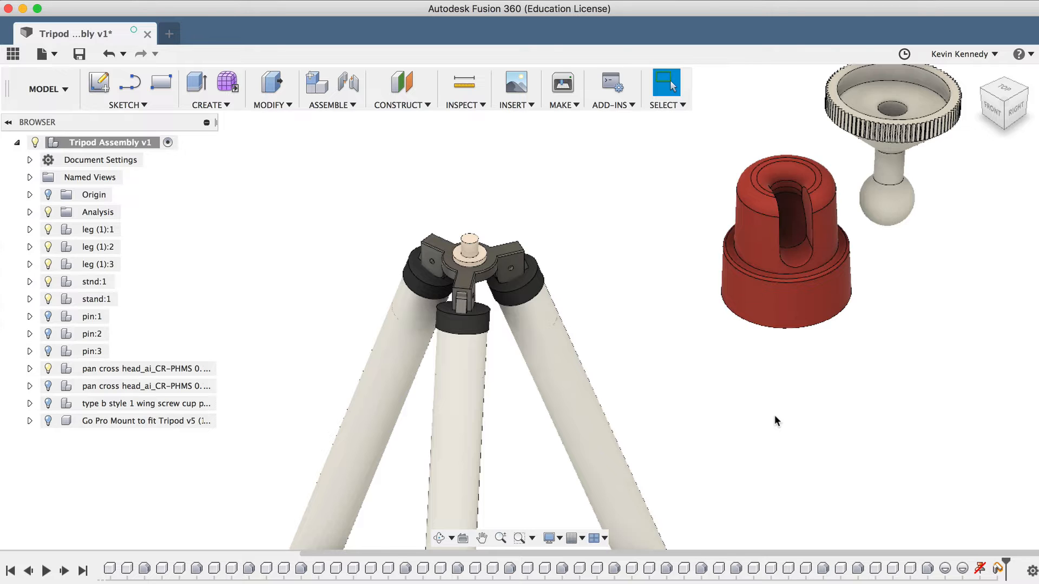
mouse_move(371, 151)
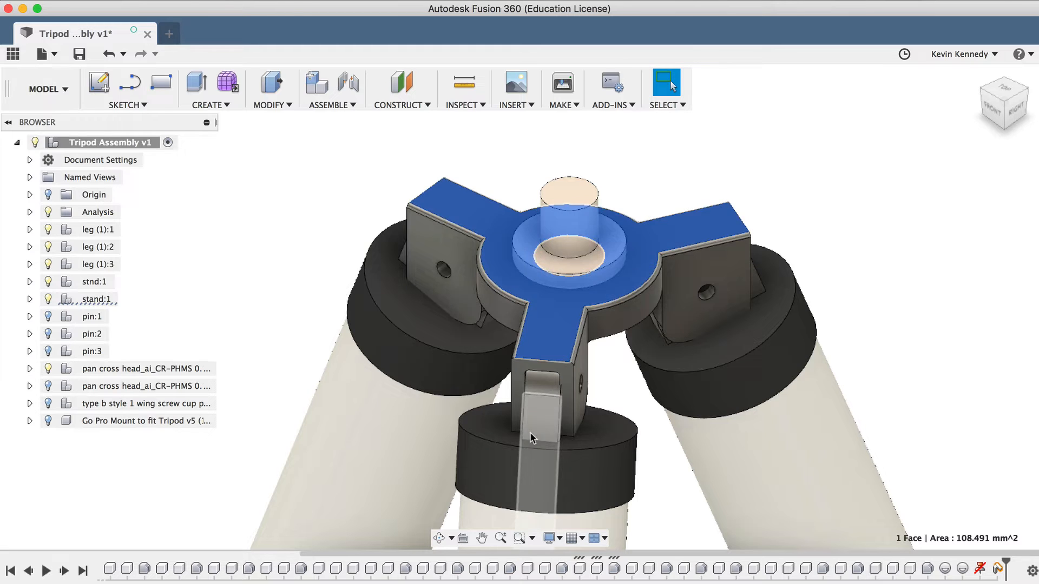
Clear the selection of the stand's top face after inspecting the hub
left_click(652, 174)
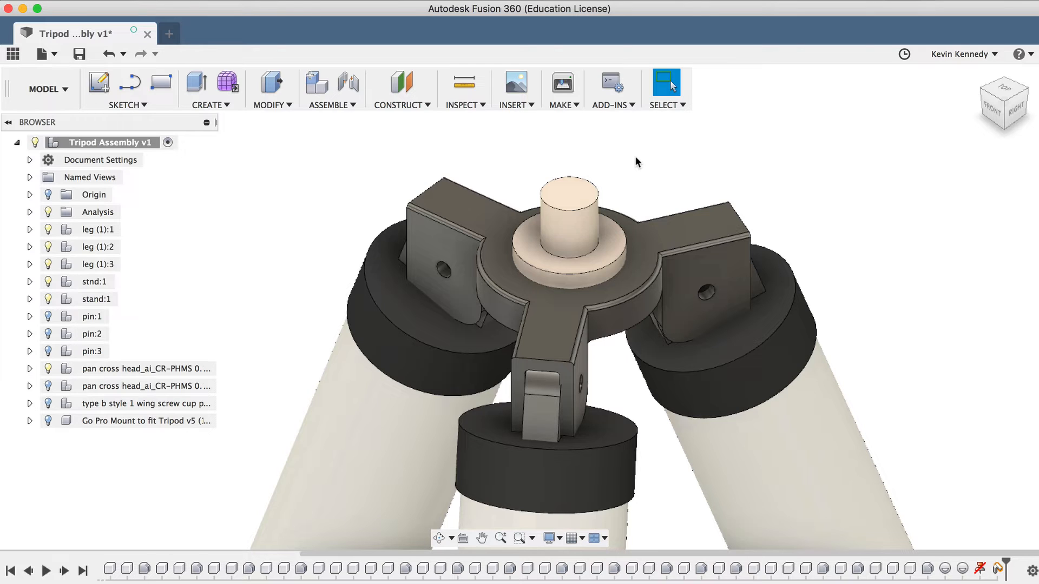
mouse_move(305, 261)
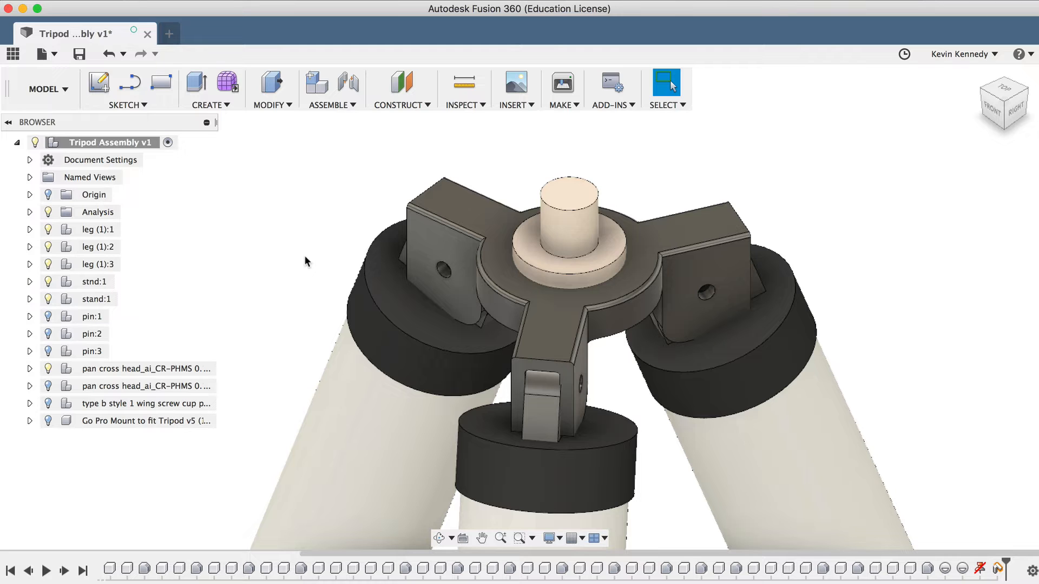
mouse_move(19, 303)
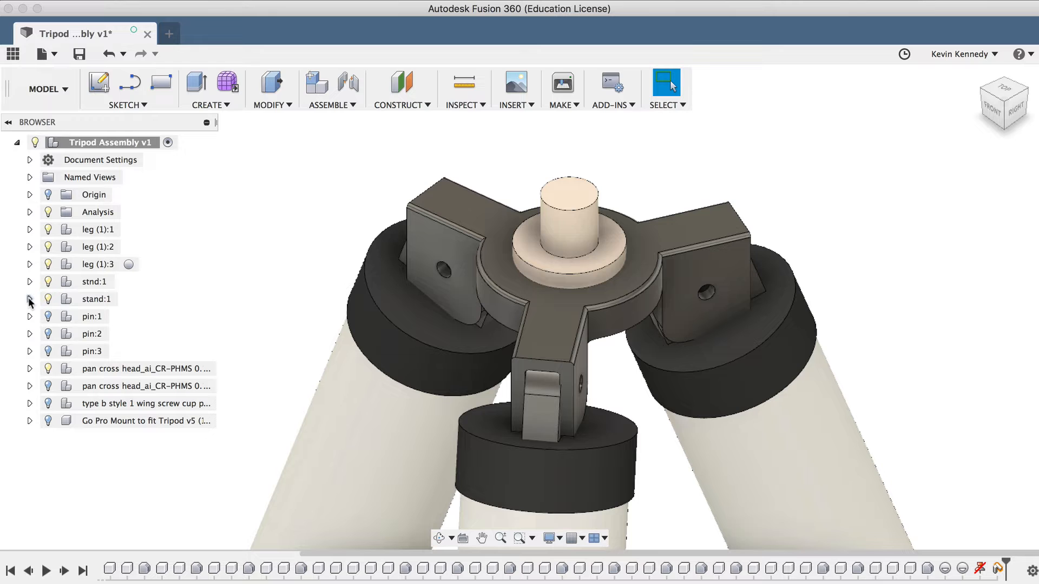
Expand stand:1 and ground its nested Component25:1 so the stand stays fixed
left_click(29, 299)
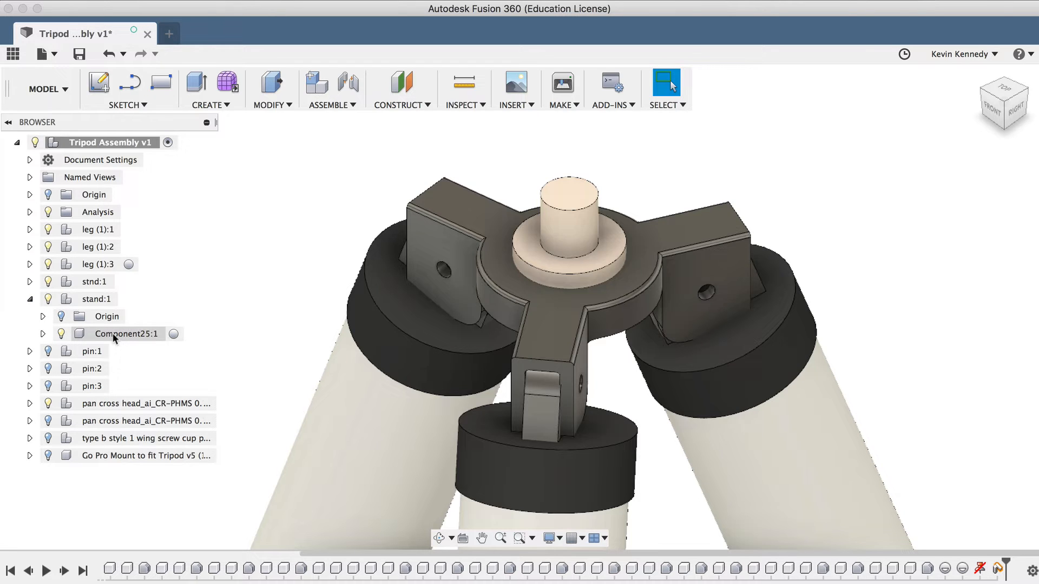
right_click(124, 333)
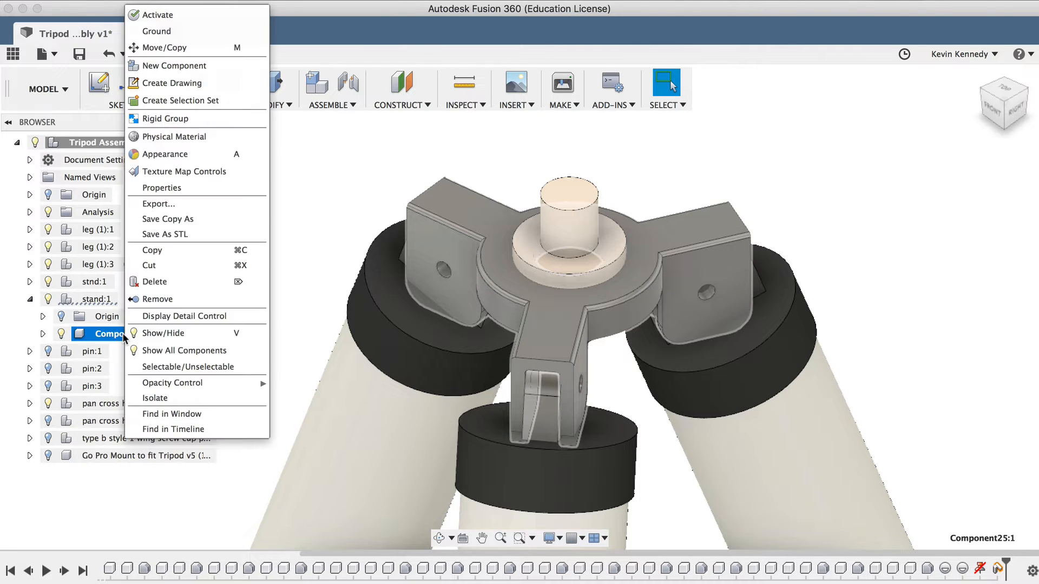
mouse_move(174, 66)
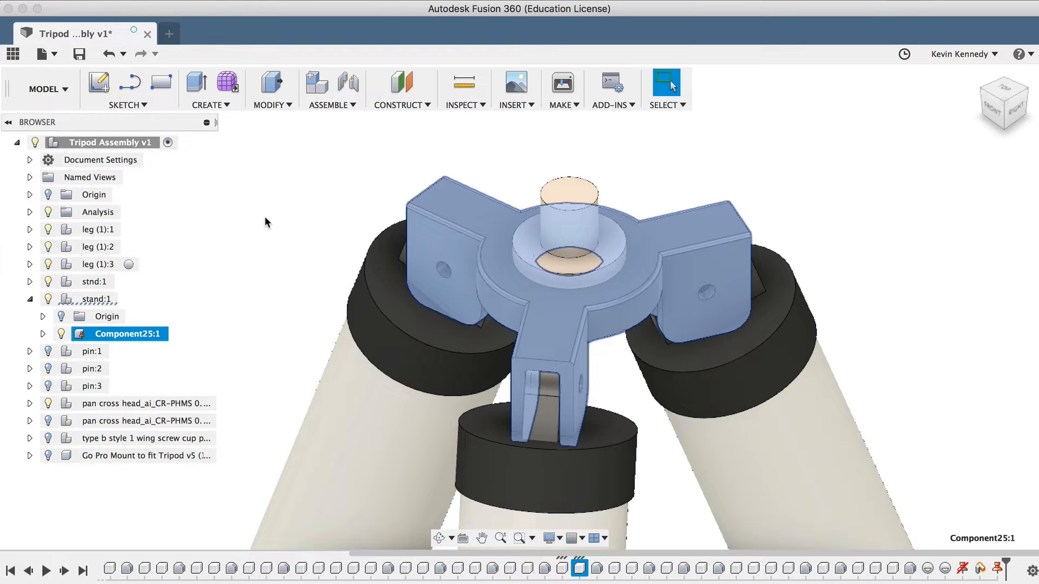
left_click(782, 168)
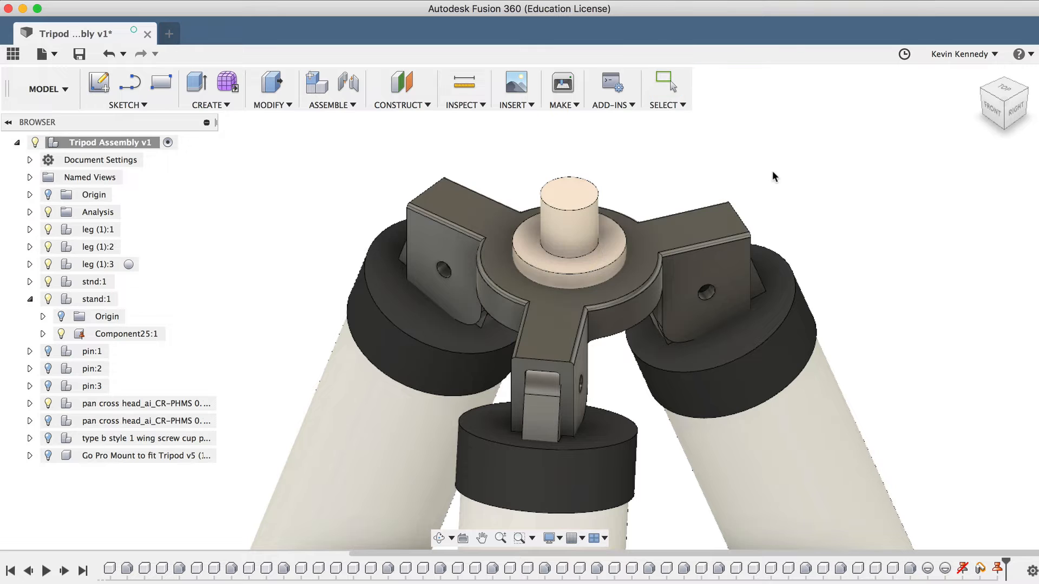
left_click(667, 84)
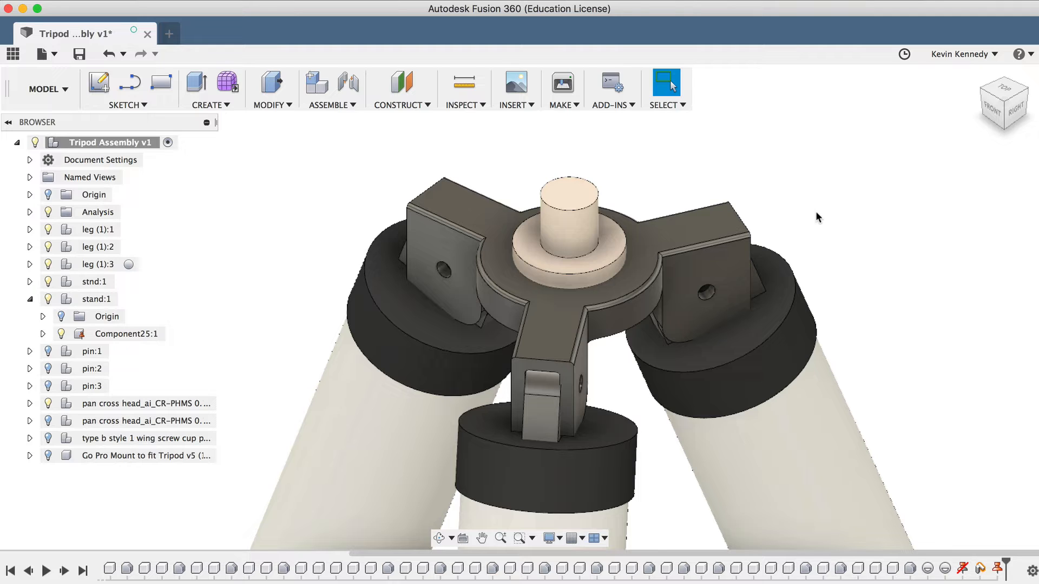
left_click(331, 105)
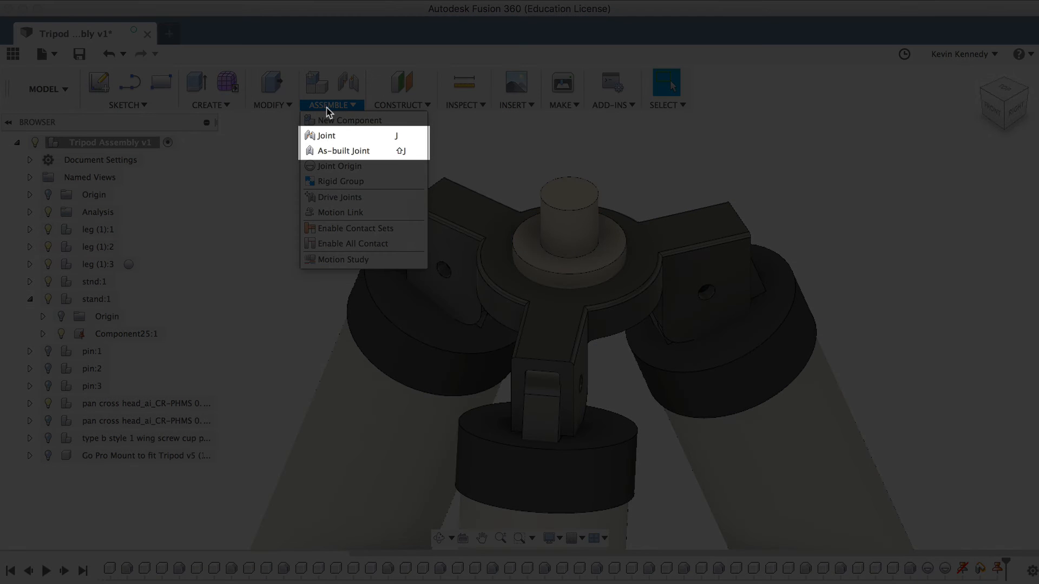
mouse_move(326, 135)
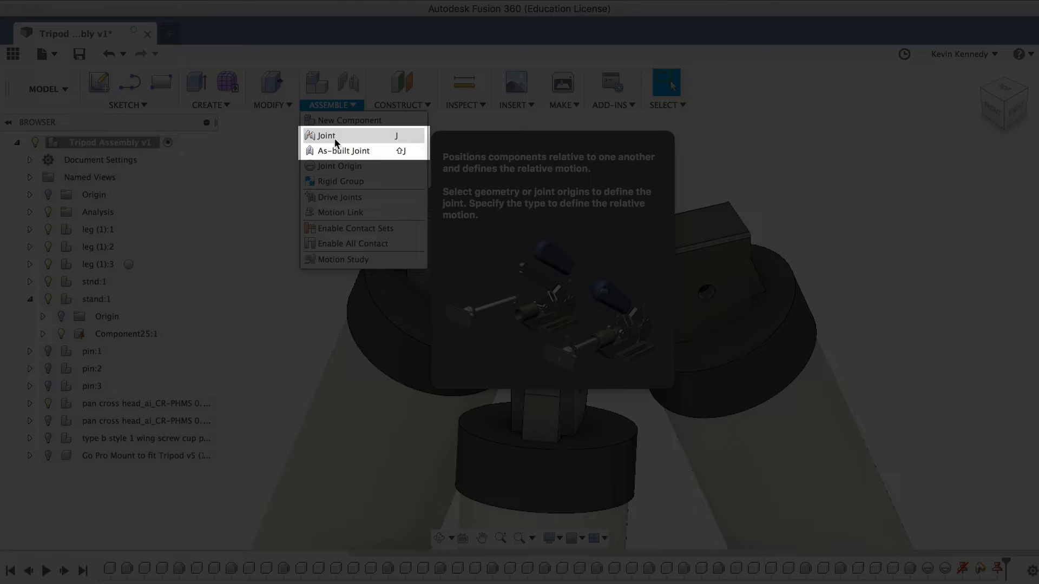
mouse_move(337, 166)
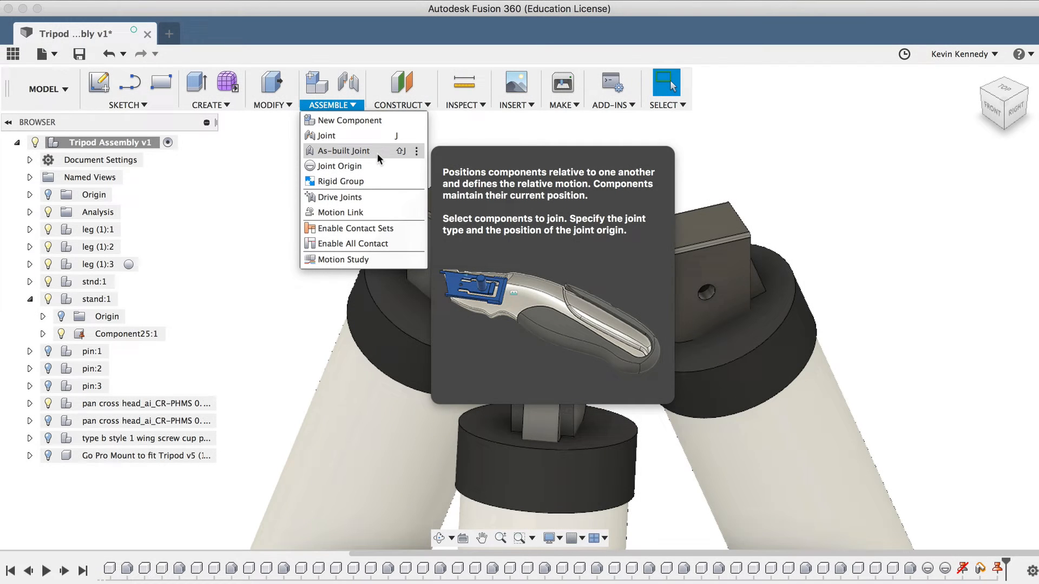
left_click(762, 147)
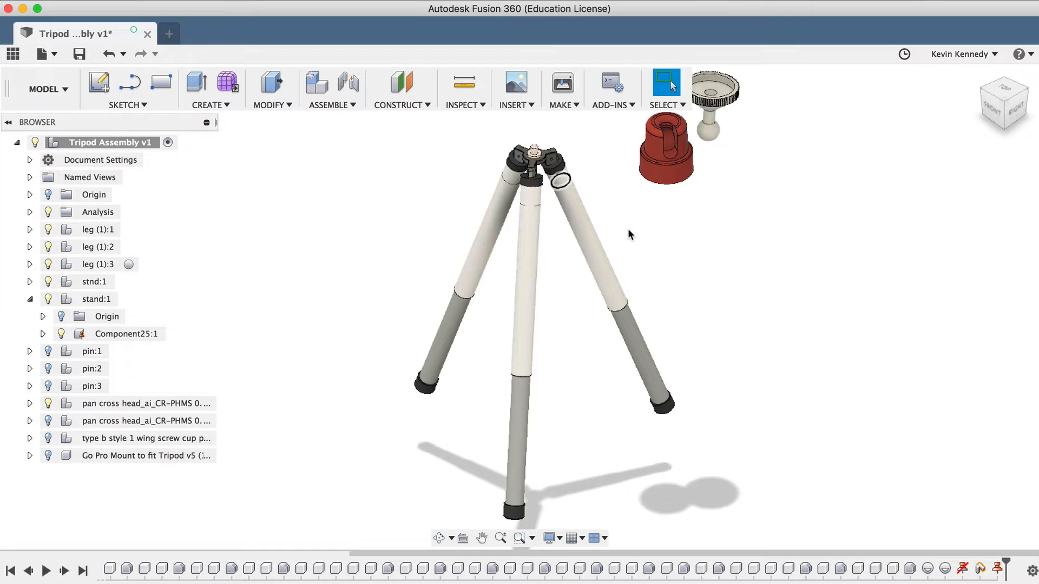
mouse_move(701, 296)
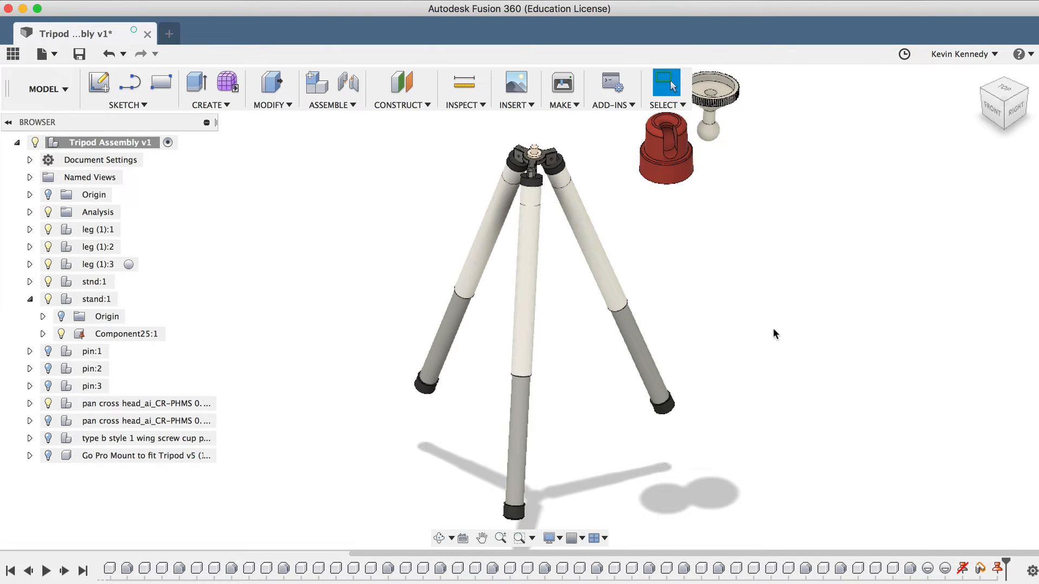
mouse_move(663, 141)
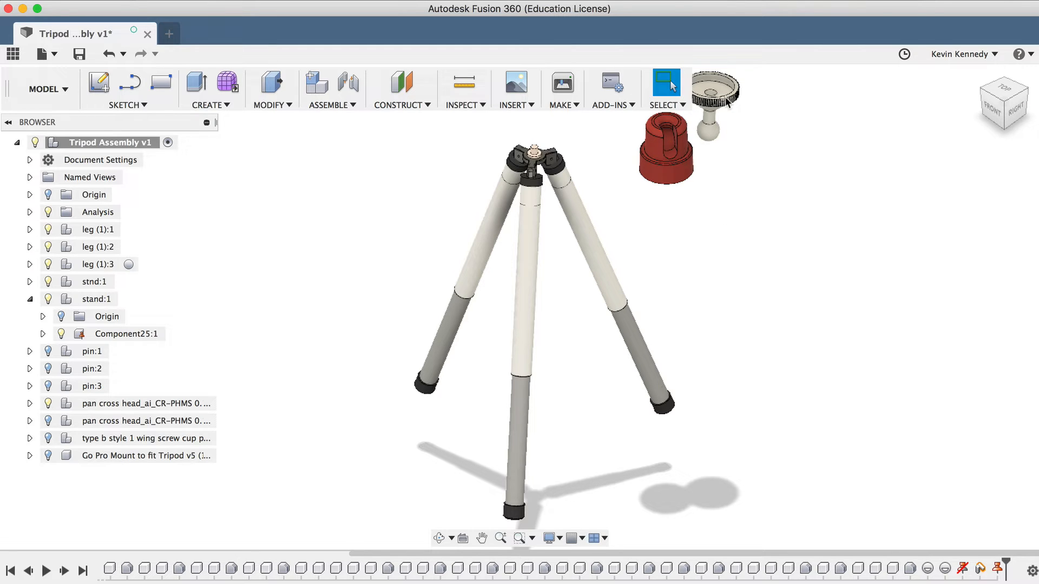
mouse_move(714, 138)
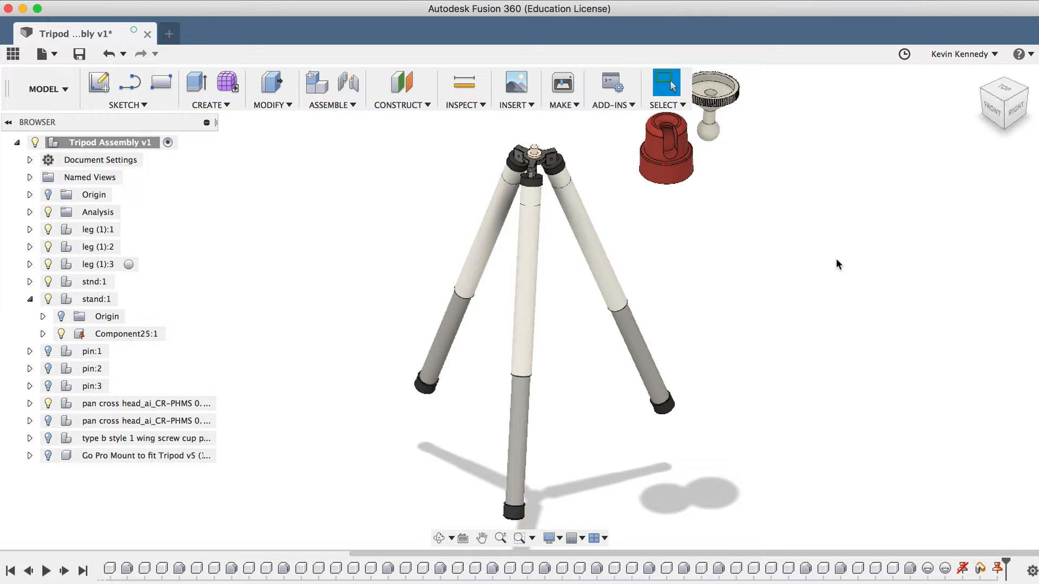
mouse_move(769, 299)
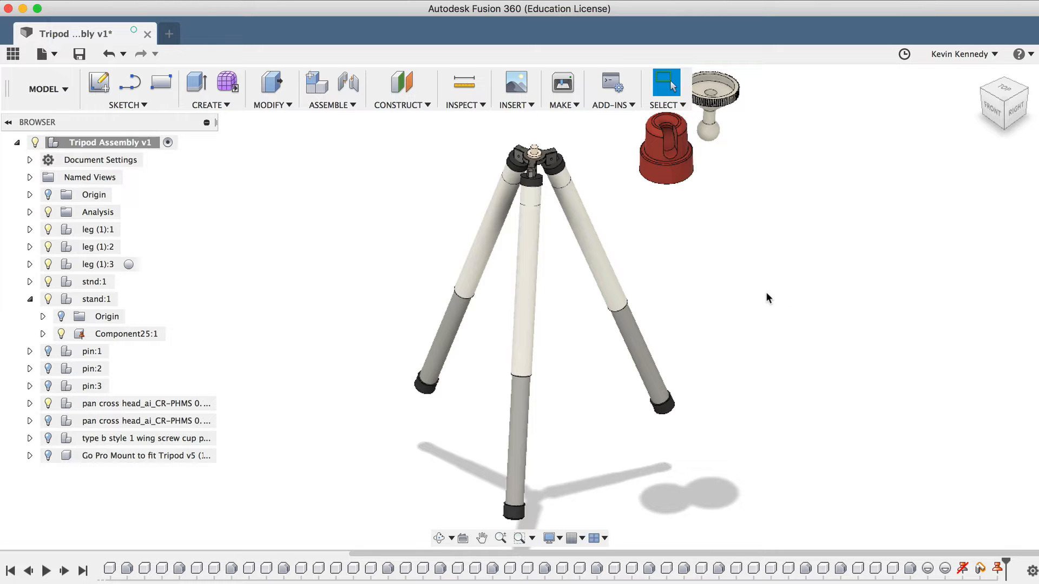
mouse_move(751, 291)
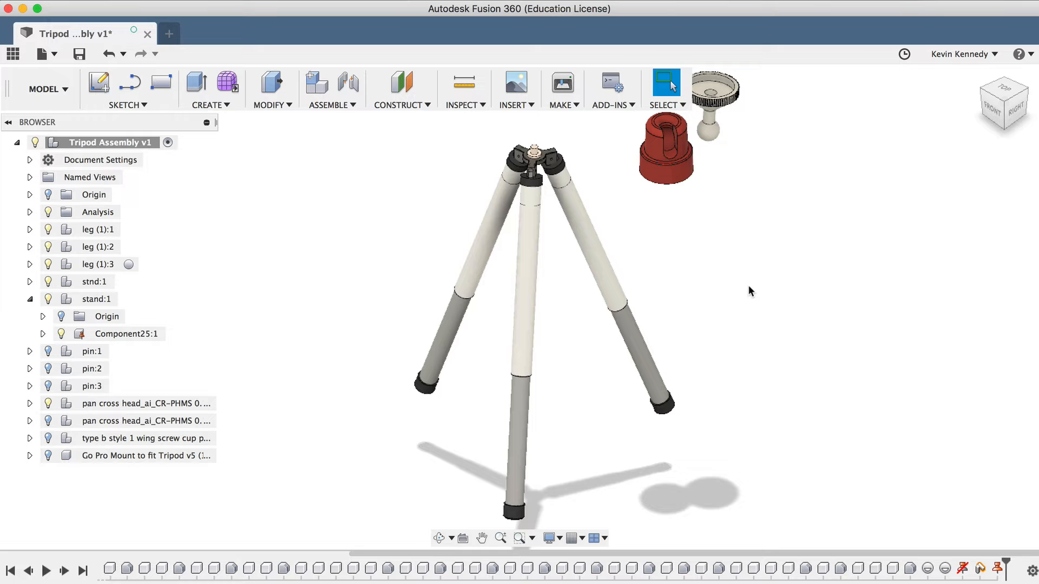
mouse_move(690, 288)
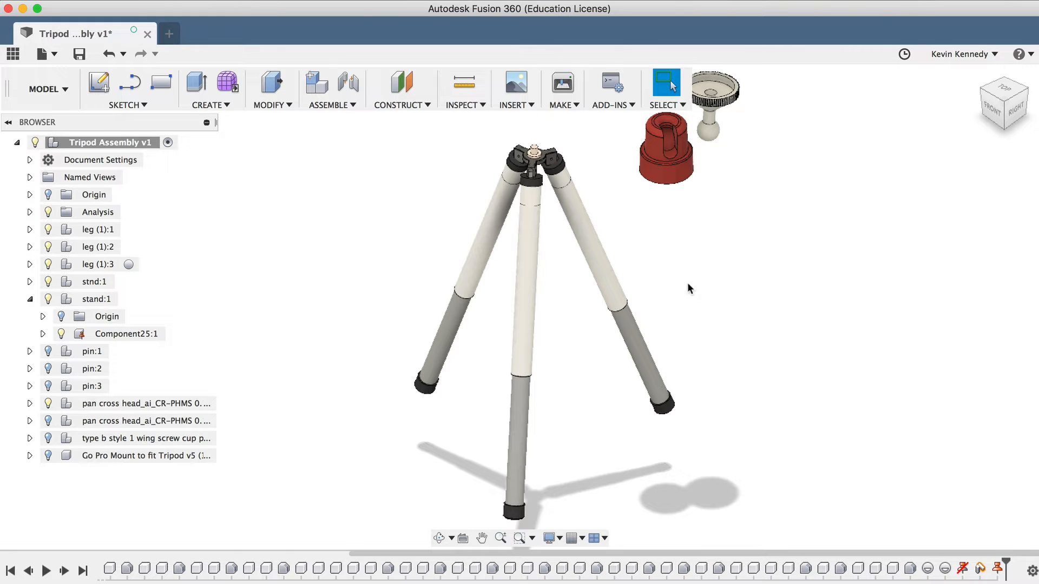
left_click(327, 89)
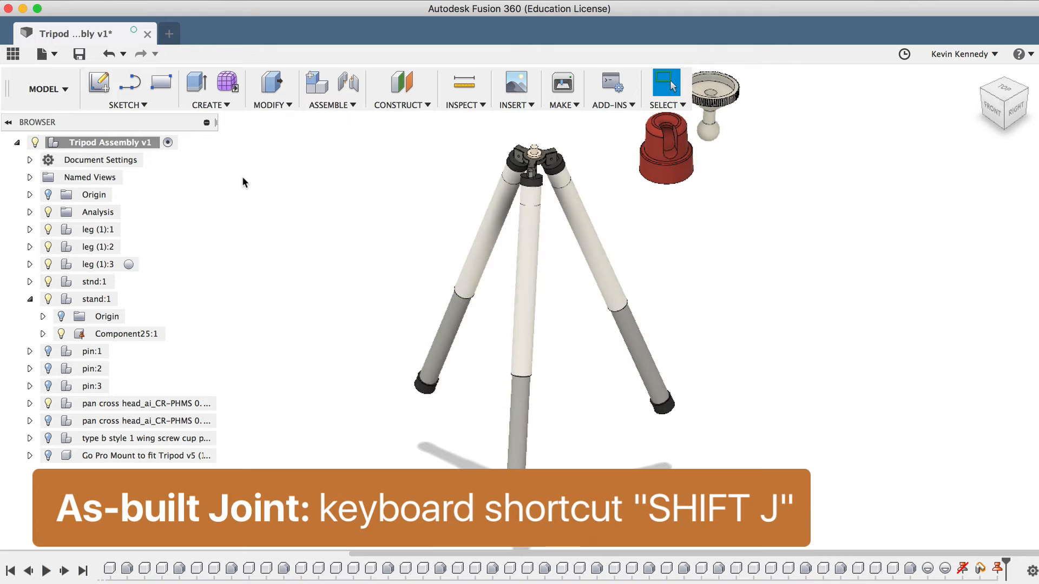
Start an as-built joint (Shift+J) of type Slider and pick the left leg's lower tube
key("shift+j")
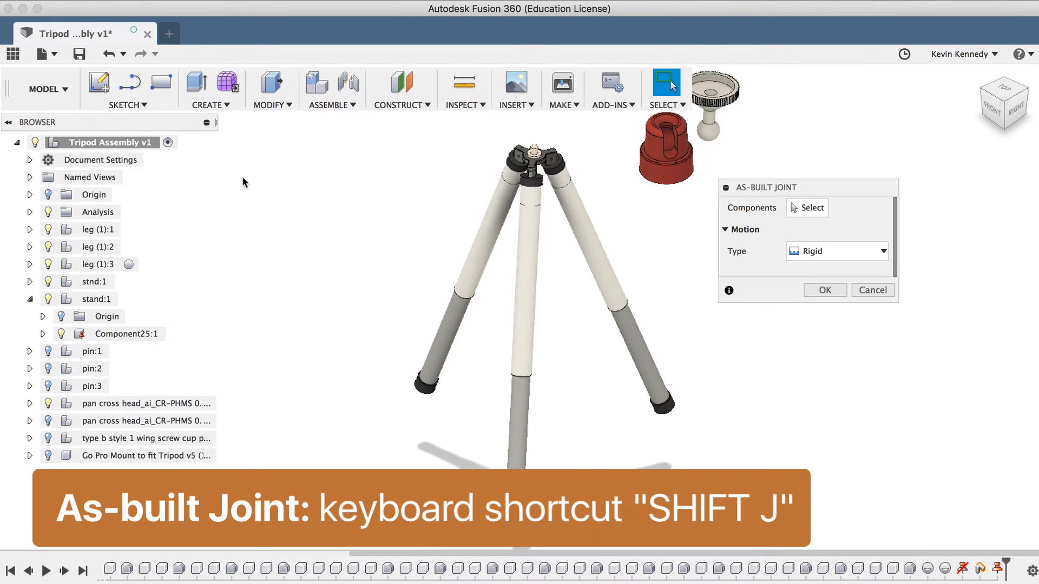
left_click(811, 208)
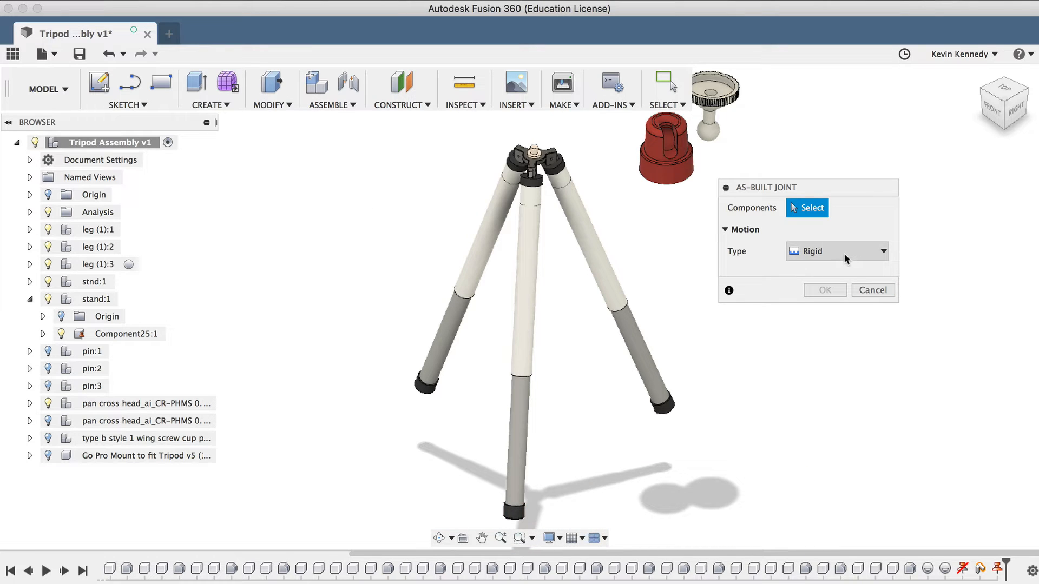
left_click(837, 250)
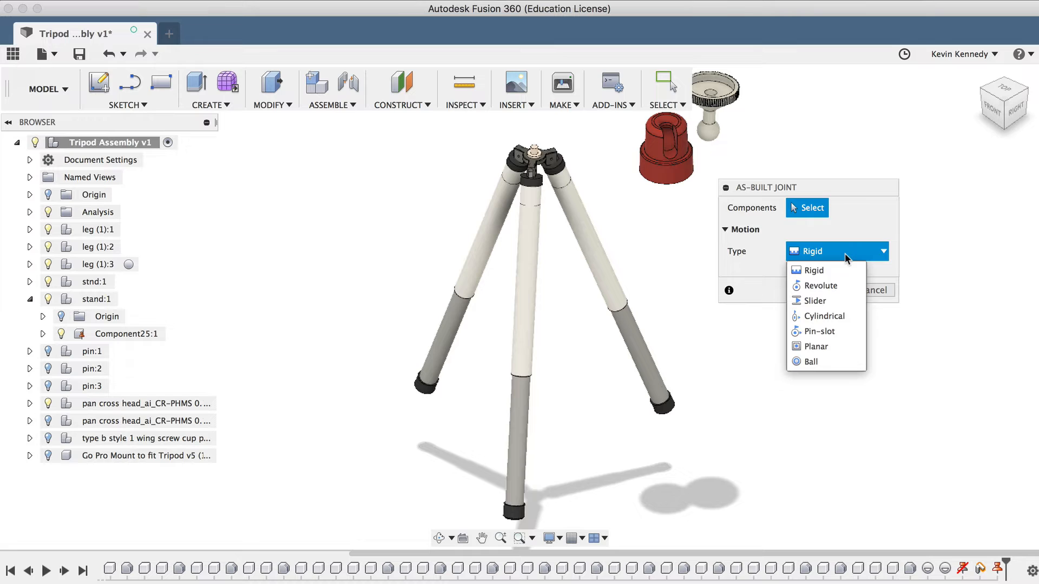
mouse_move(815, 347)
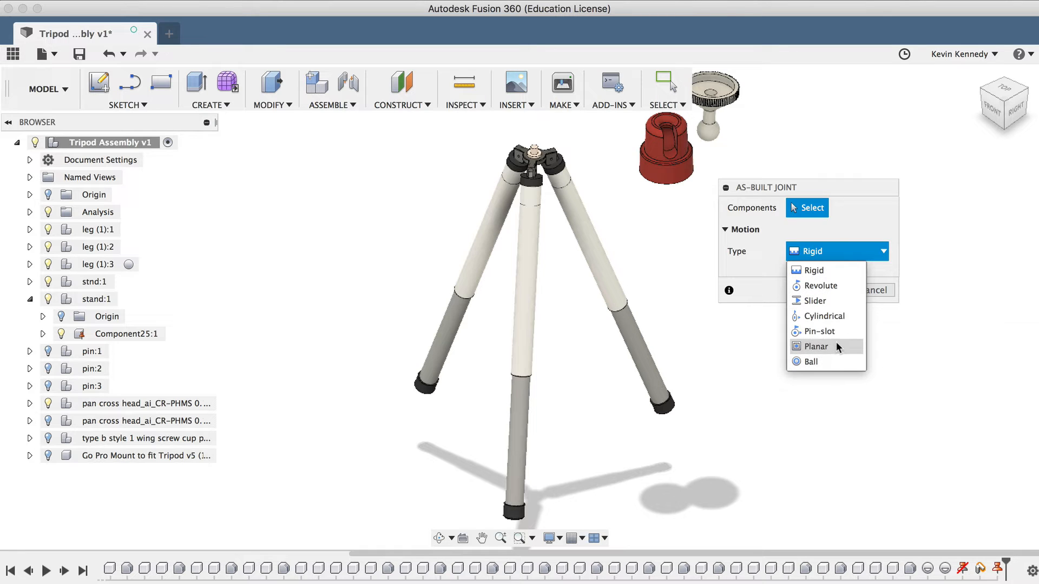
mouse_move(852, 252)
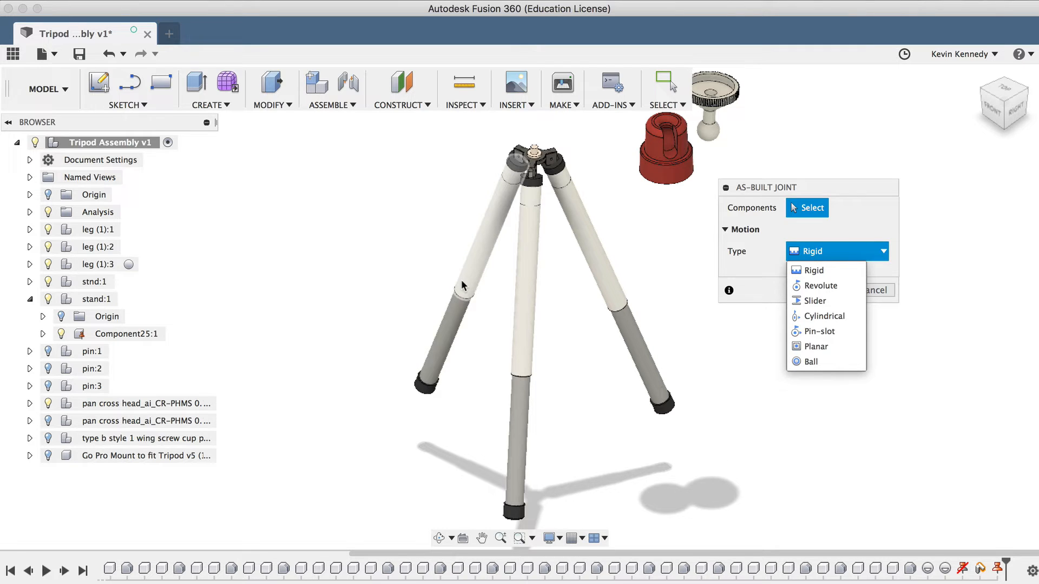
mouse_move(825, 300)
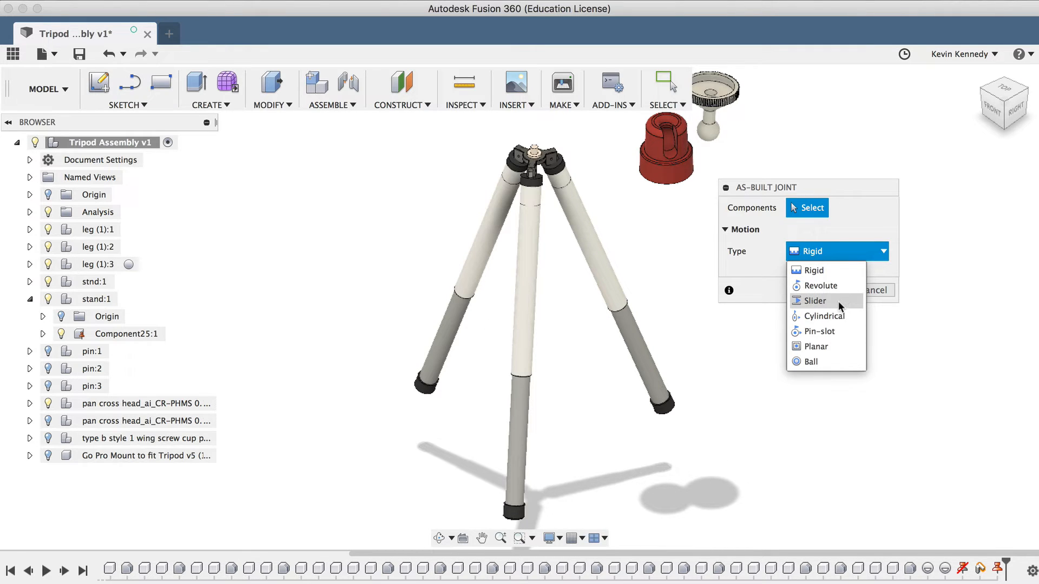
left_click(814, 300)
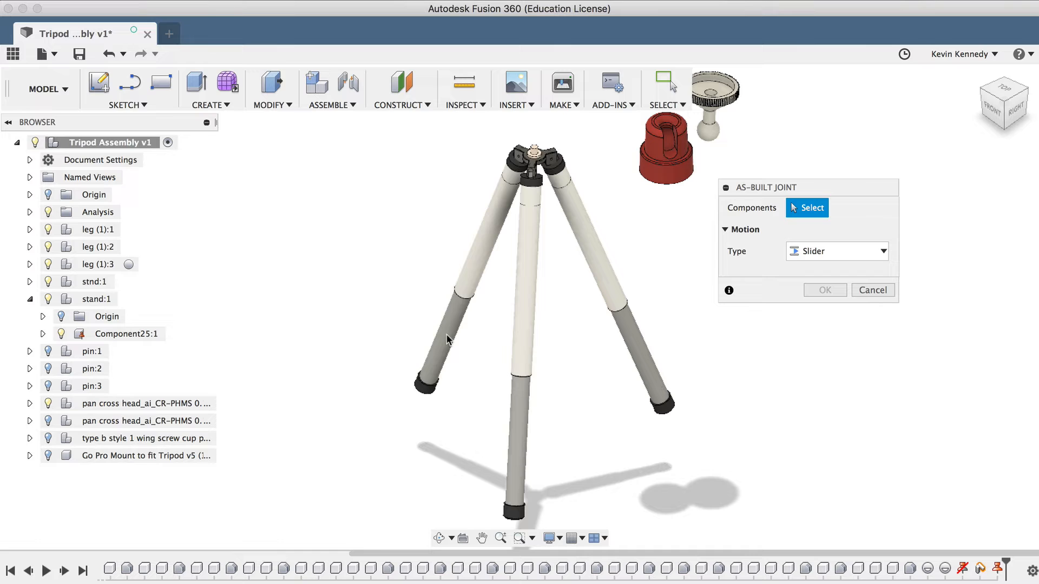
left_click(450, 318)
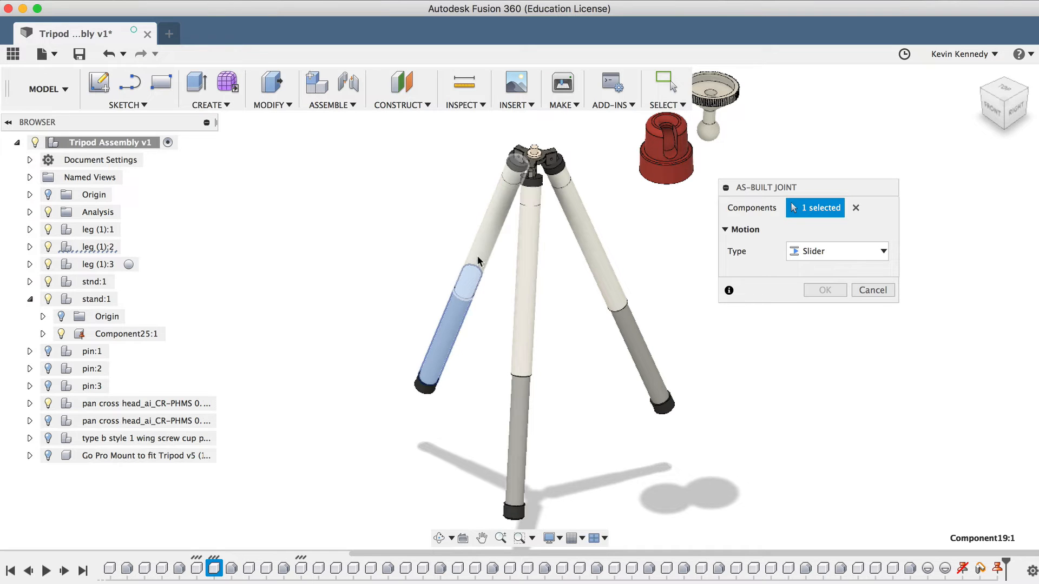
Pick the upper leg tube, position the slider at the seam, preview the motion and confirm
left_click(464, 318)
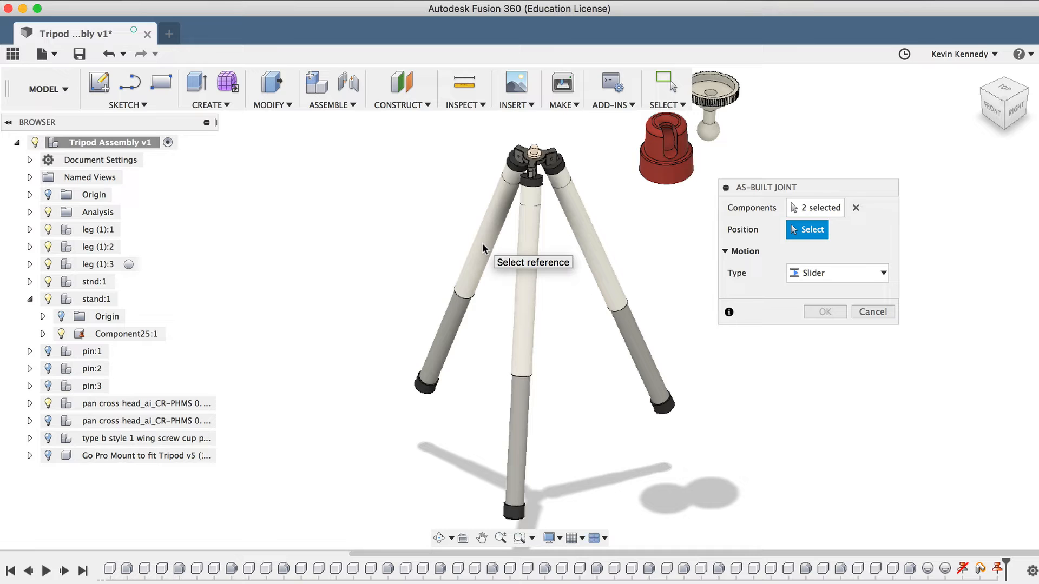
mouse_move(734, 246)
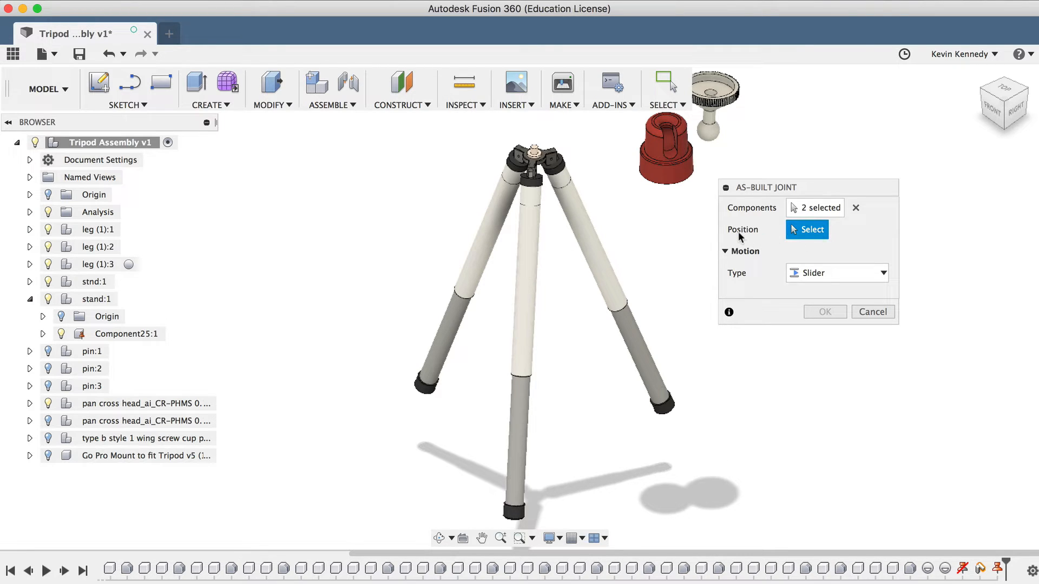
mouse_move(714, 237)
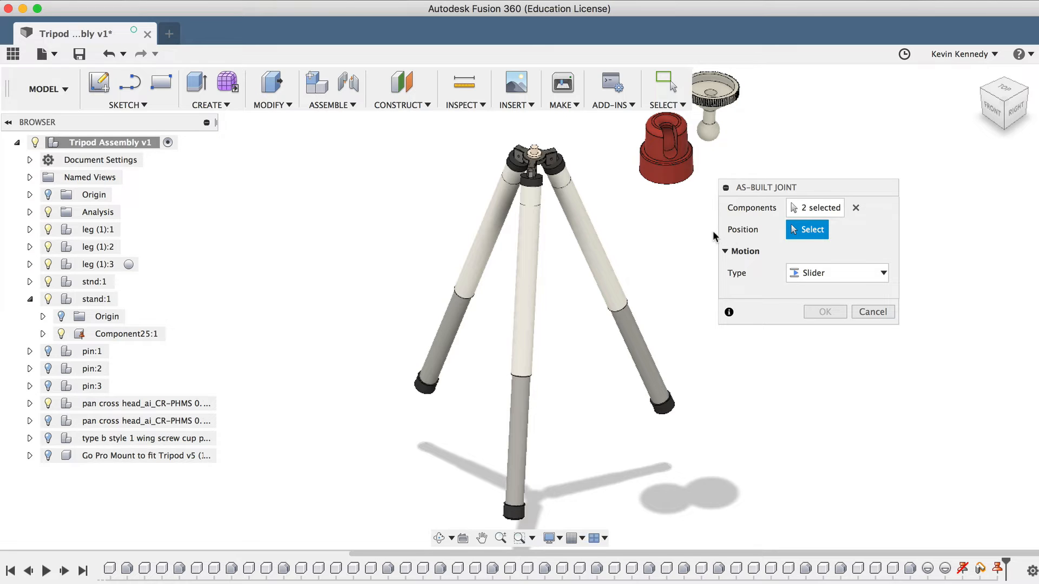
mouse_move(680, 236)
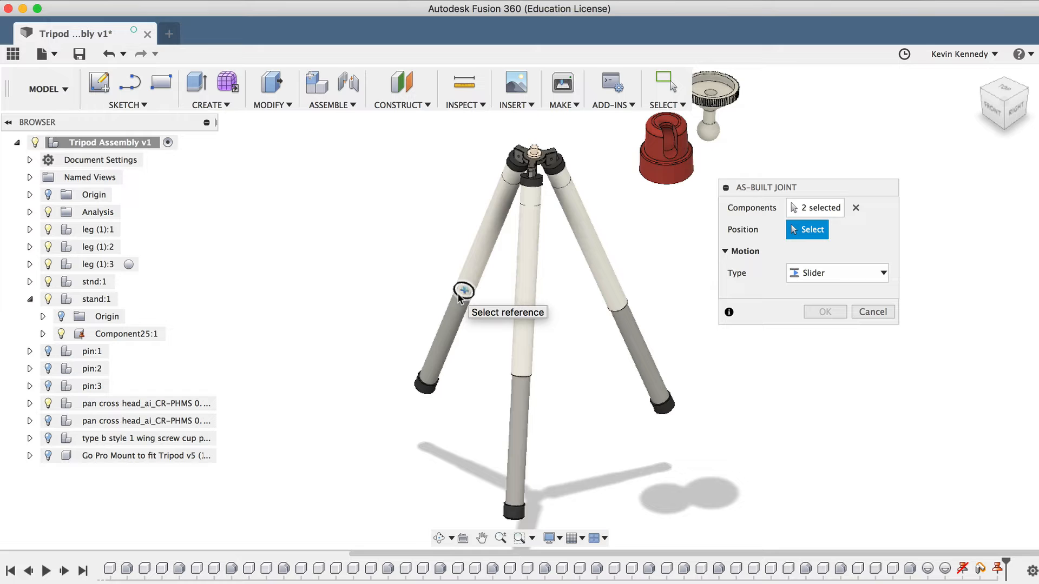
left_click(464, 291)
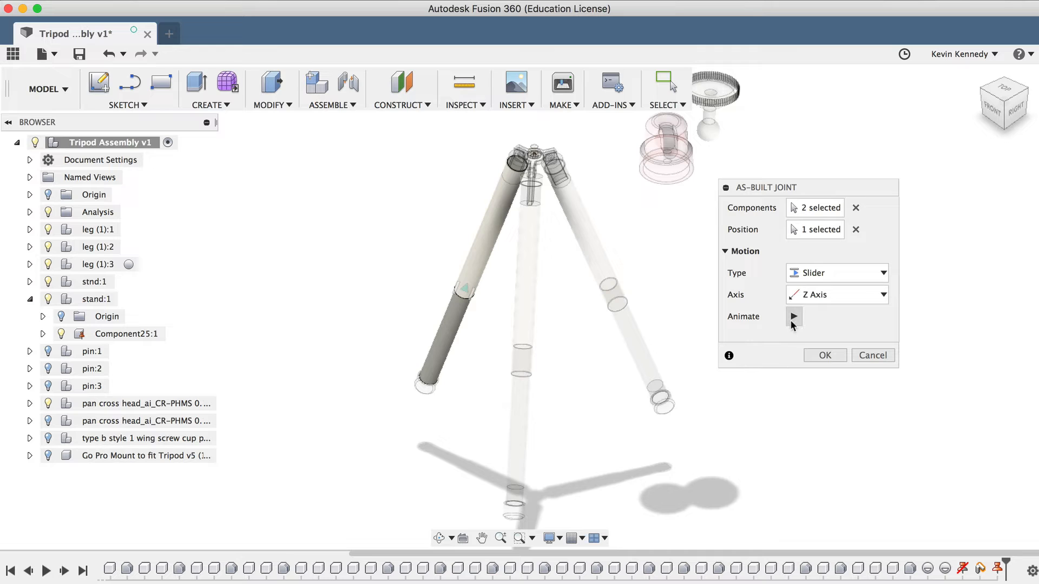
left_click(793, 316)
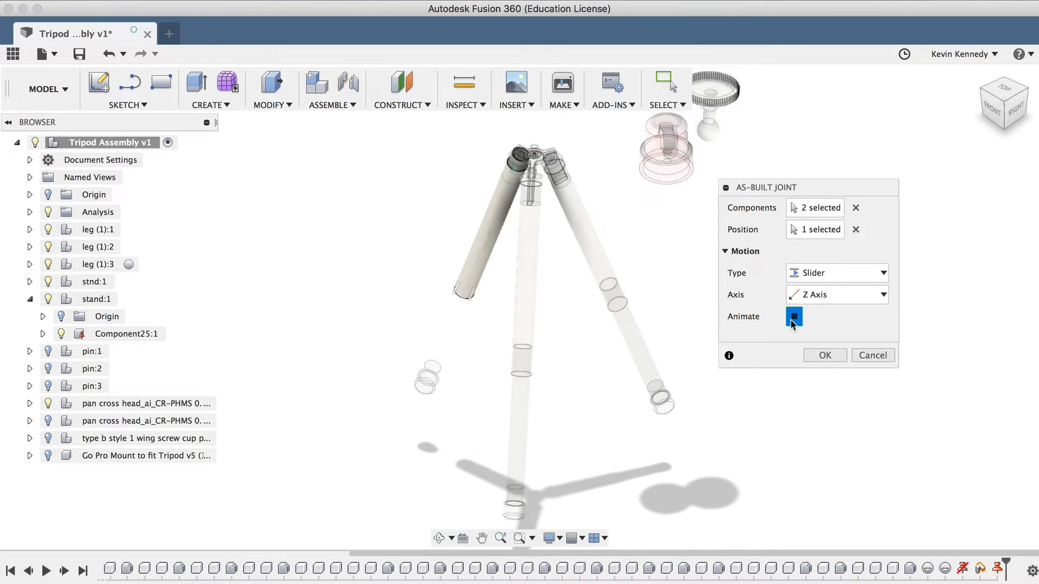
left_click(793, 316)
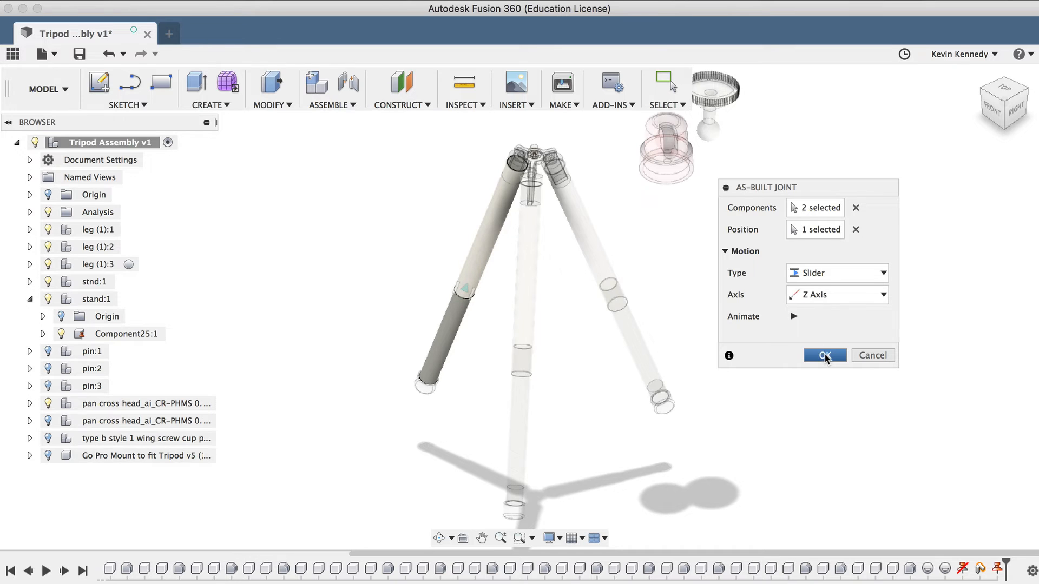
left_click(824, 355)
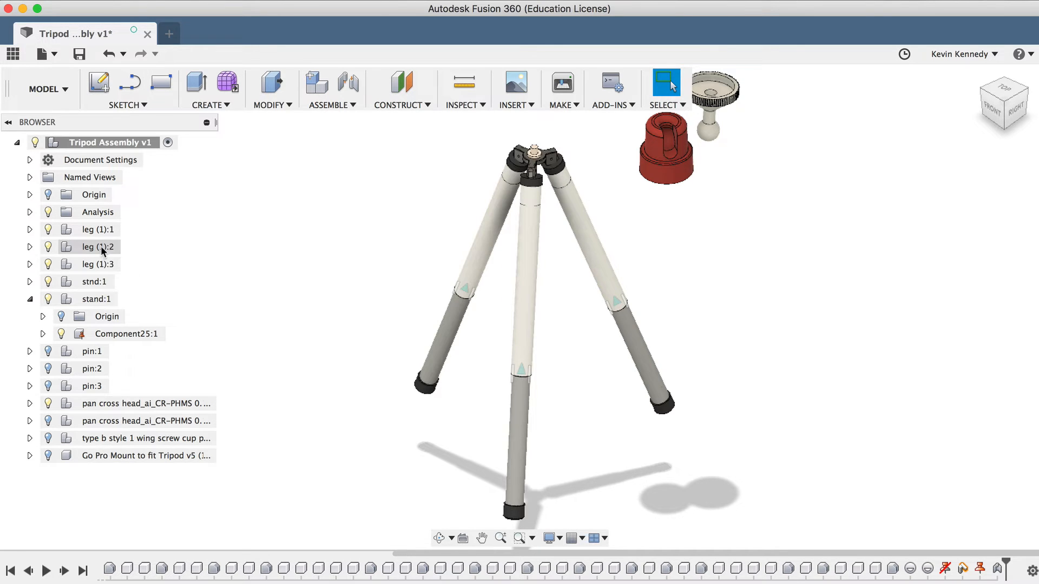
mouse_move(406, 425)
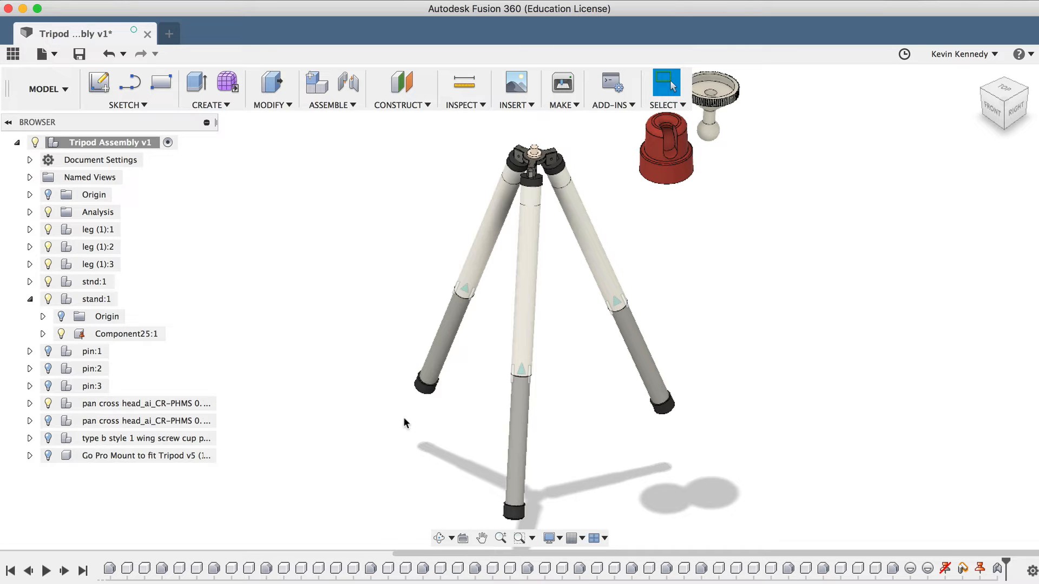
mouse_move(410, 424)
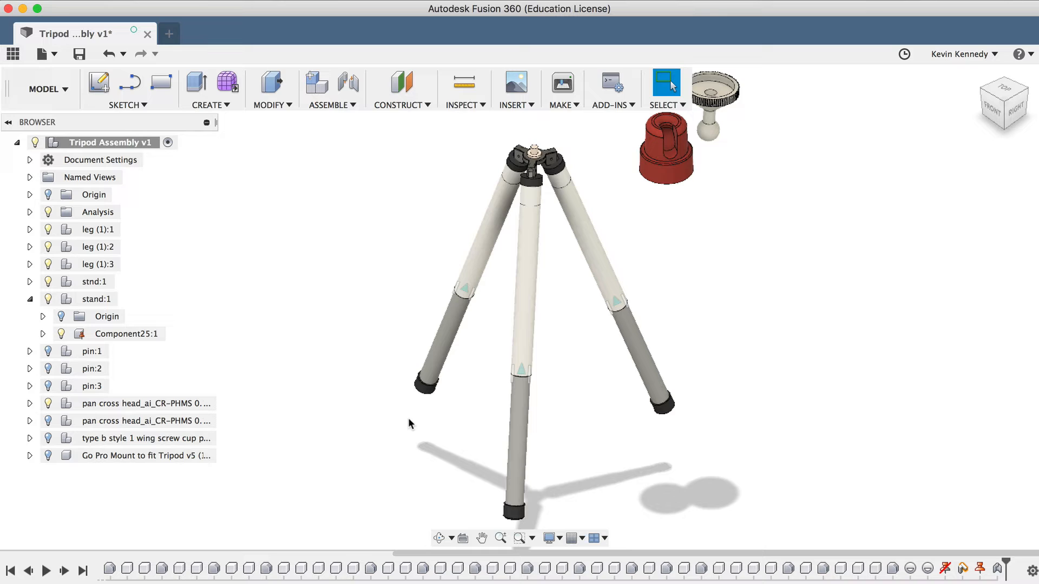
mouse_move(399, 415)
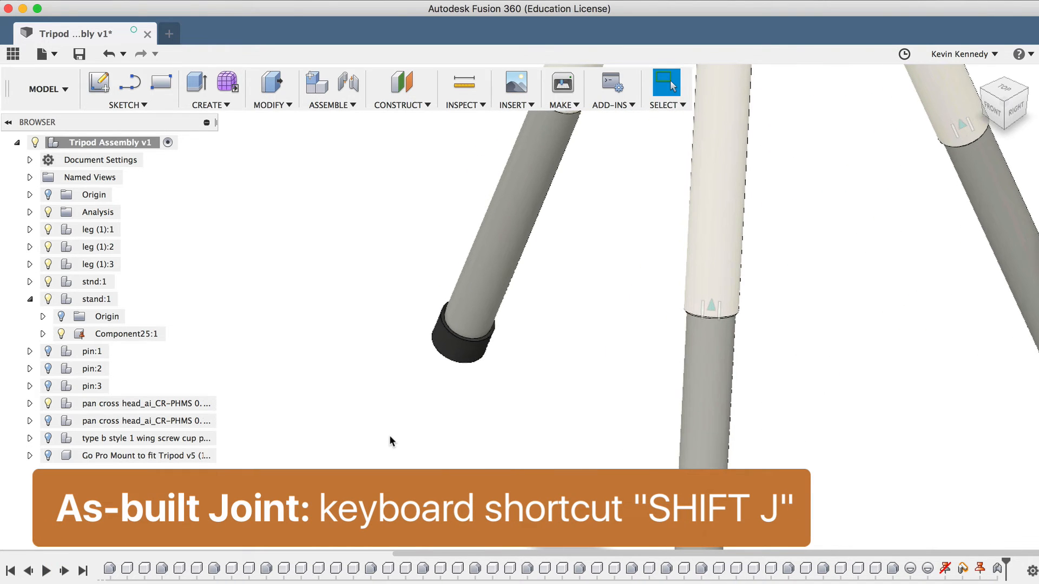
key("shift+j")
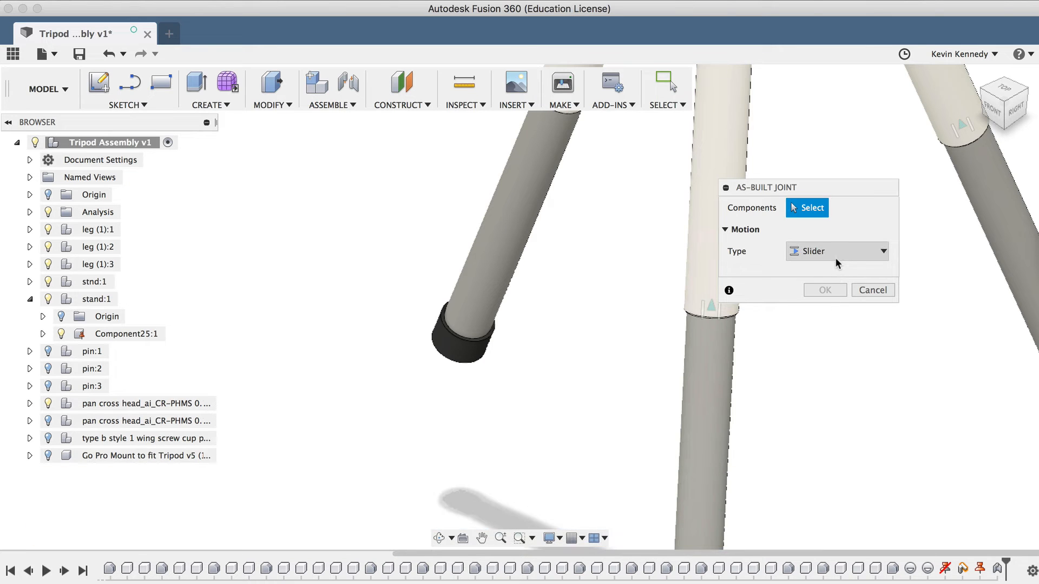
left_click(837, 250)
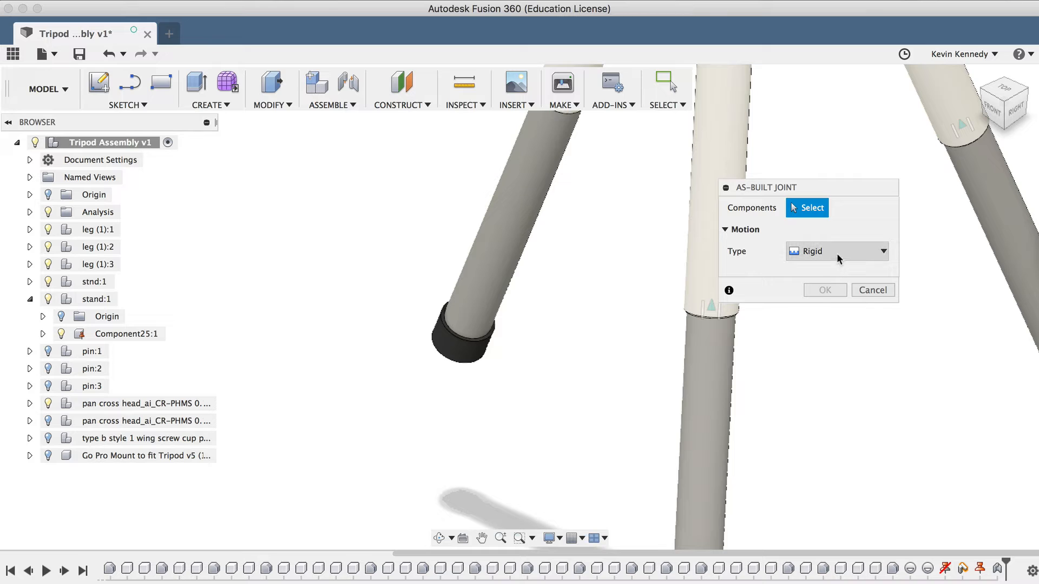
left_click(836, 251)
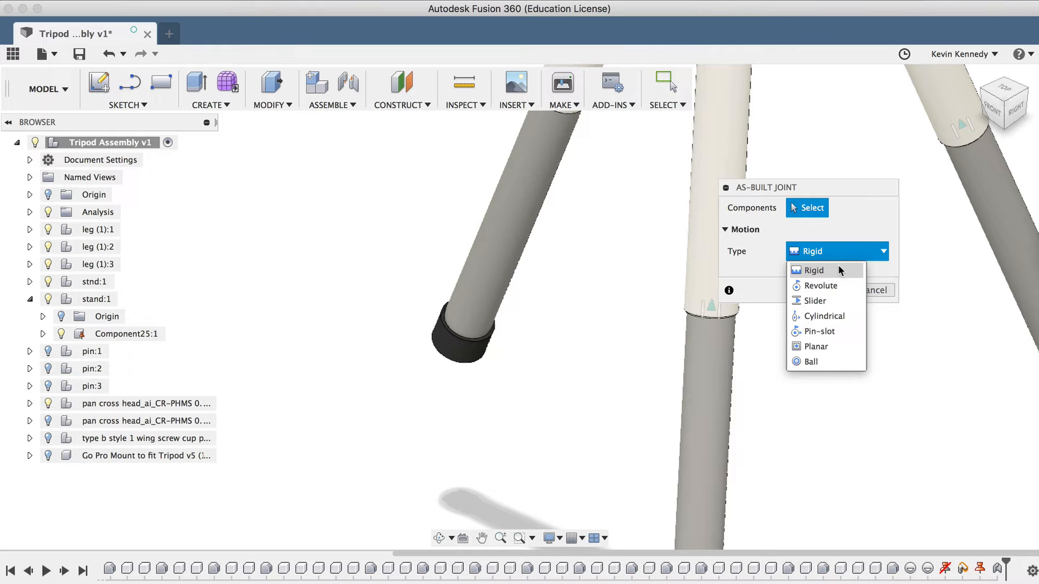
mouse_move(836, 272)
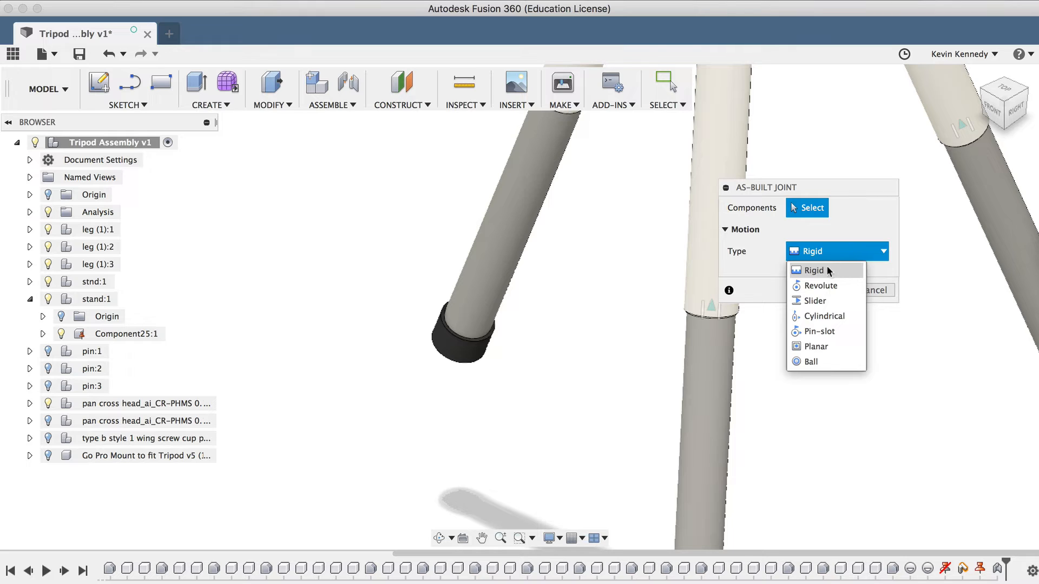
mouse_move(834, 271)
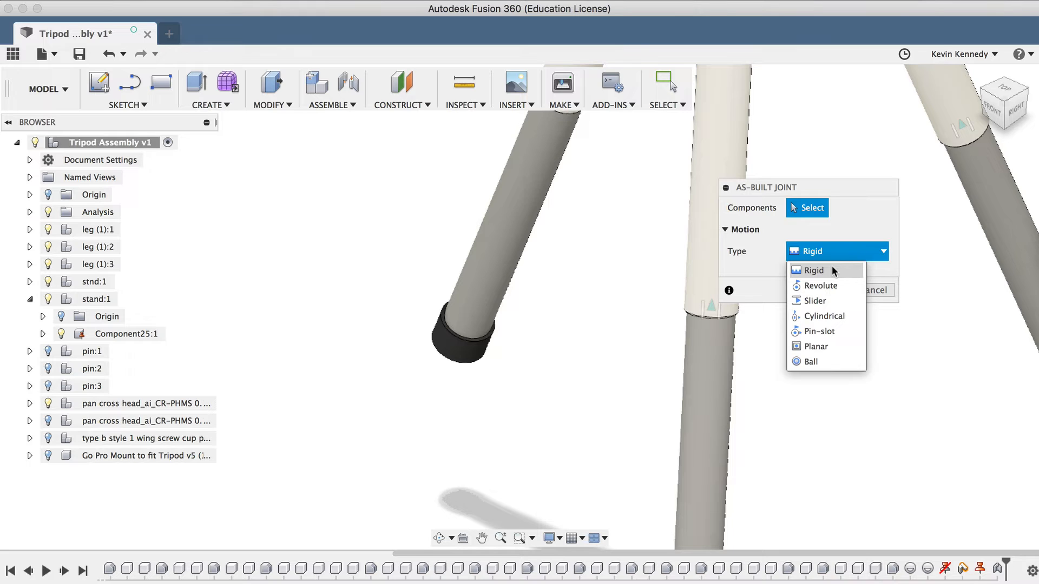
left_click(811, 270)
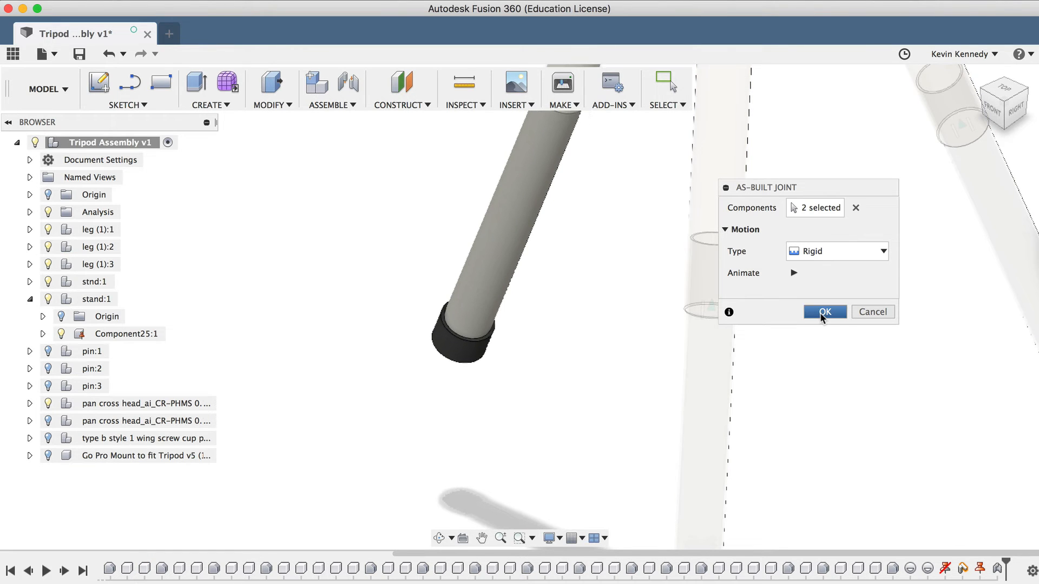
left_click(824, 312)
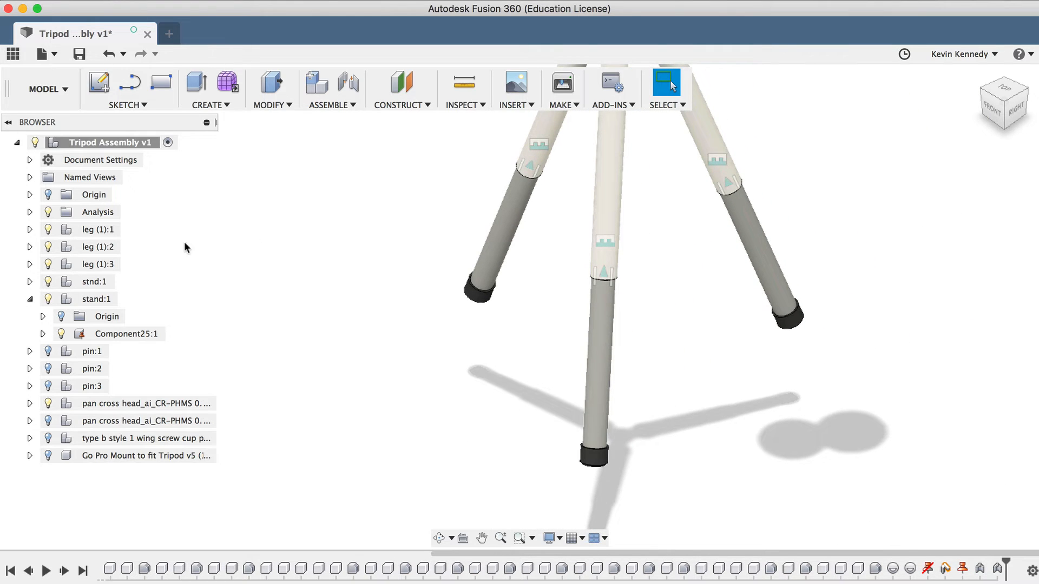
mouse_move(571, 318)
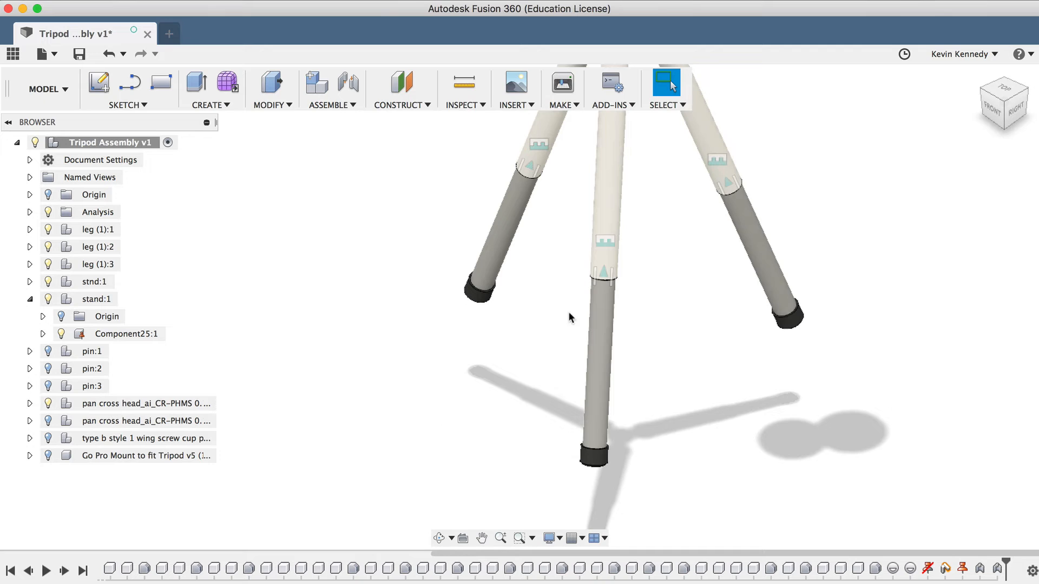
left_click(477, 292)
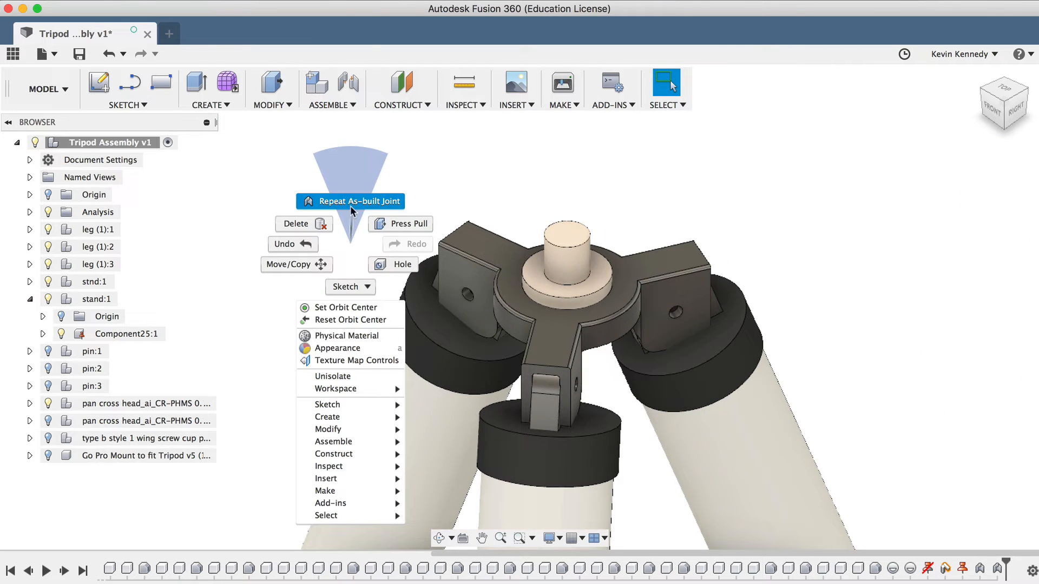
Repeat the as-built joint to fix the black cap rigidly to the left leg tube
left_click(358, 201)
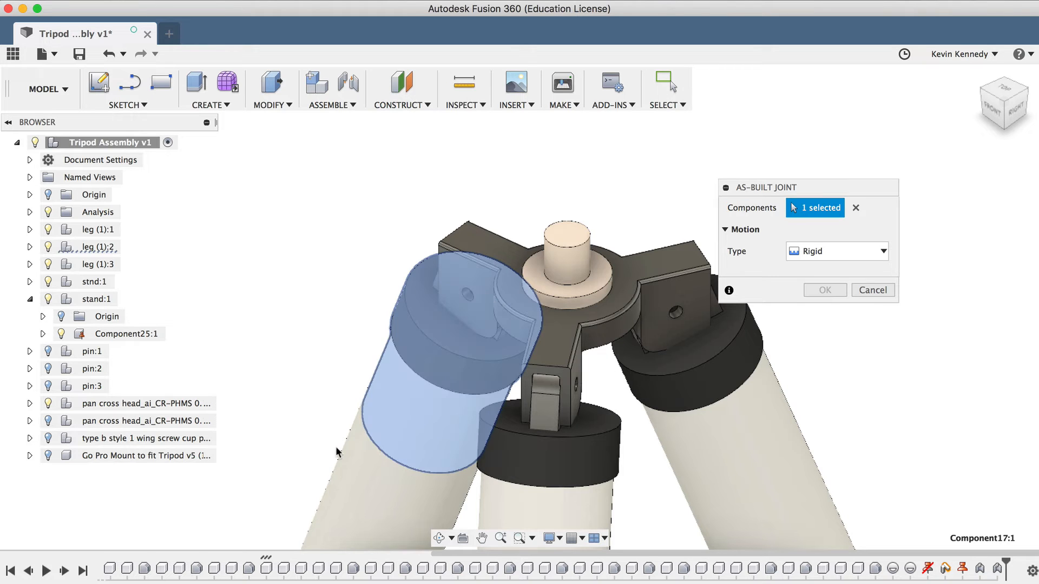
left_click(464, 299)
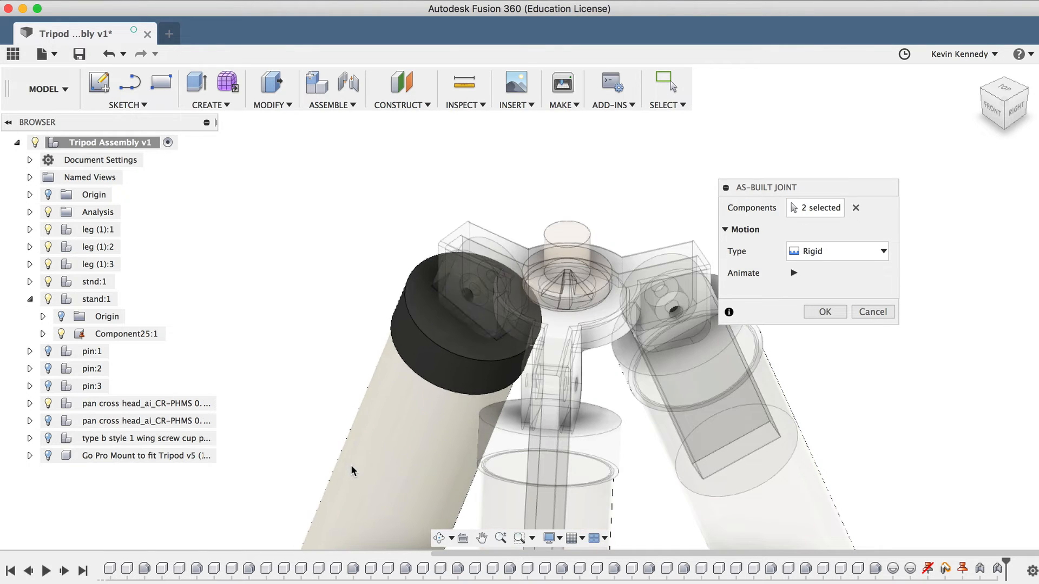
left_click(824, 312)
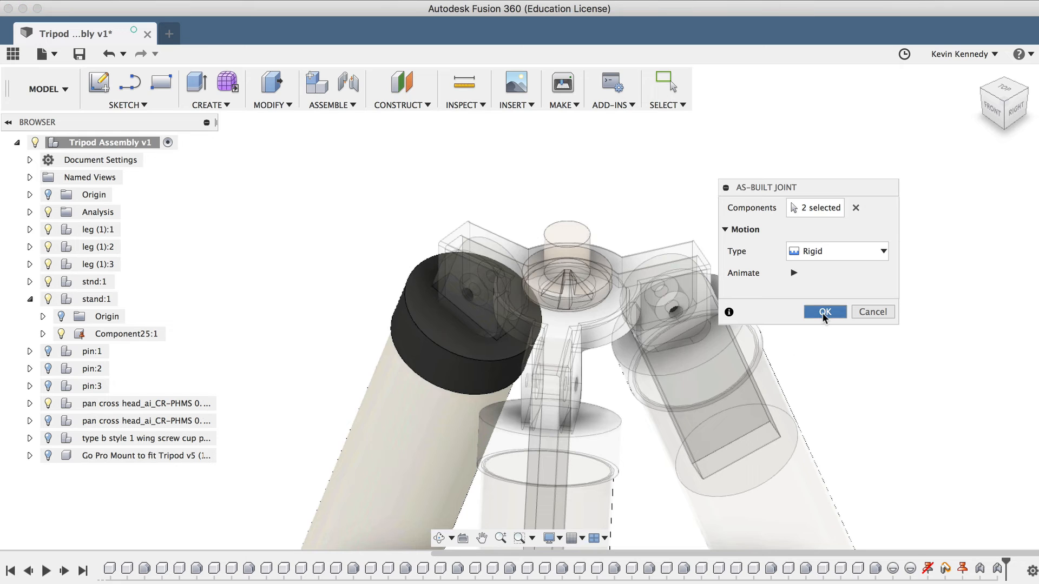
left_click(824, 312)
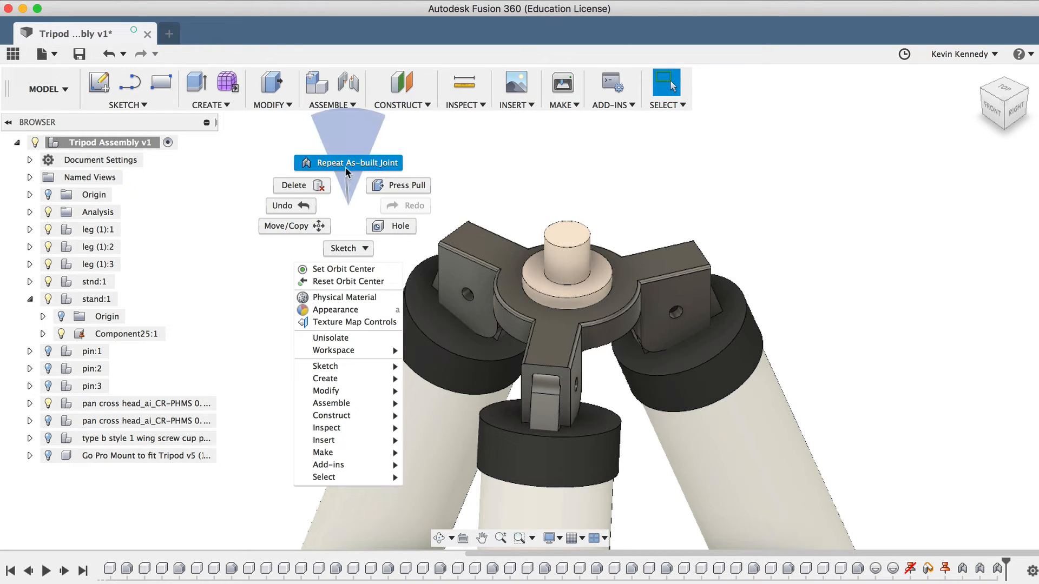
Repeat the rigid as-built joint for the second leg's black cap and tube
left_click(355, 162)
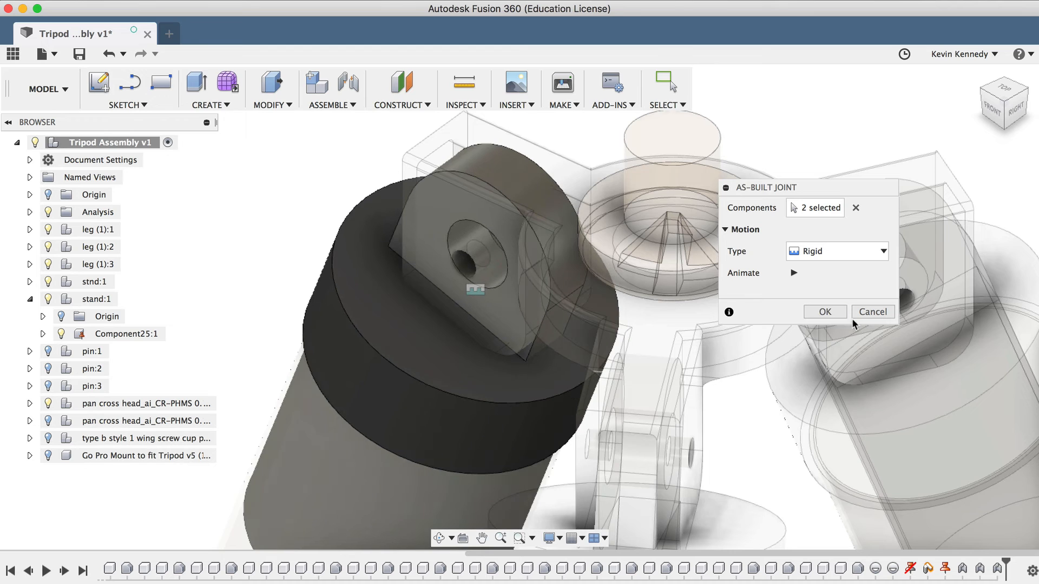
left_click(824, 312)
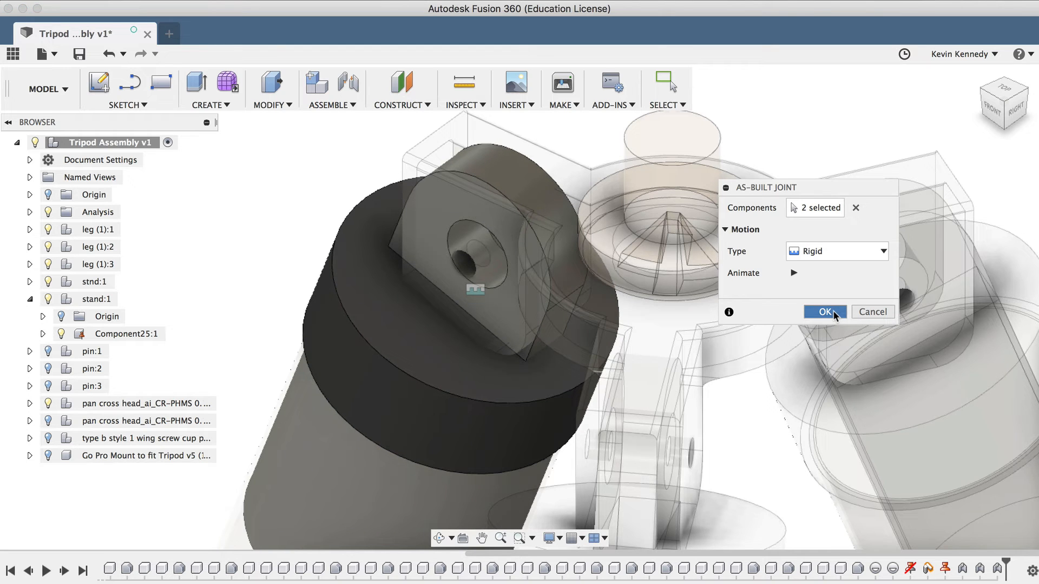
left_click(824, 312)
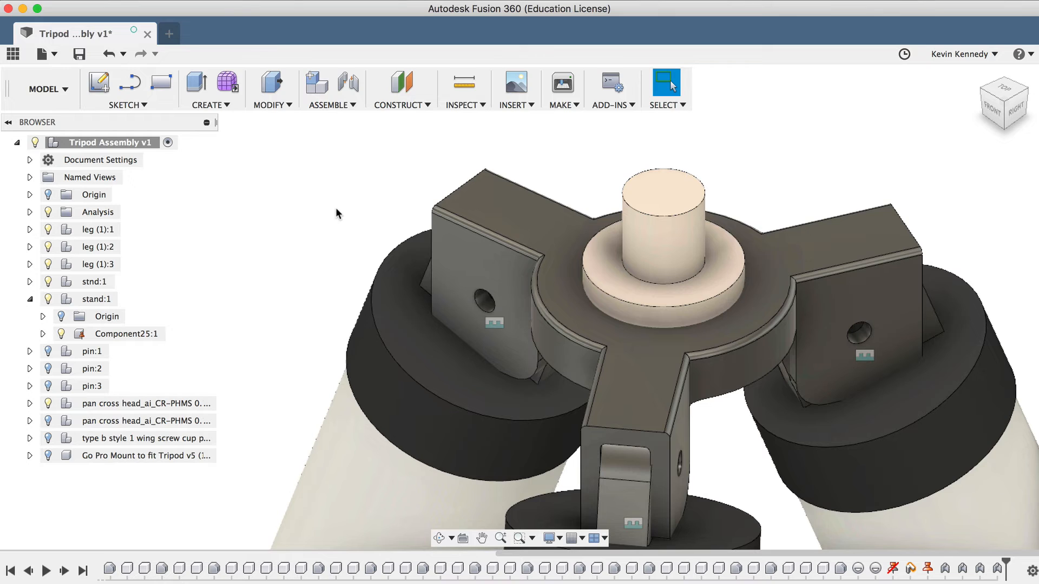
Add a revolute as-built joint between the left leg cap and stand, pivoting at the left lug's pin hole
right_click(337, 213)
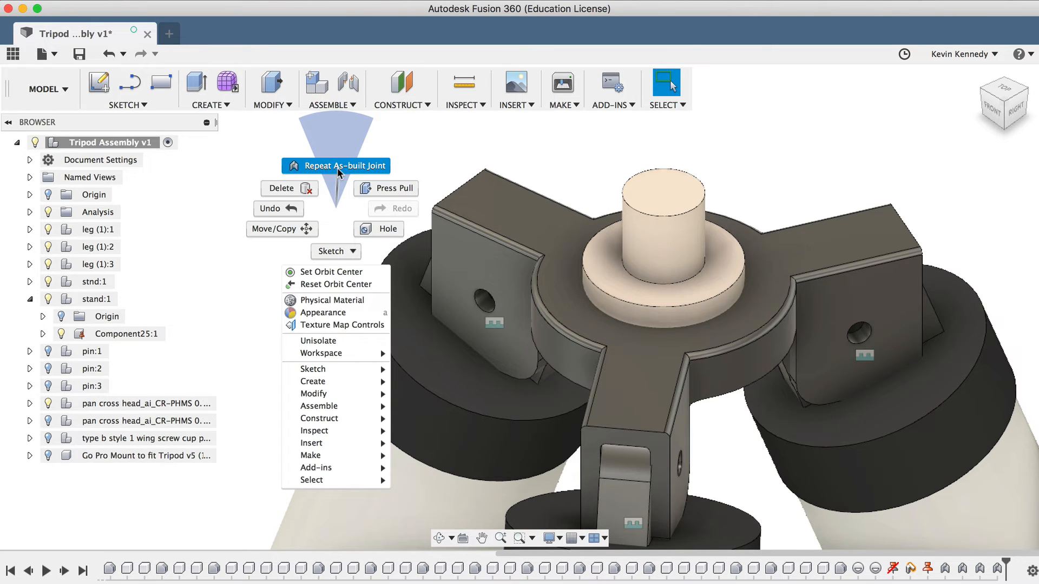
left_click(336, 165)
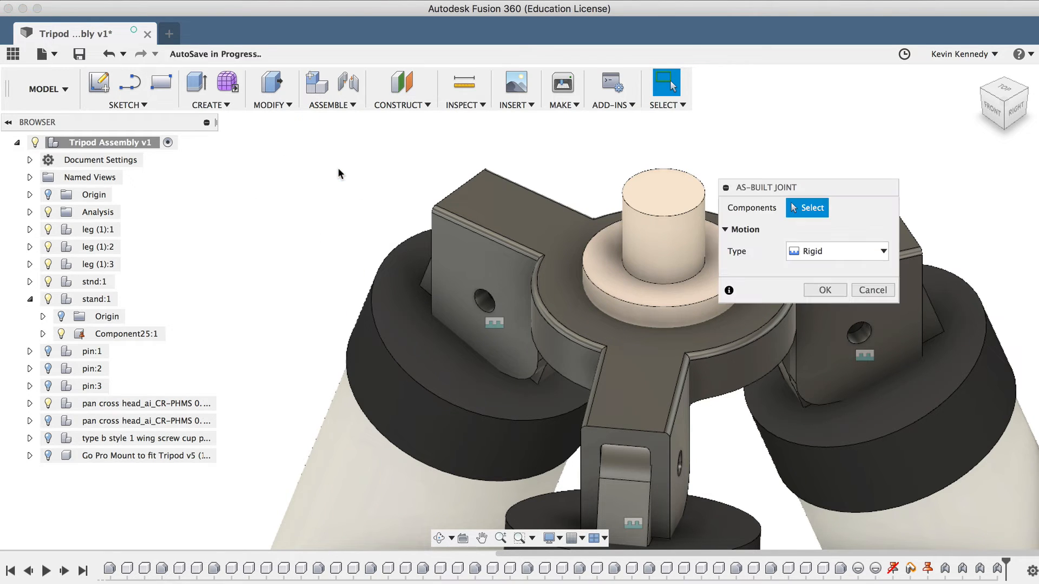
left_click(837, 251)
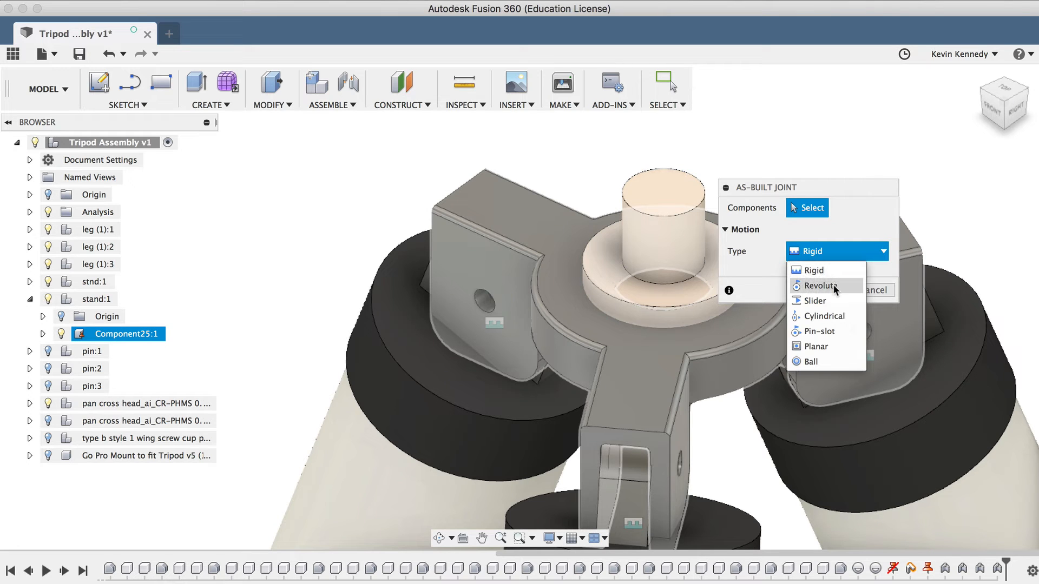
left_click(822, 286)
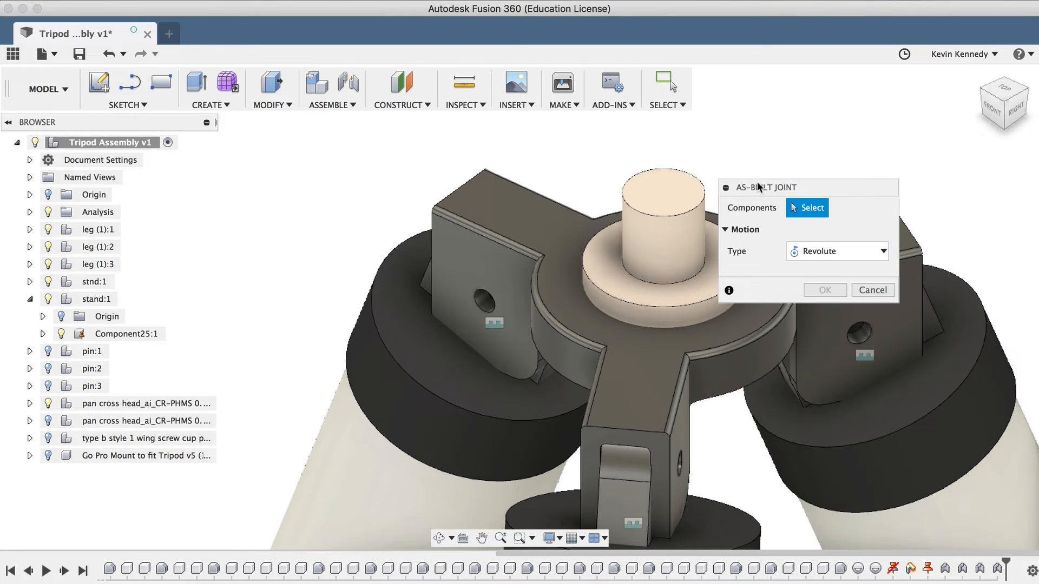
mouse_move(763, 195)
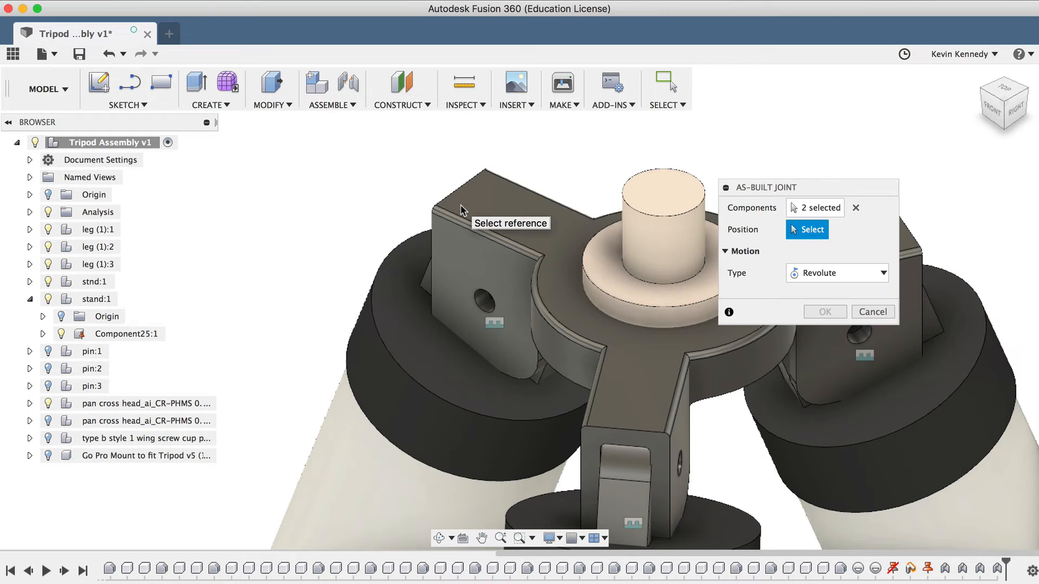
left_click(488, 297)
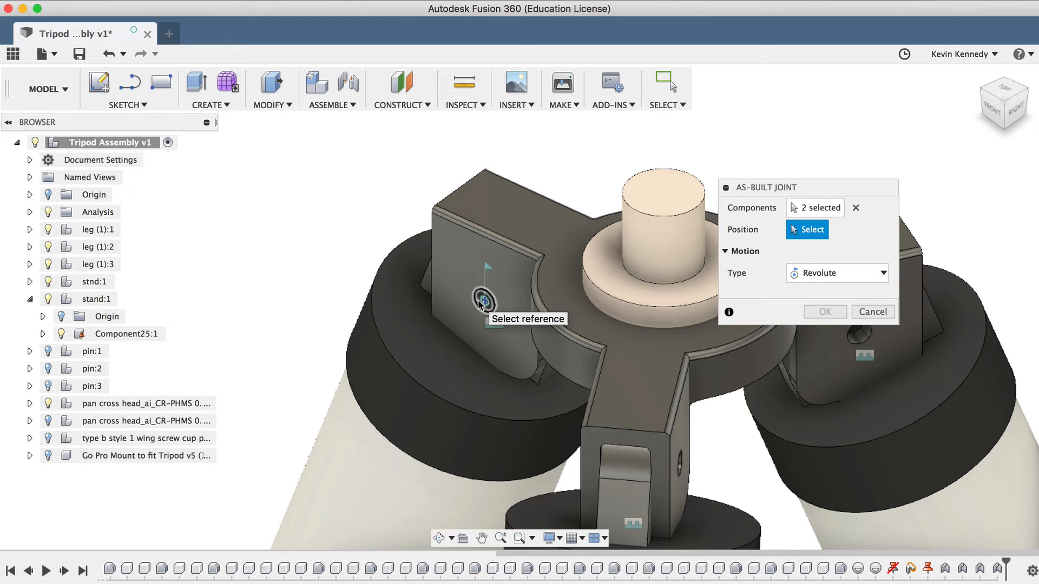
left_click(482, 302)
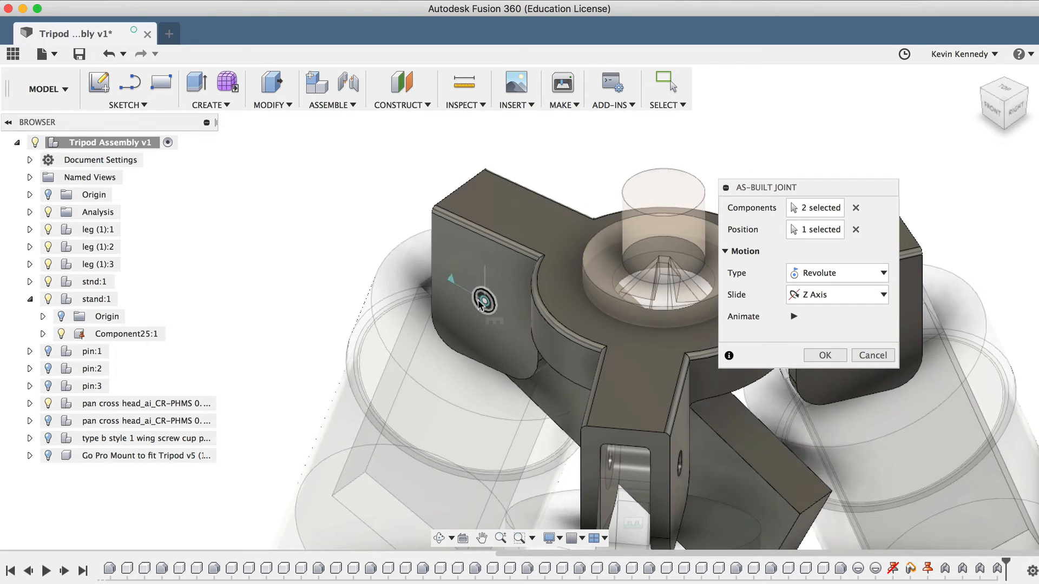
left_click(824, 355)
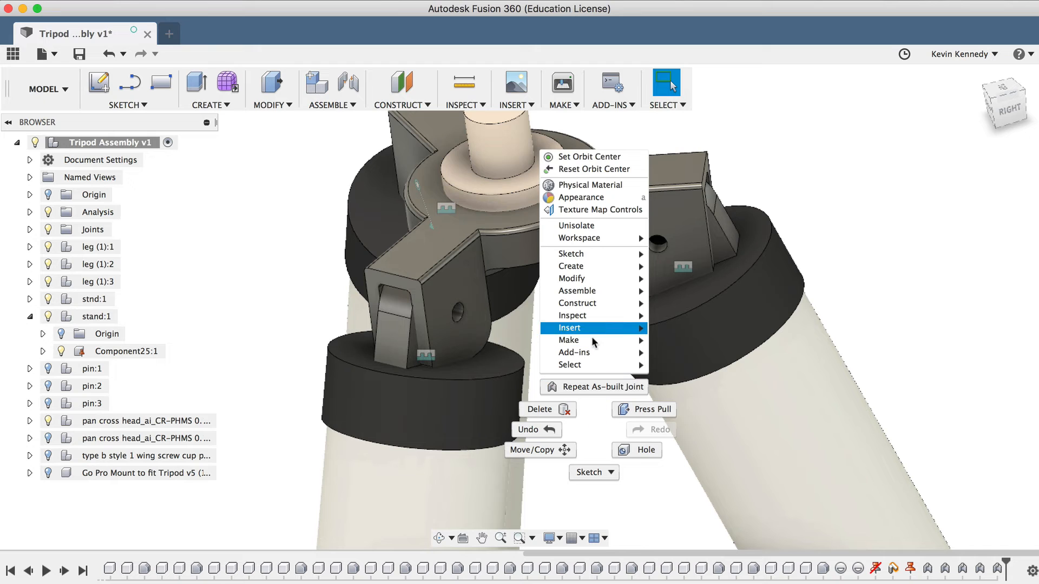
Add a revolute as-built joint between the right leg cap and stand at the right lug's pin hole
left_click(593, 388)
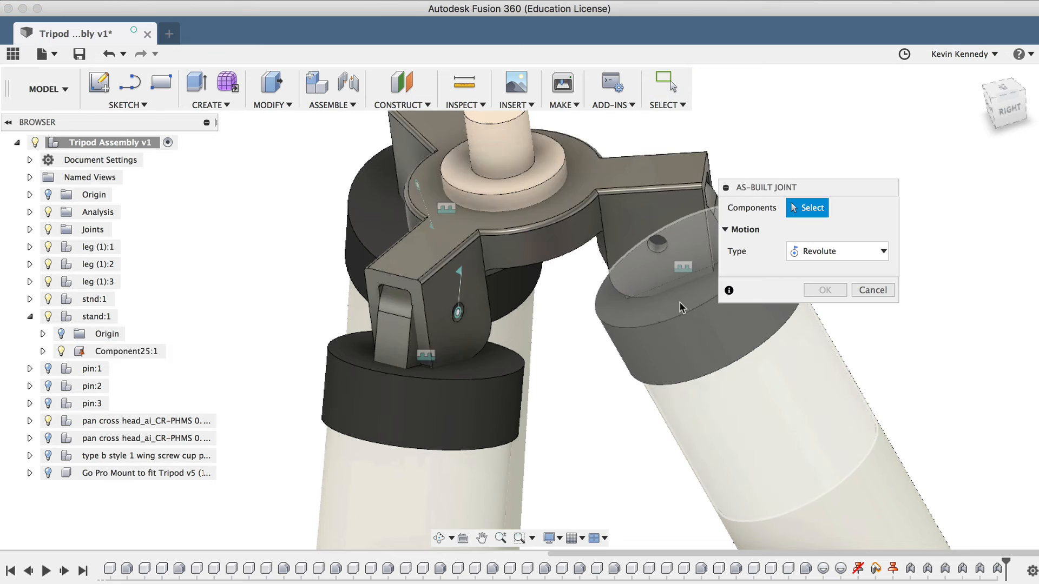
left_click(656, 244)
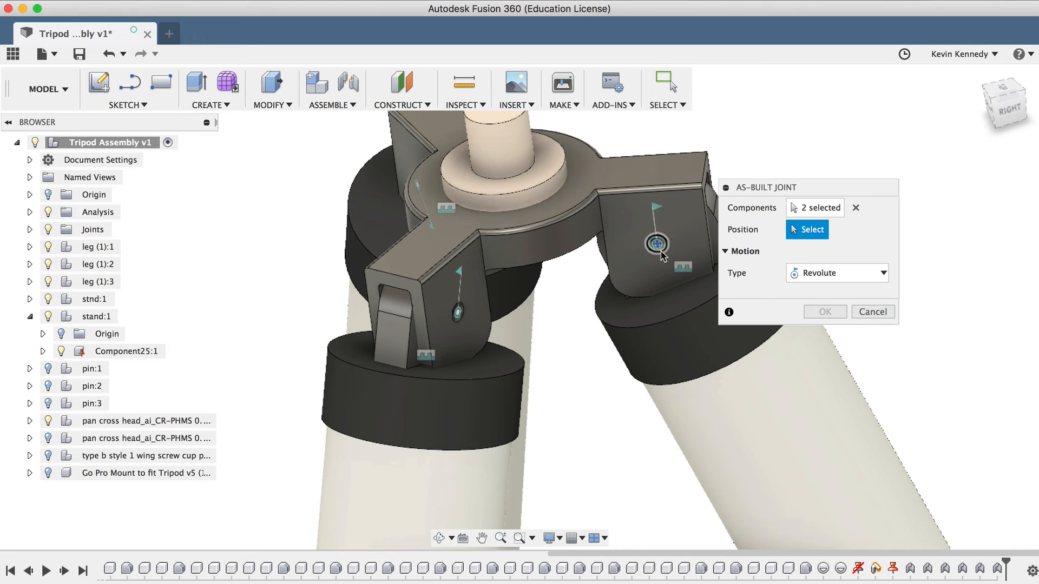
left_click(823, 311)
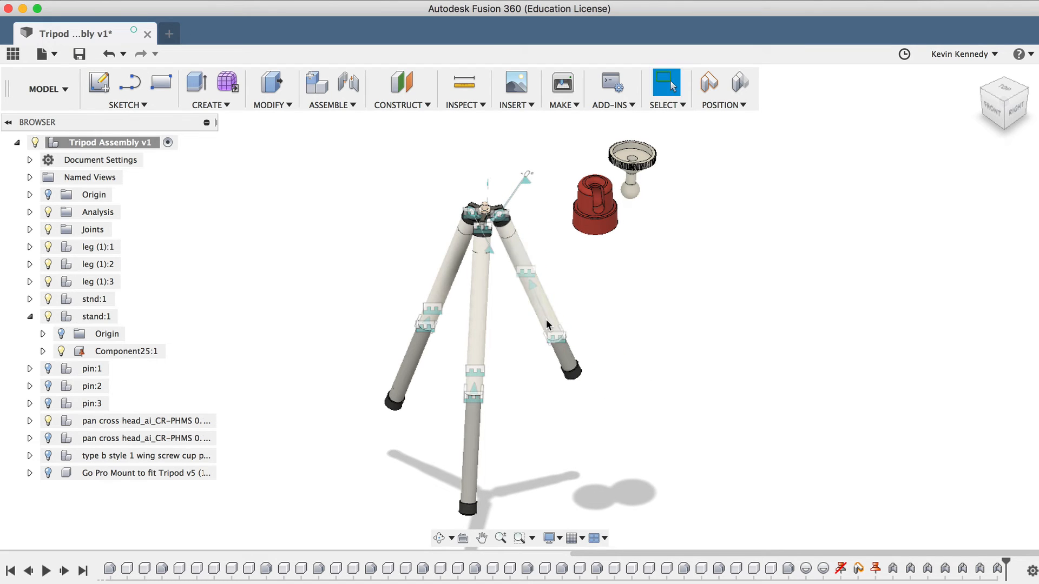
mouse_move(741, 83)
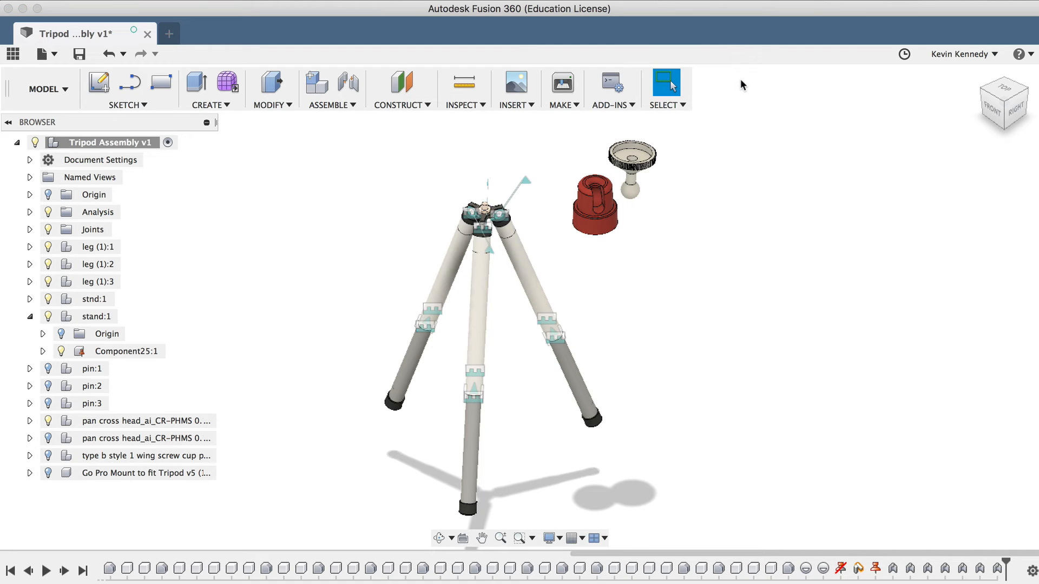
mouse_move(733, 274)
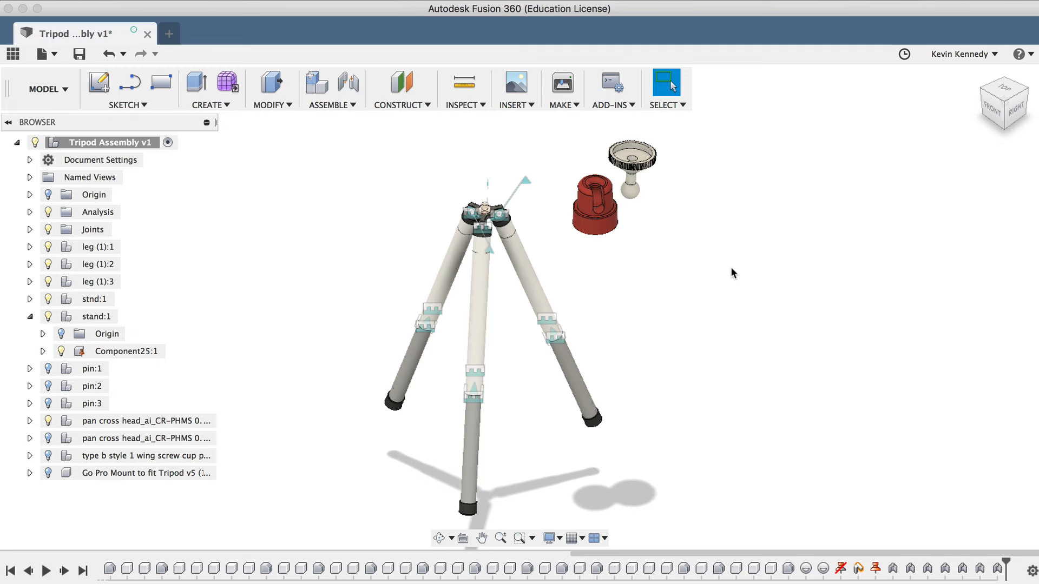
mouse_move(324, 155)
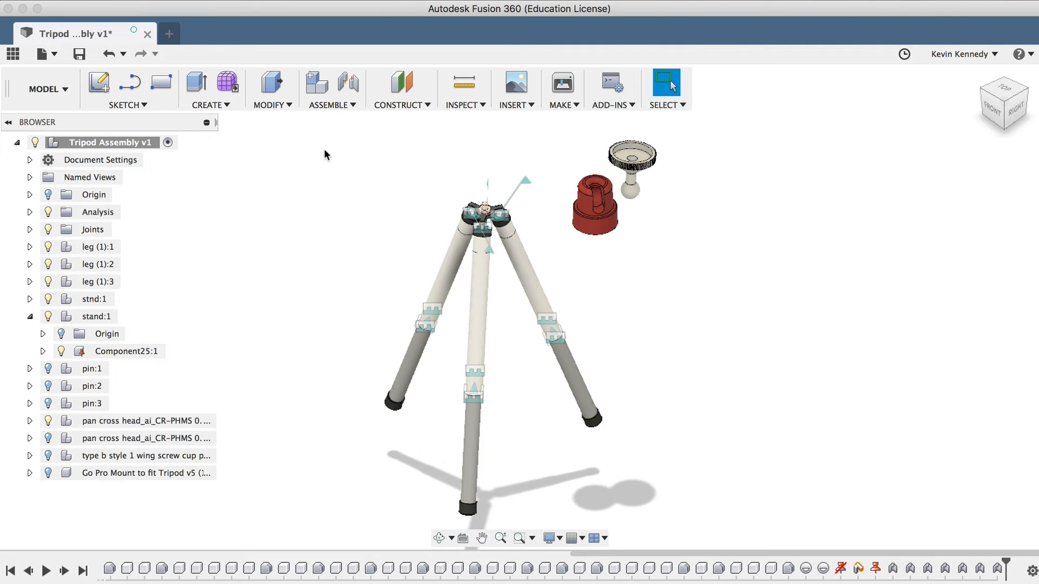
Fix the hub to Component25 with a rigid as-built joint
left_click(333, 105)
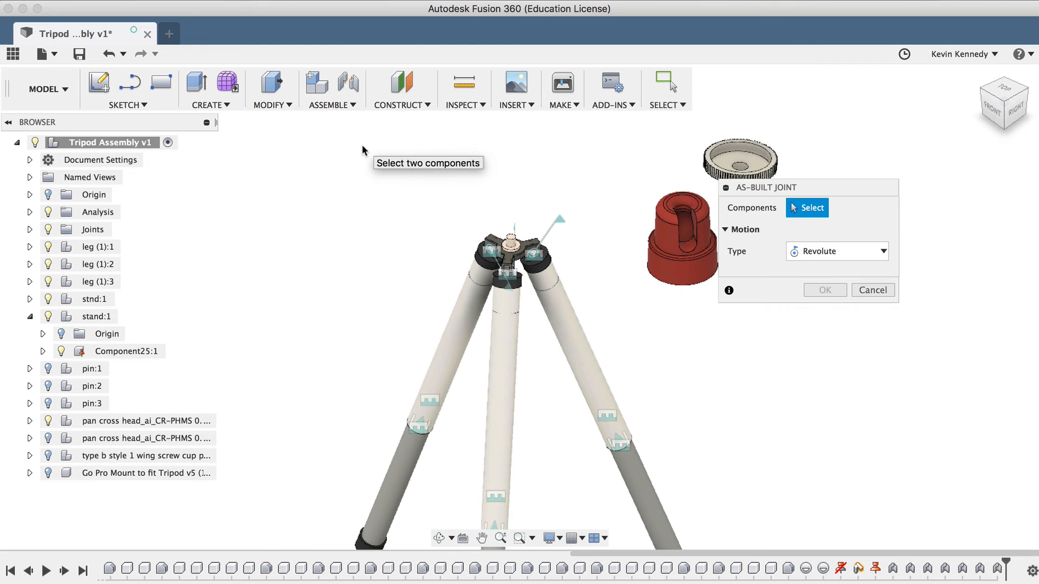
left_click(834, 252)
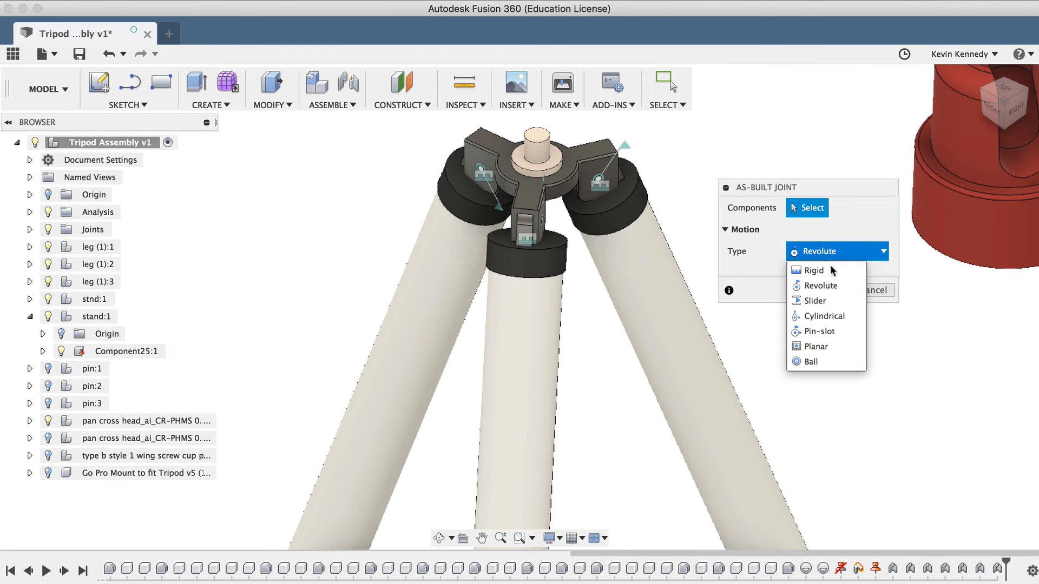
left_click(813, 271)
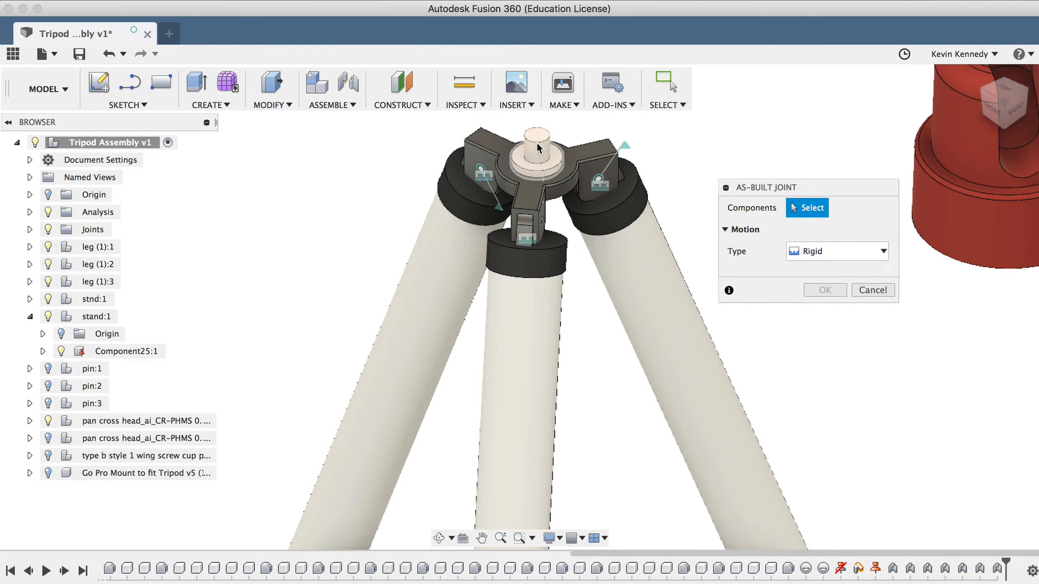
left_click(536, 150)
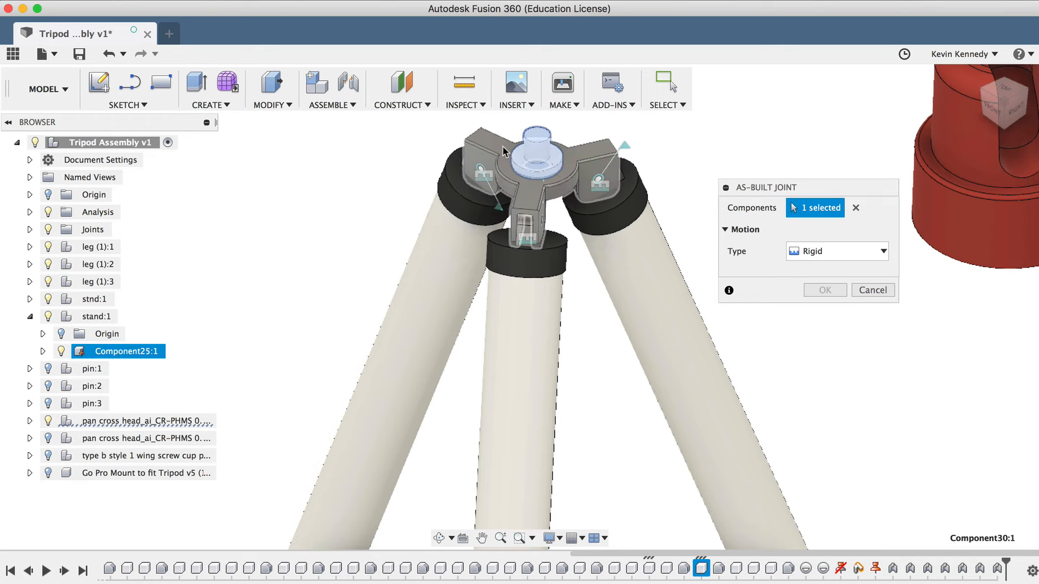
left_click(527, 153)
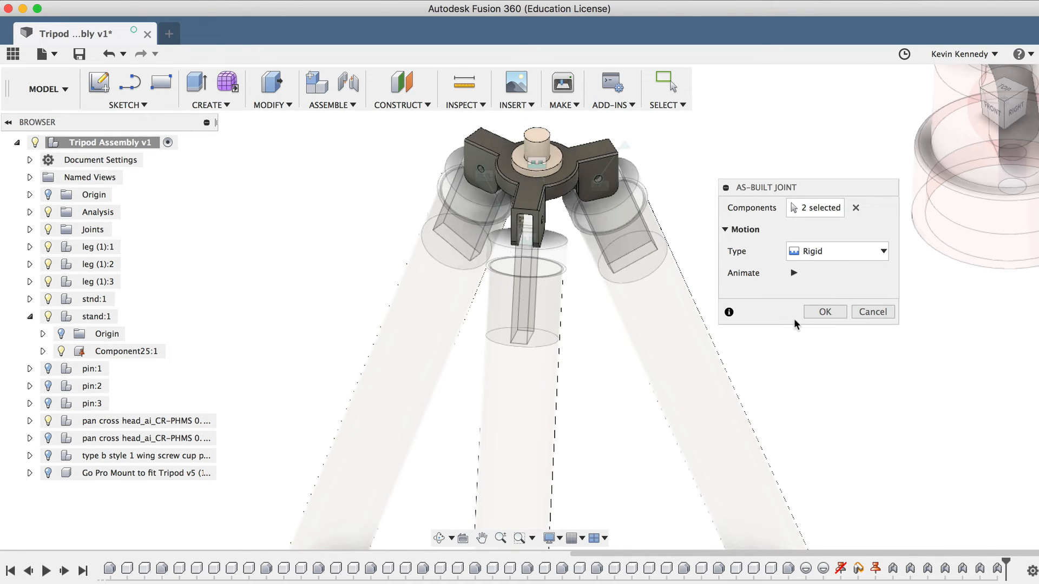
left_click(825, 312)
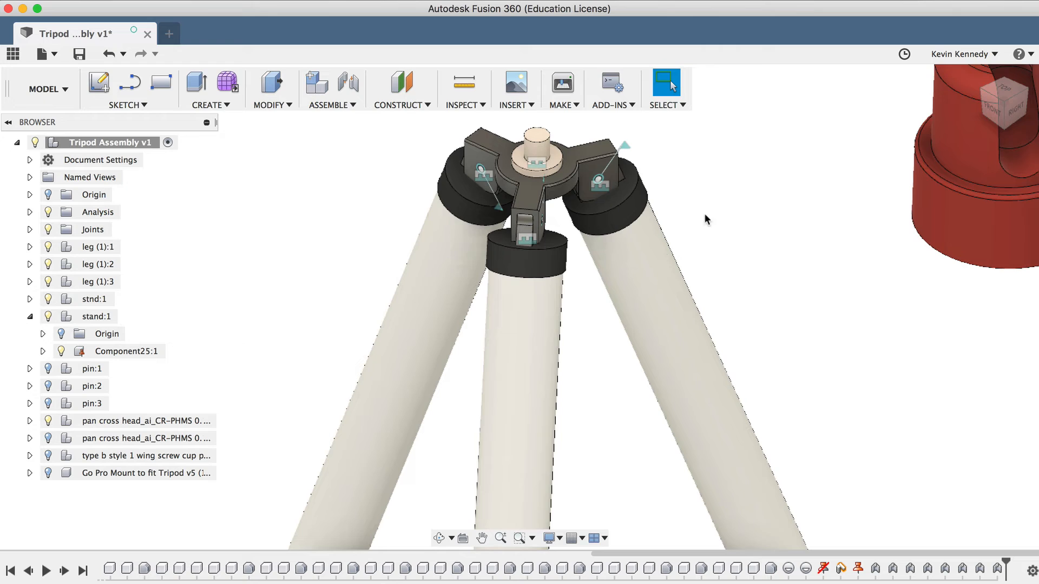
mouse_move(599, 126)
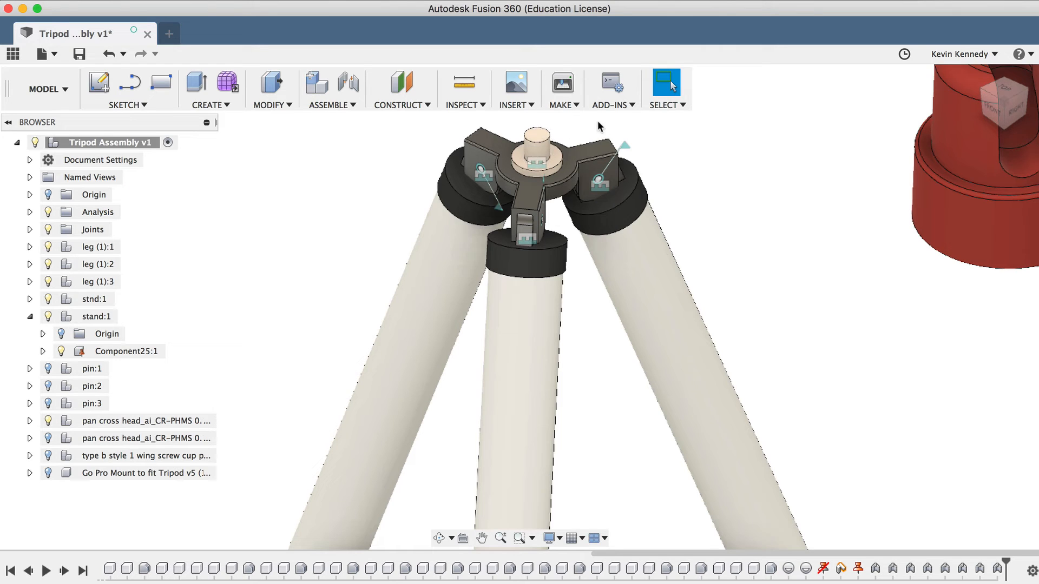
mouse_move(761, 229)
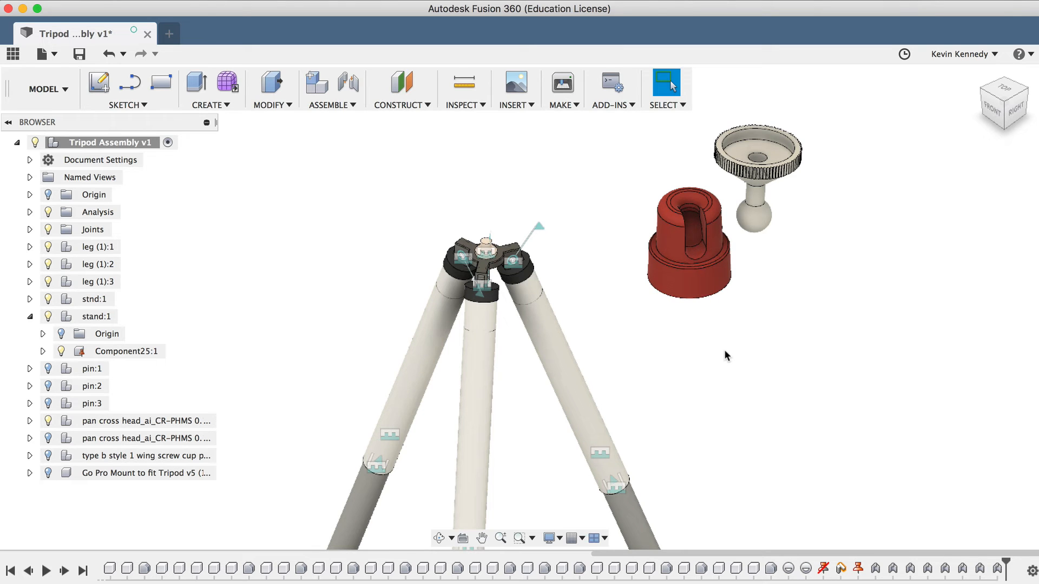
mouse_move(1003, 138)
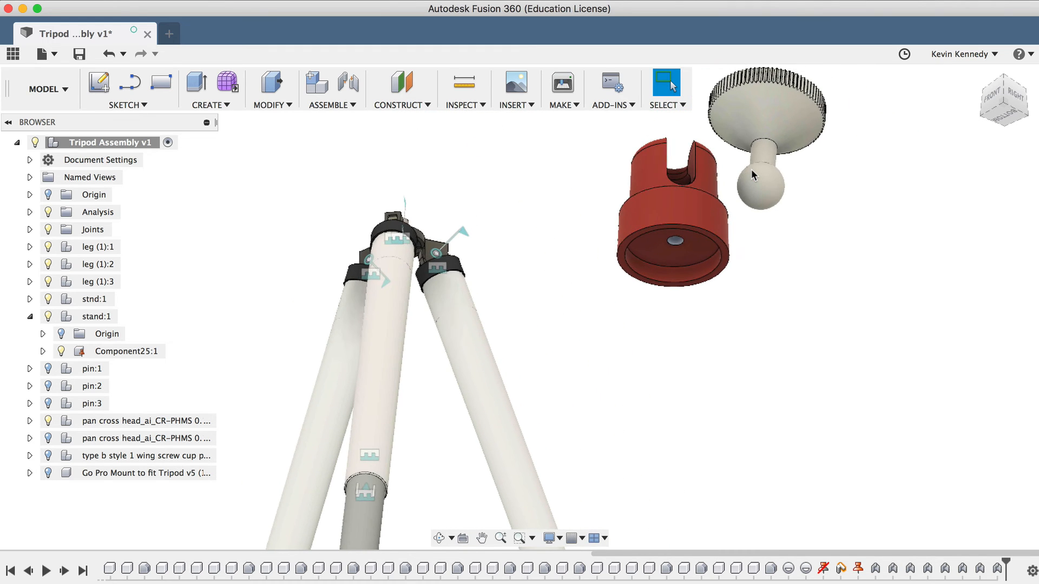
Join the centre of the pan head's underside rigidly to the centre of the hub's top post
left_click(347, 84)
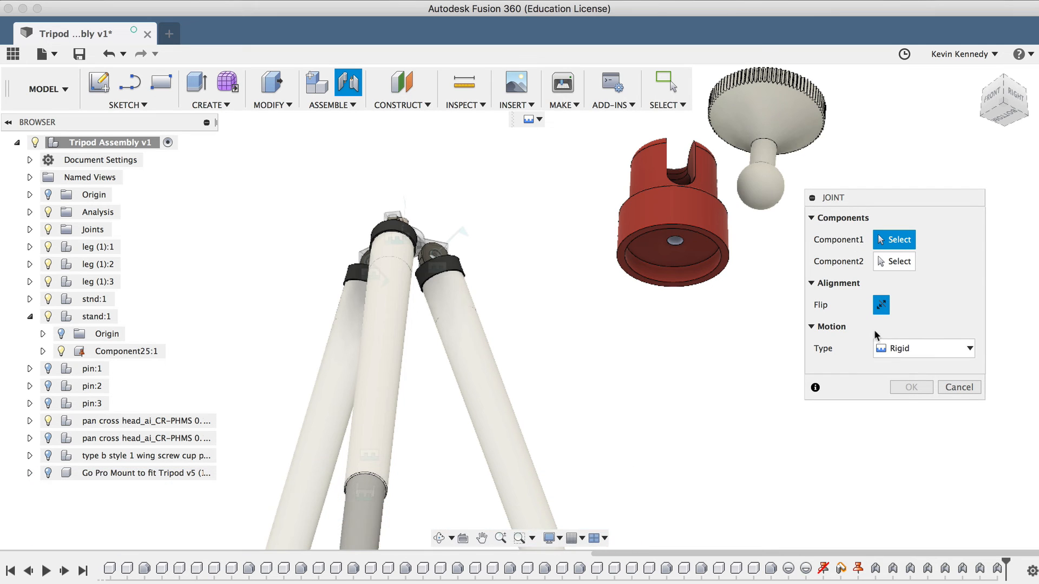
mouse_move(862, 359)
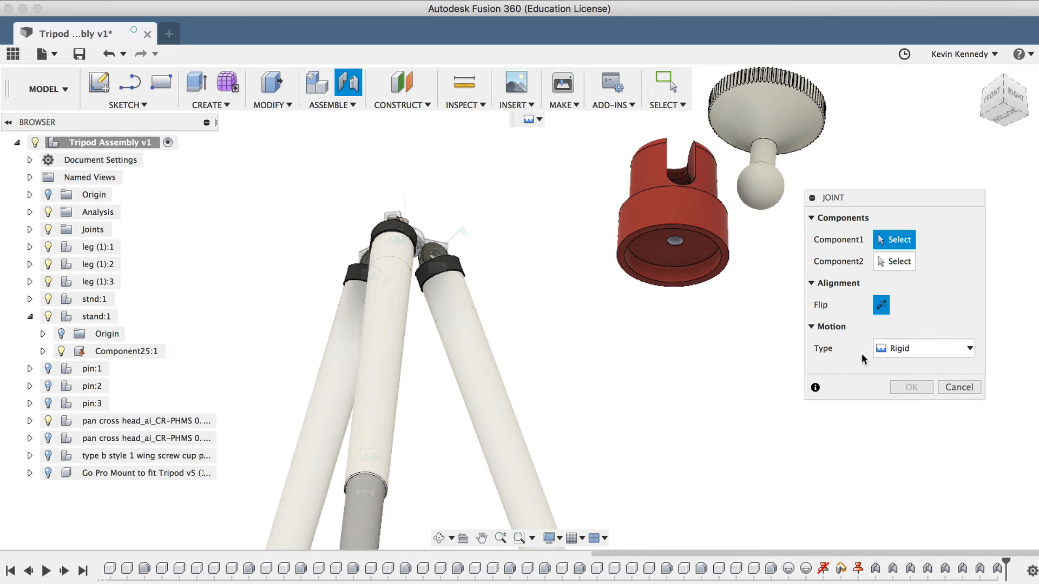
mouse_move(856, 359)
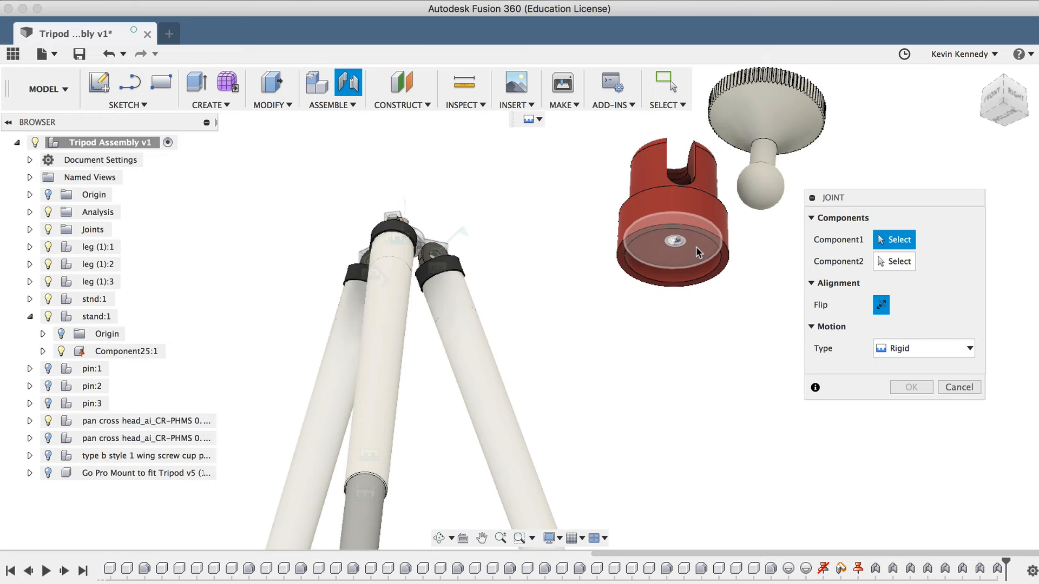
mouse_move(693, 256)
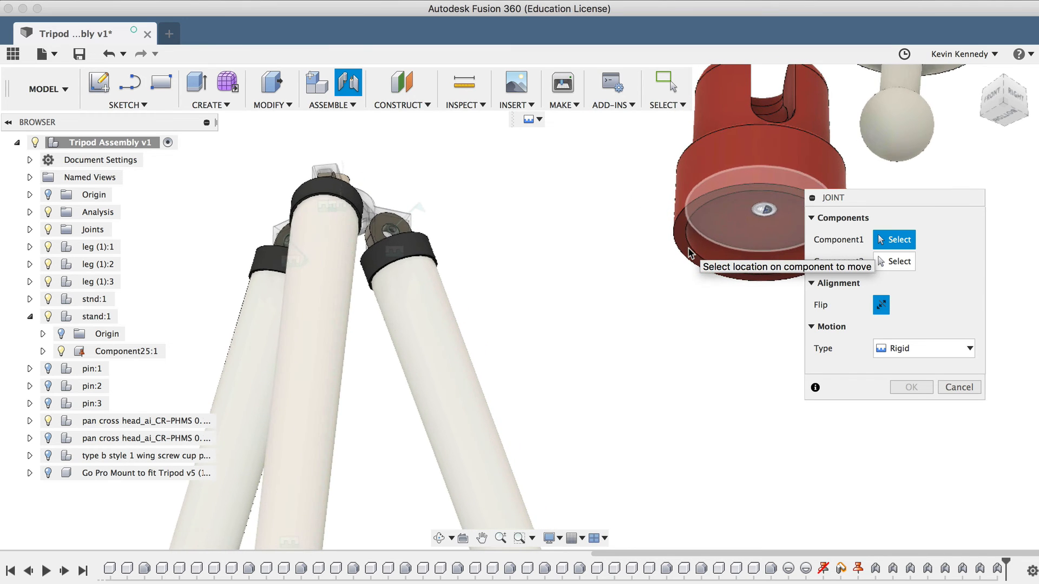
left_click(737, 240)
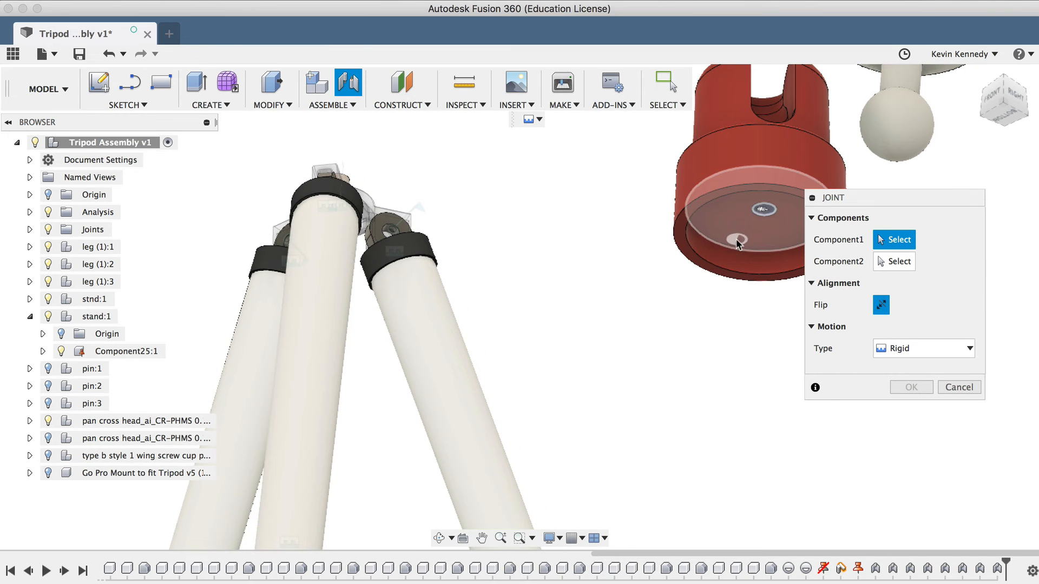
mouse_move(746, 218)
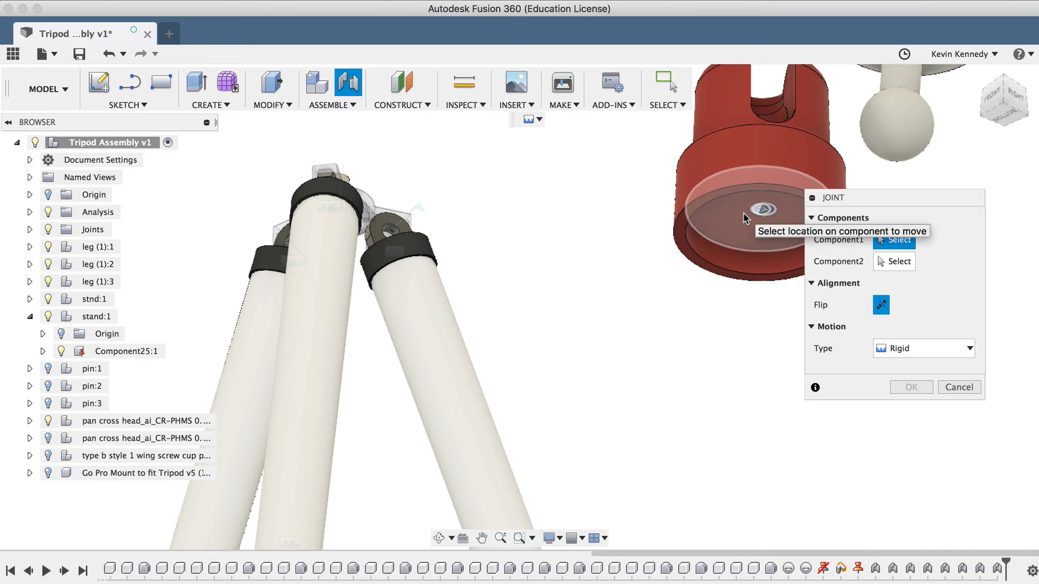
left_click(747, 218)
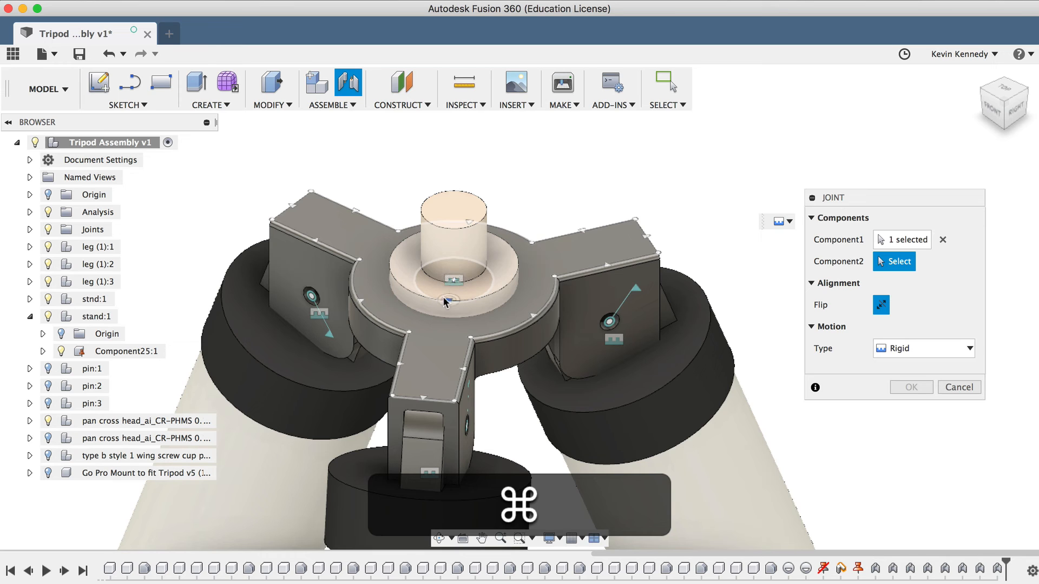
mouse_move(445, 306)
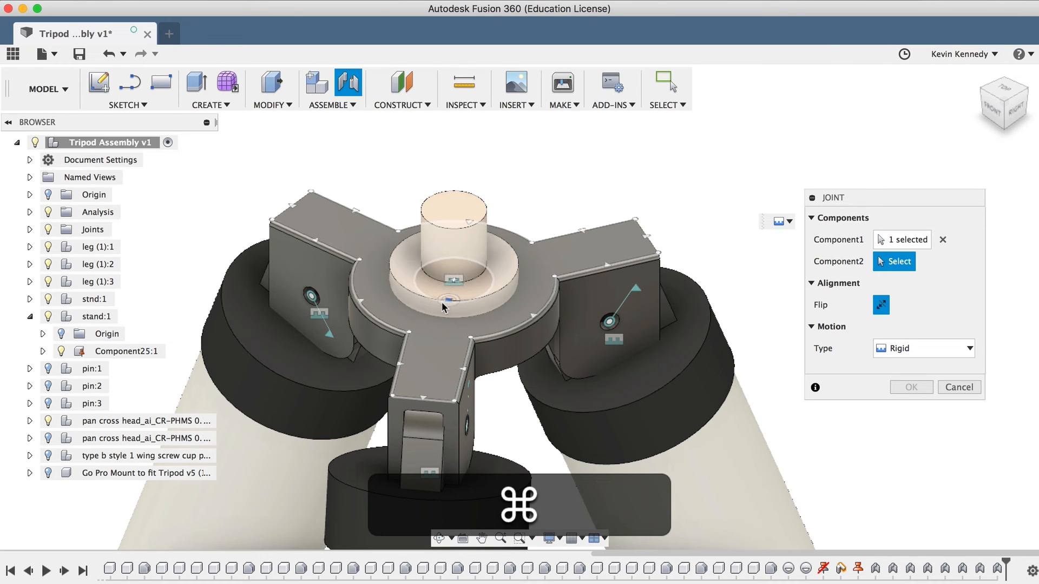
left_click(452, 286)
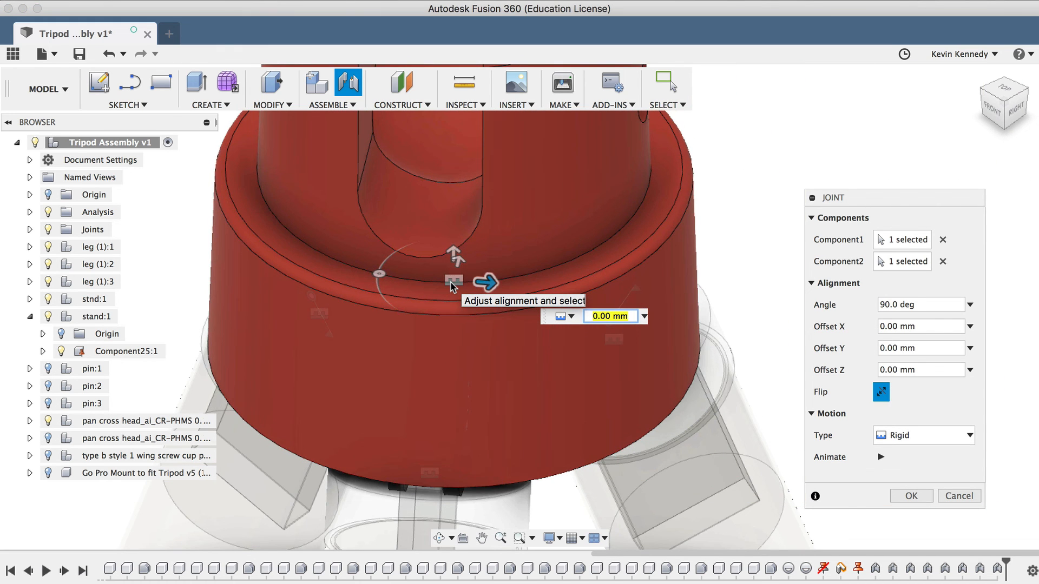
mouse_move(932, 510)
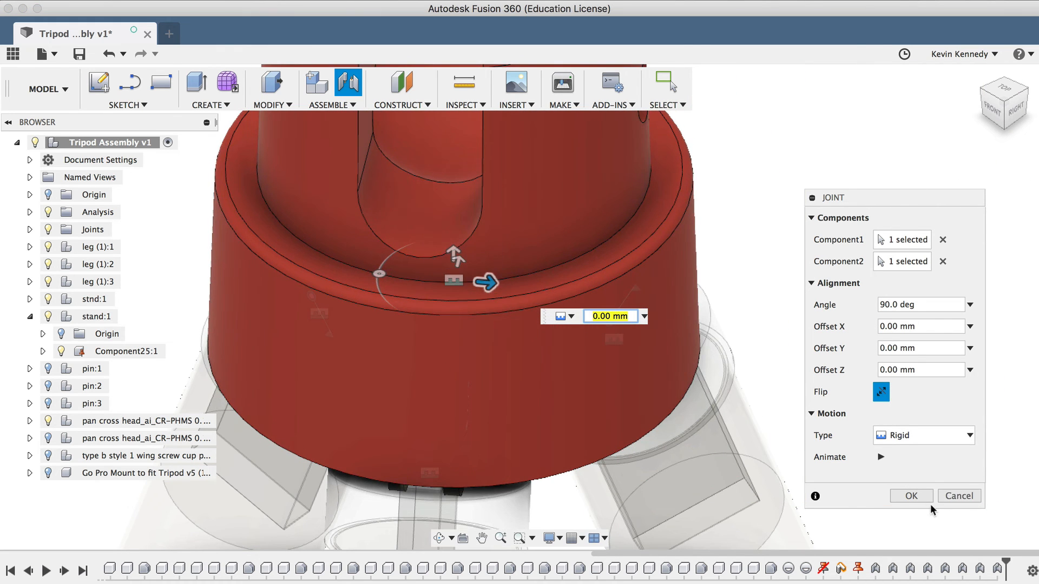
left_click(911, 496)
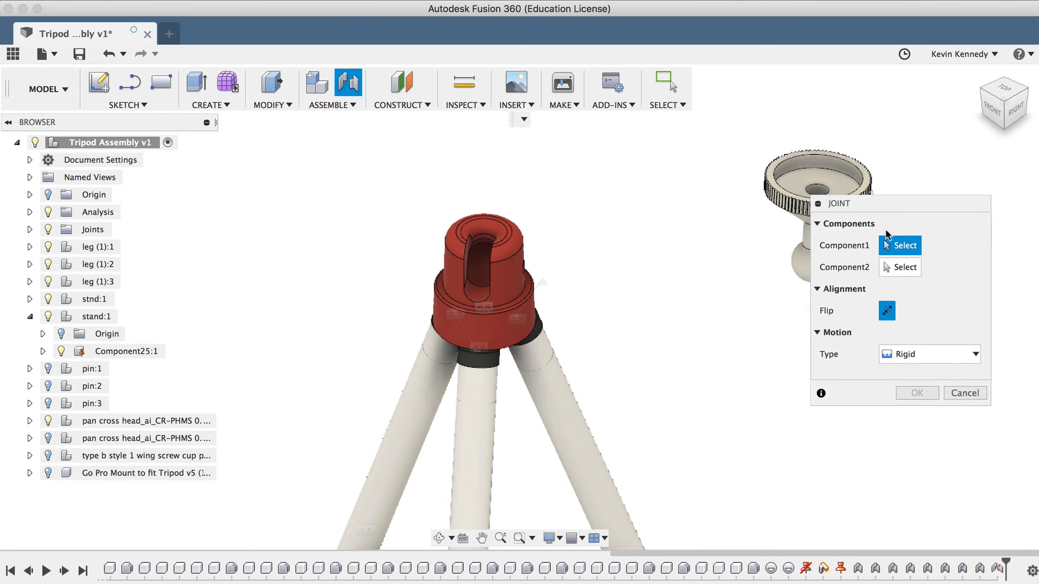
Make the camera mount joint a Ball type, preview its swivel with Animate, and confirm it
left_click(928, 353)
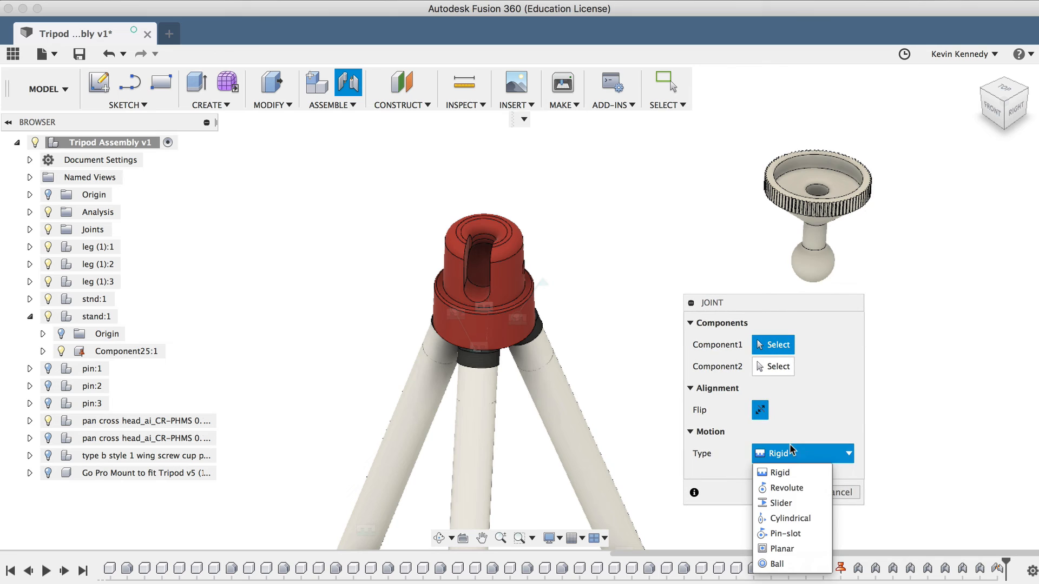
left_click(773, 564)
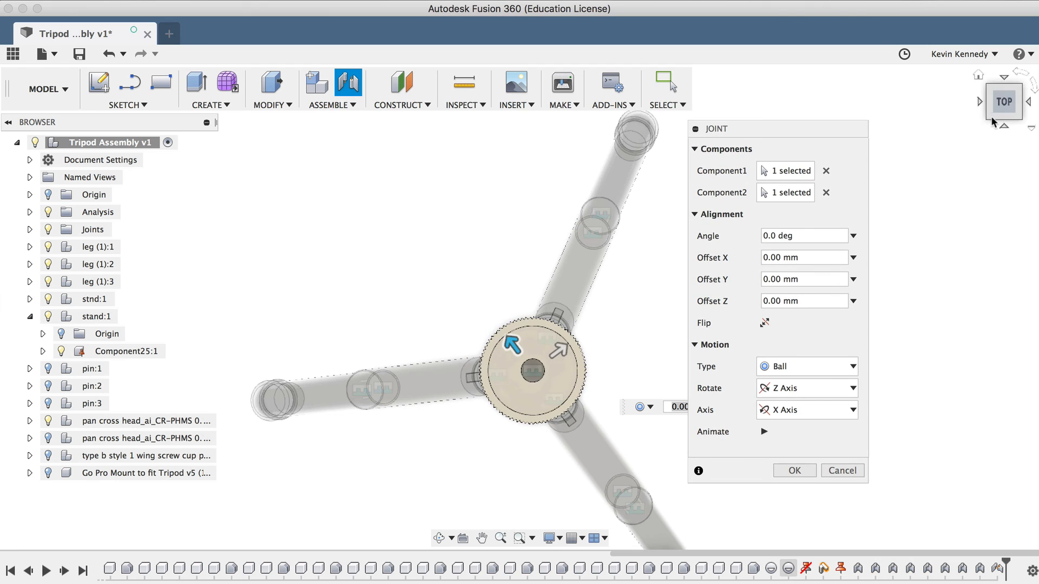
left_click(1003, 101)
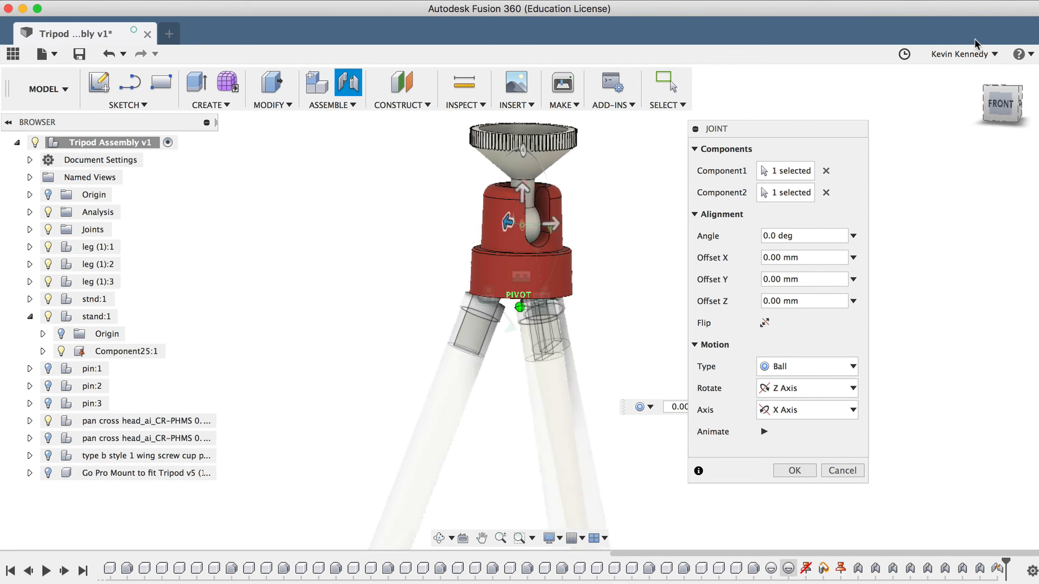
left_click(765, 432)
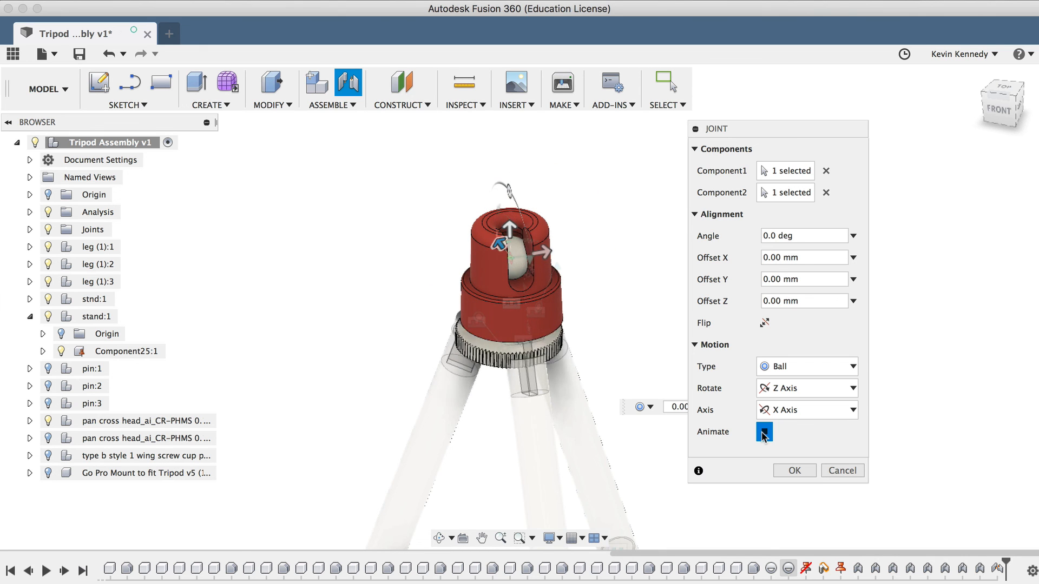
left_click(763, 432)
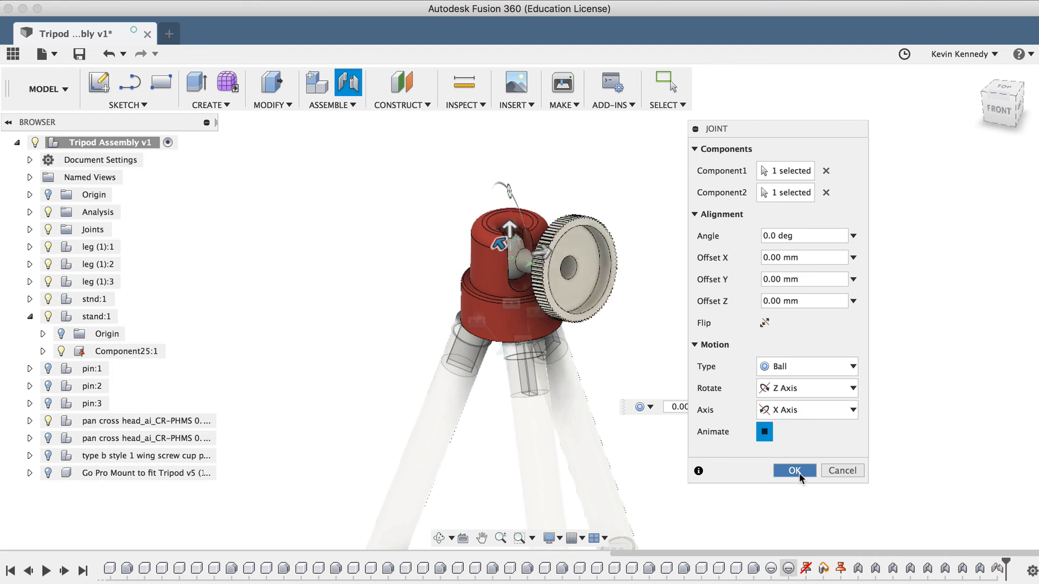
left_click(794, 471)
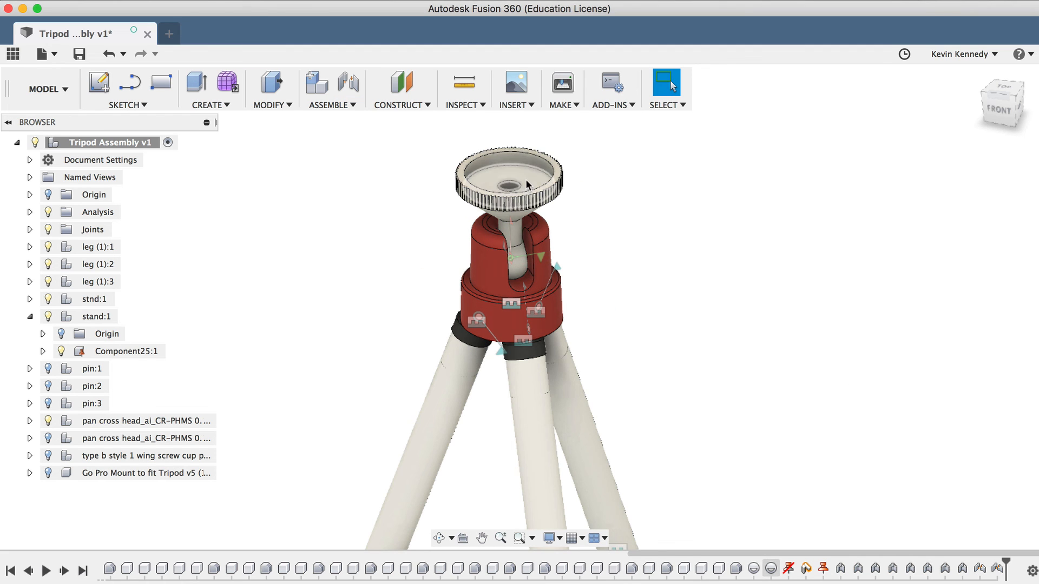